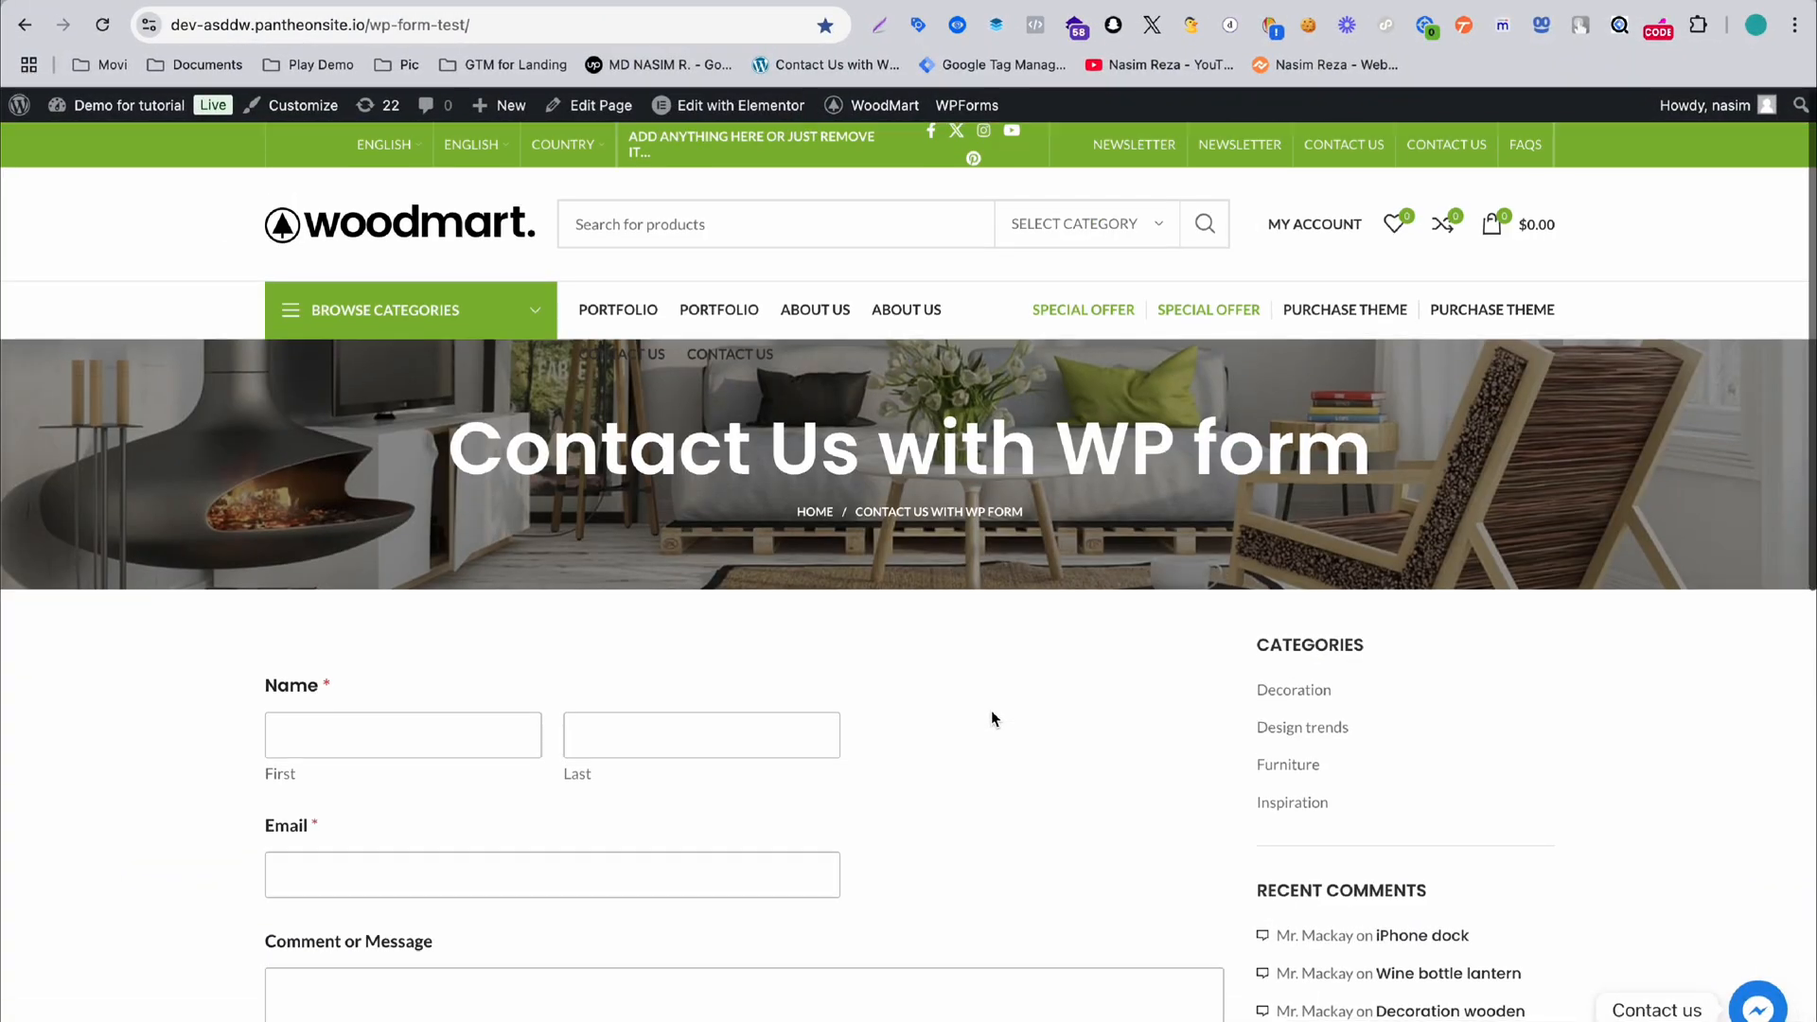
- Copy the GTM head snippet, close the installation dialog, and start Preview mode
{"action": "scroll", "scroll_direction": "down", "scroll_amount": 3}
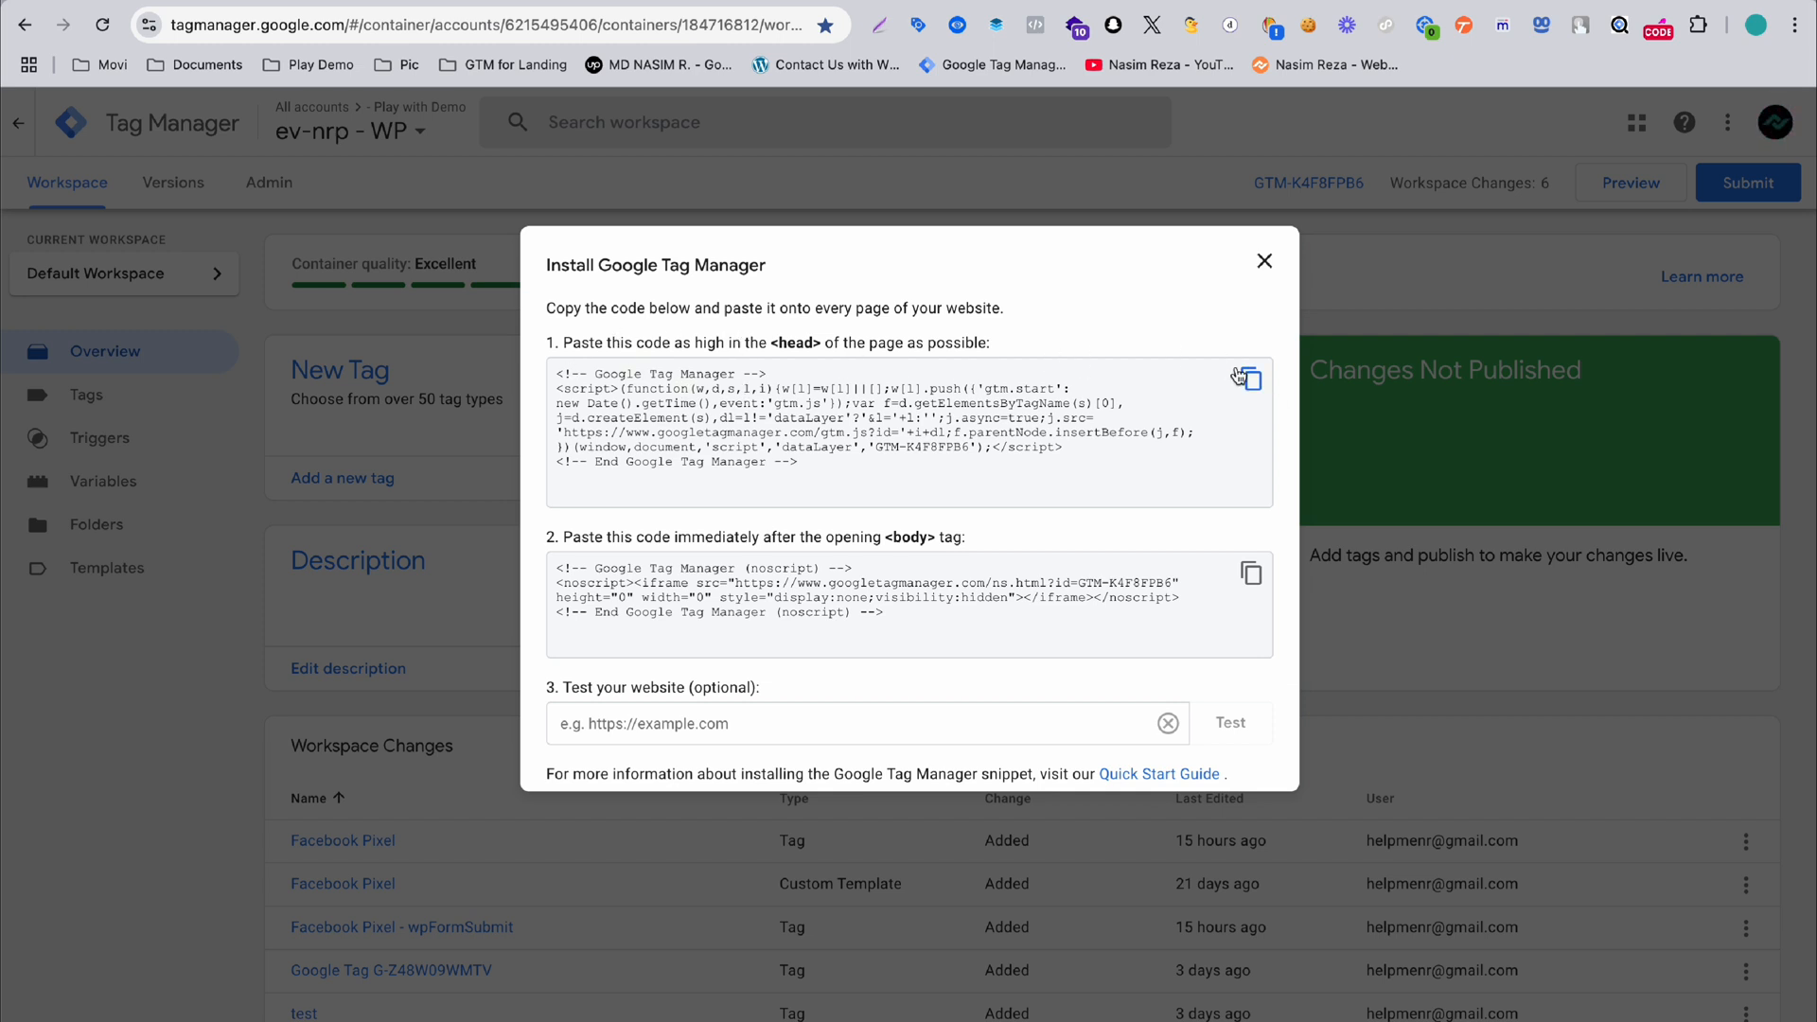
{"action": "left_click", "coordinate": [1247, 377]}
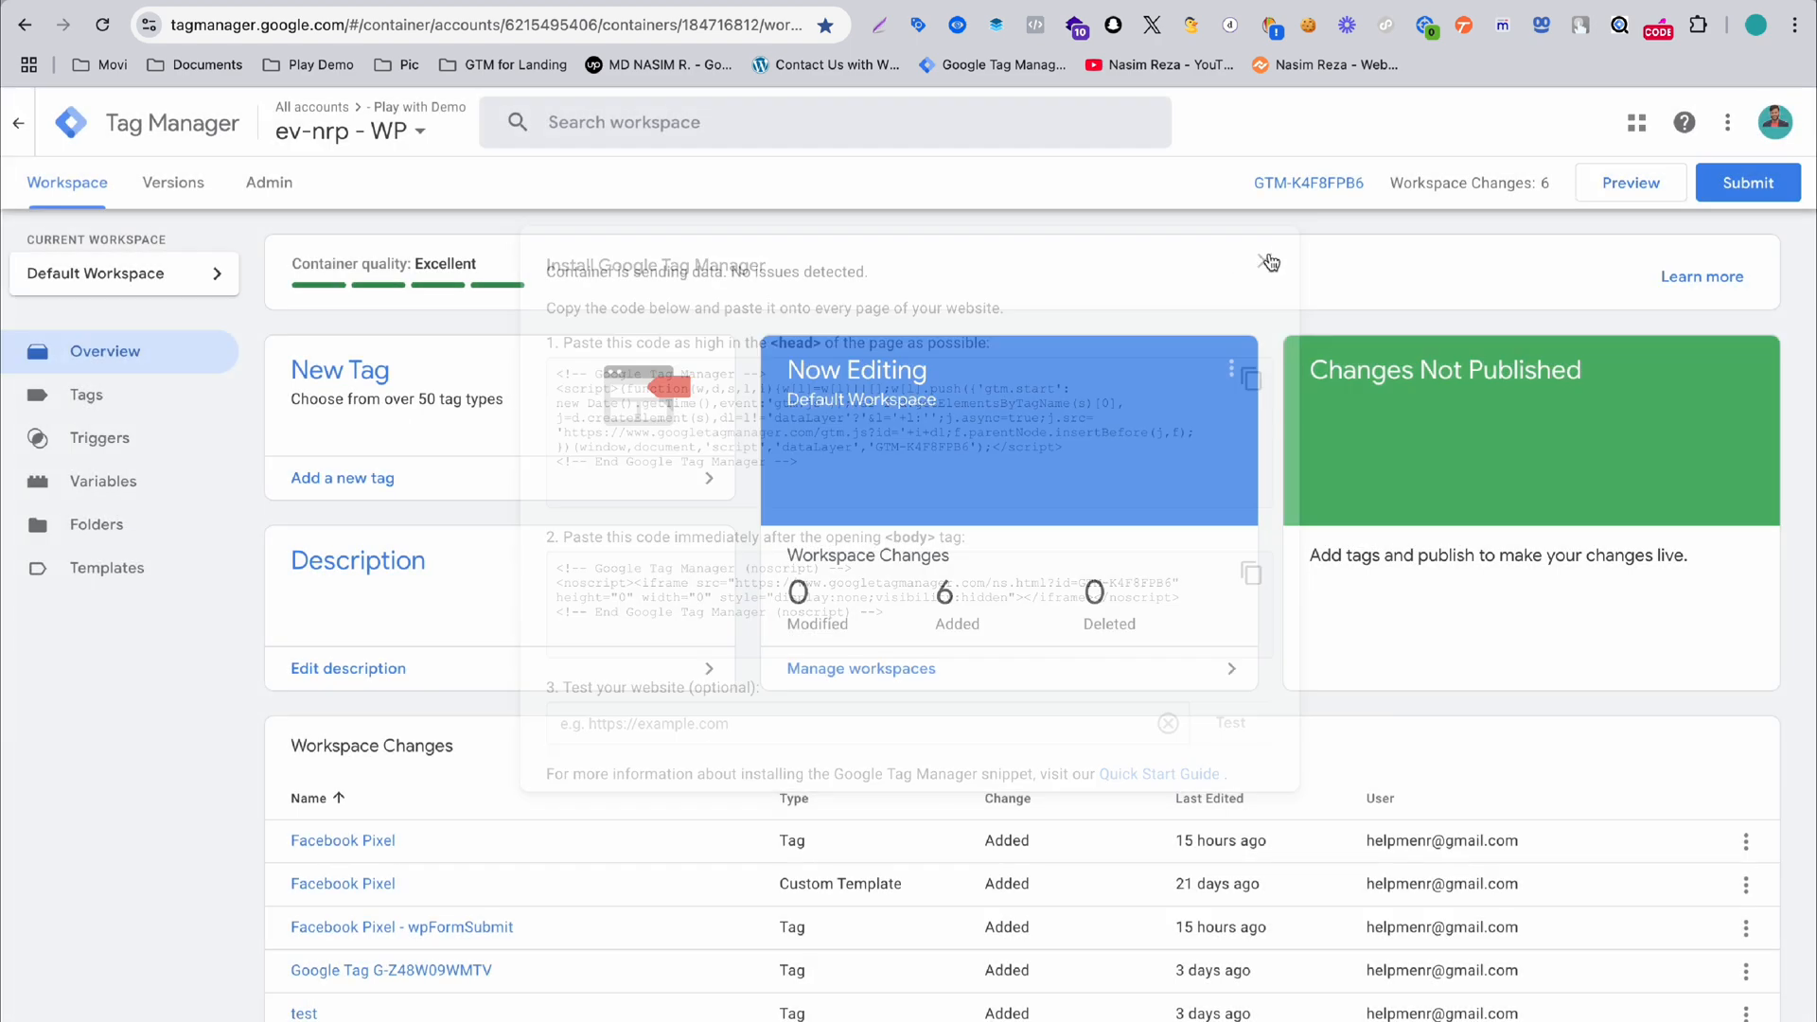
{"action": "left_click", "coordinate": [1269, 262]}
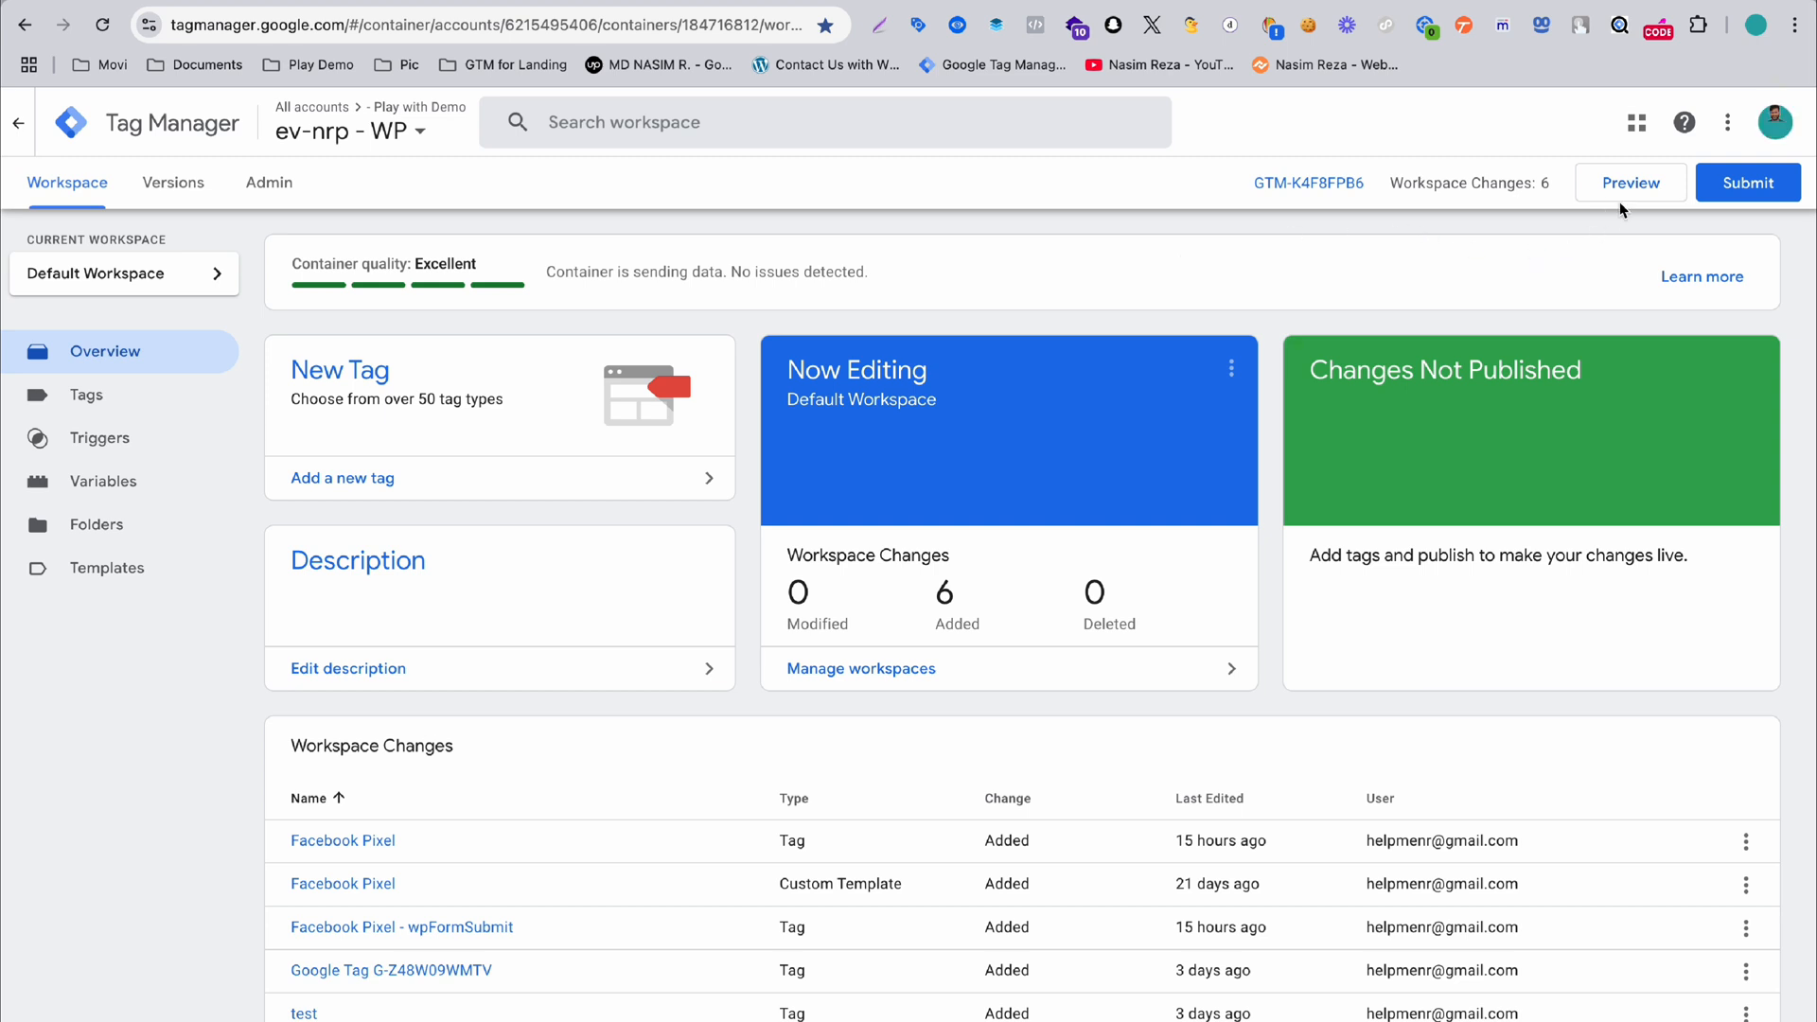
{"action": "left_click", "coordinate": [1631, 182]}
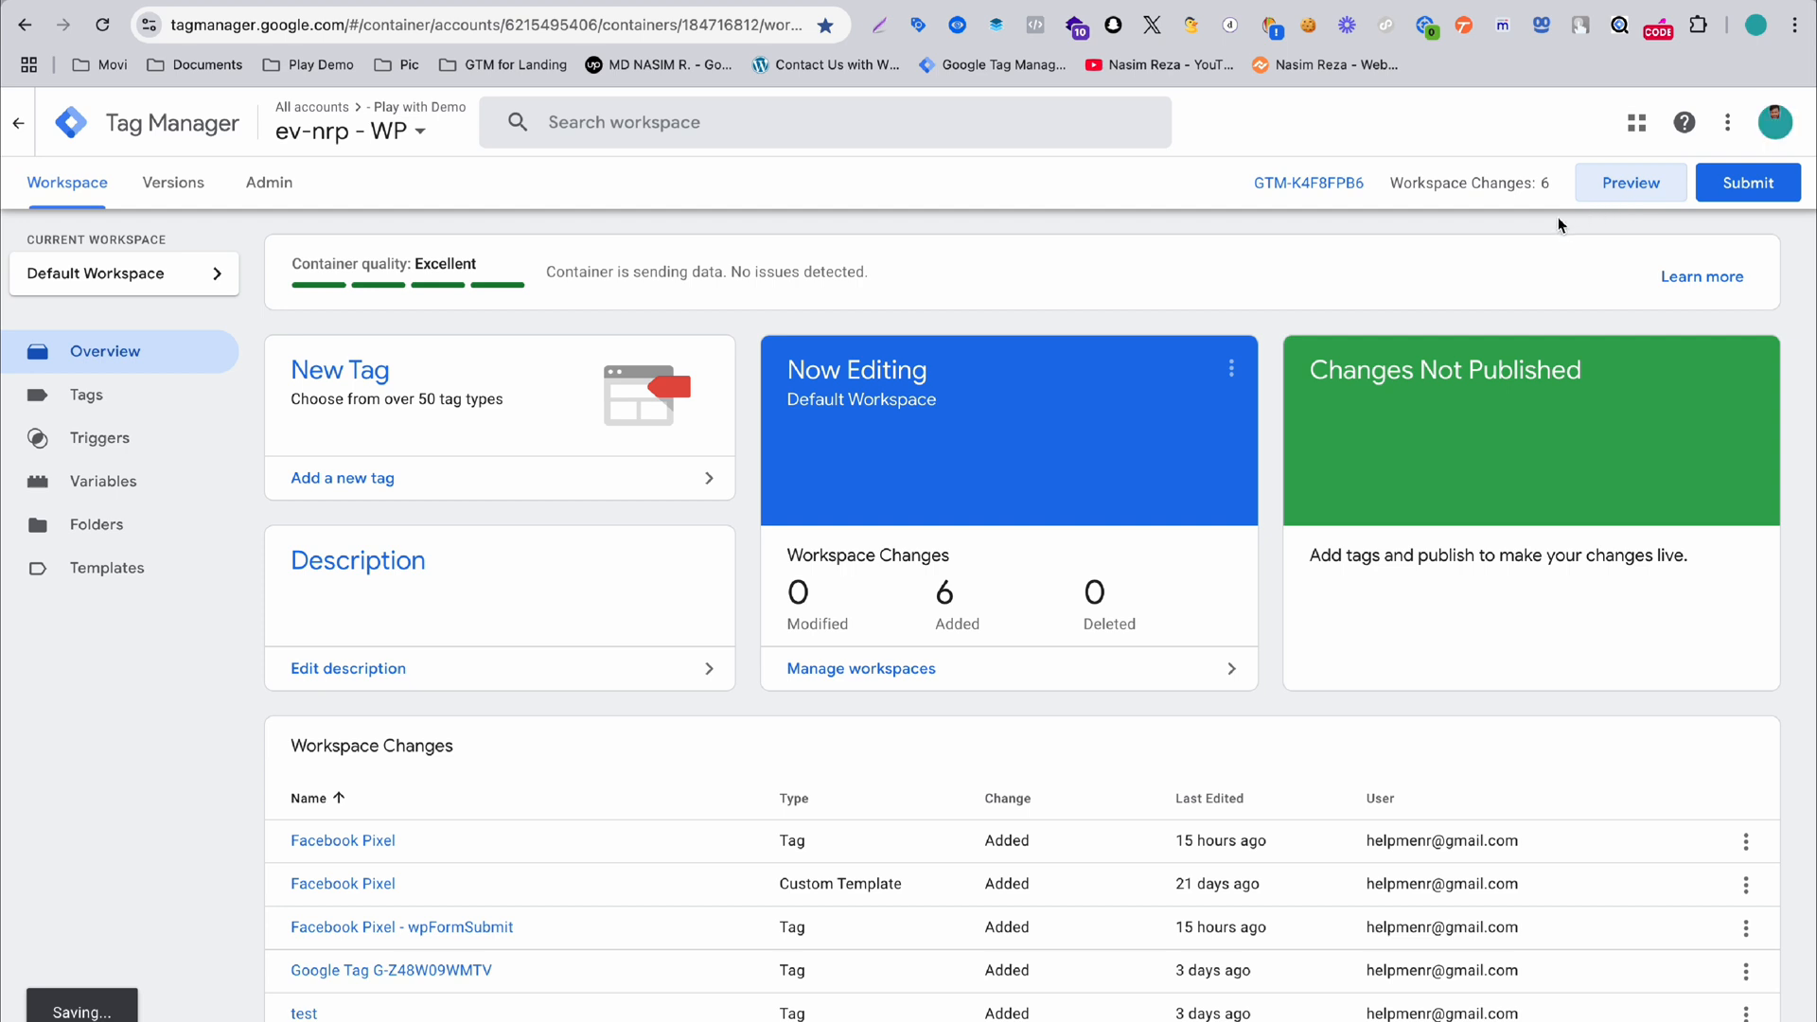
{"action": "left_click", "coordinate": [1631, 182]}
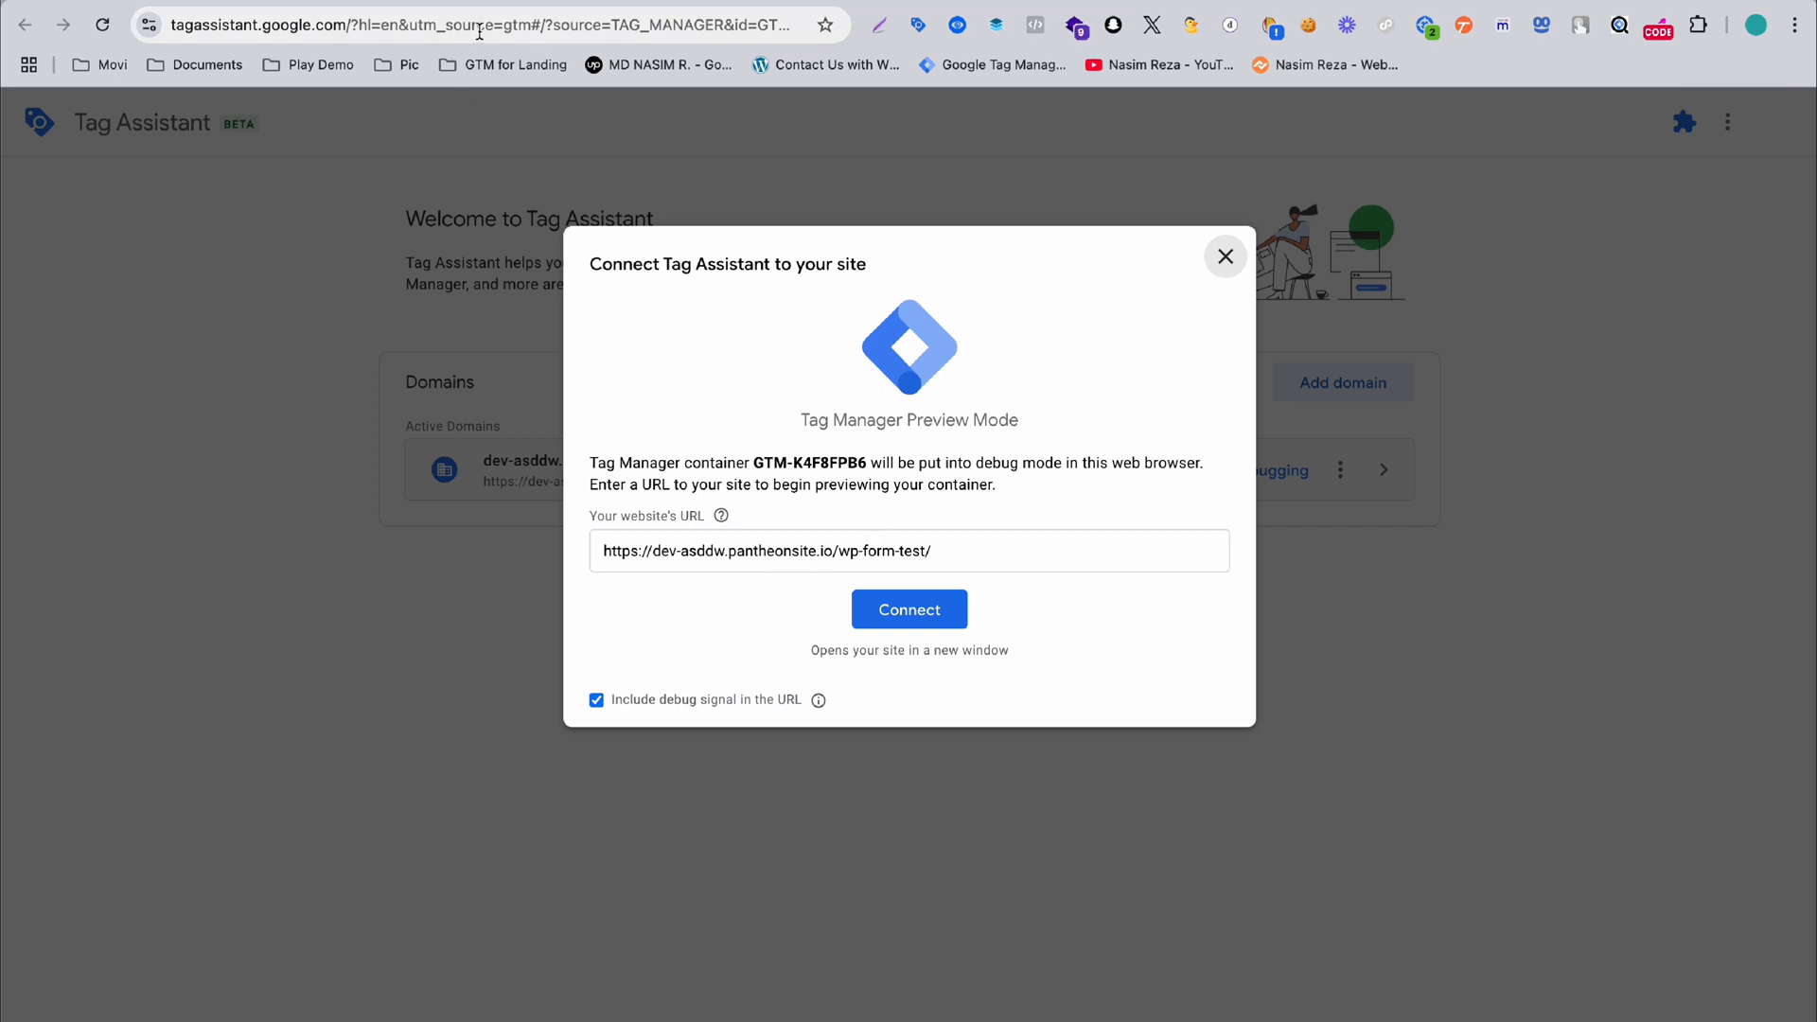
- Connect Tag Assistant to the wp-form-test page, then fill in and submit the contact form
{"action": "left_click", "coordinate": [956, 551]}
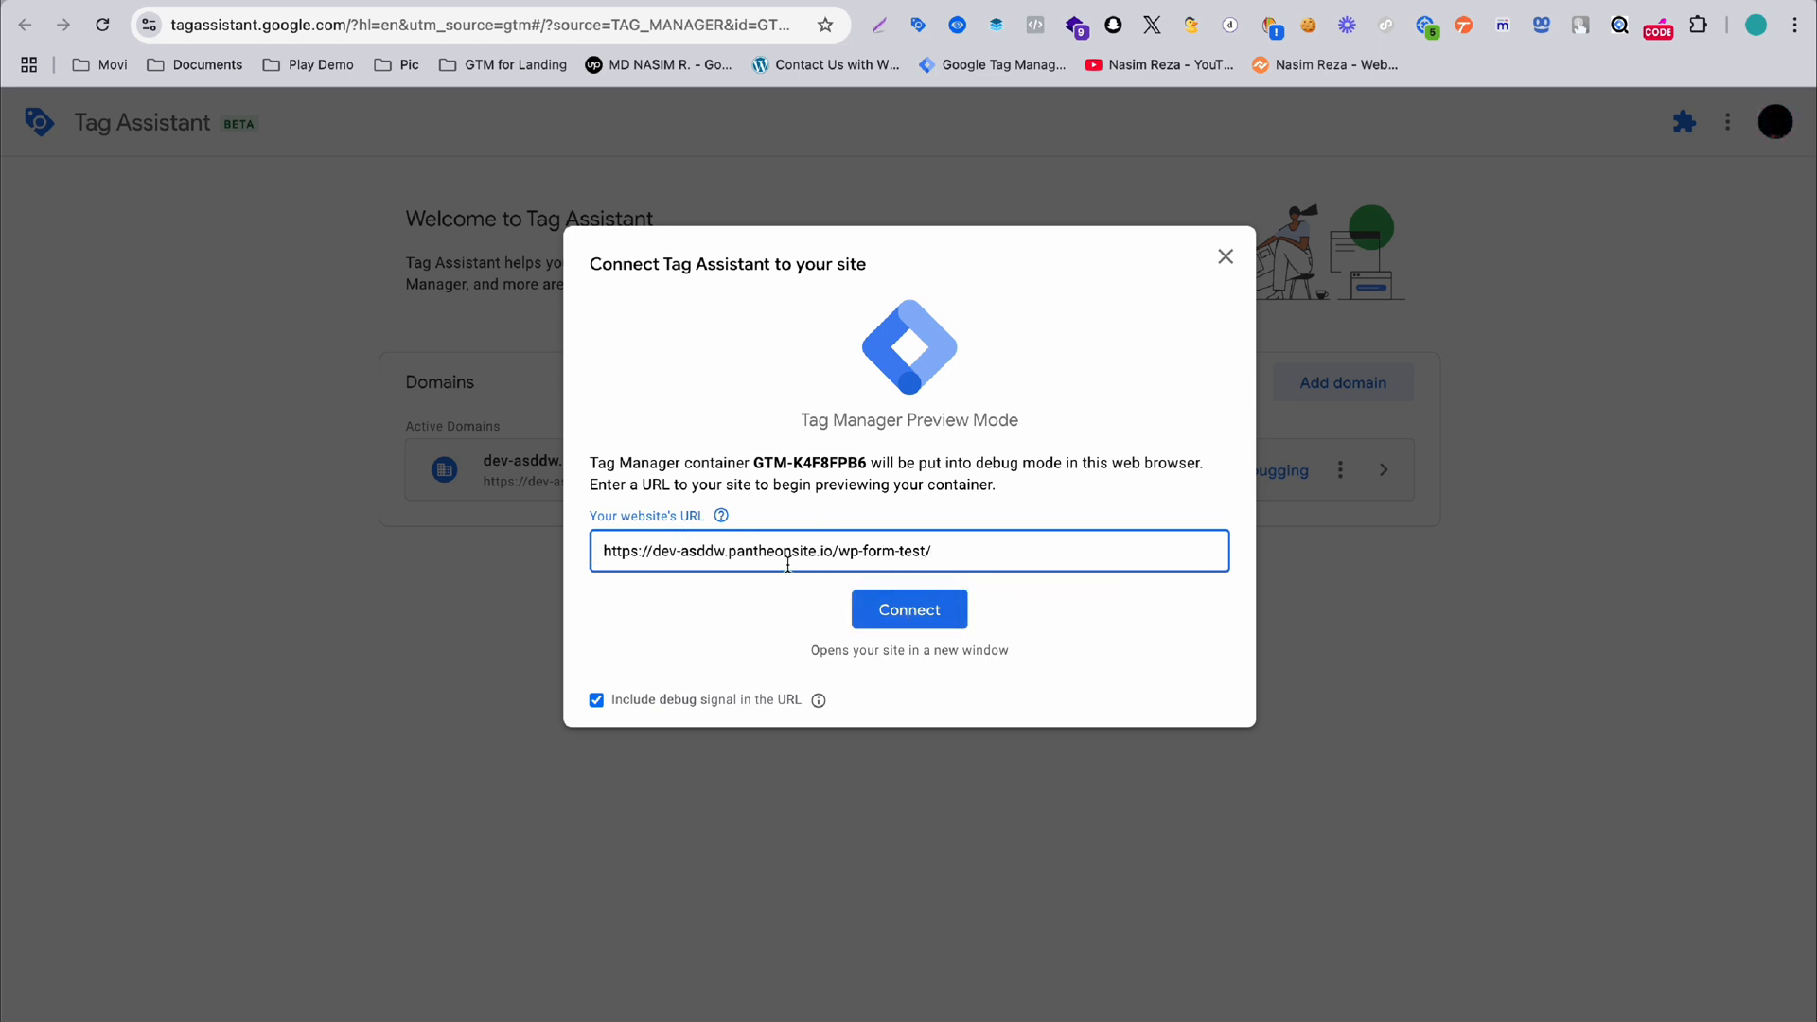
{"action": "left_click", "coordinate": [909, 609]}
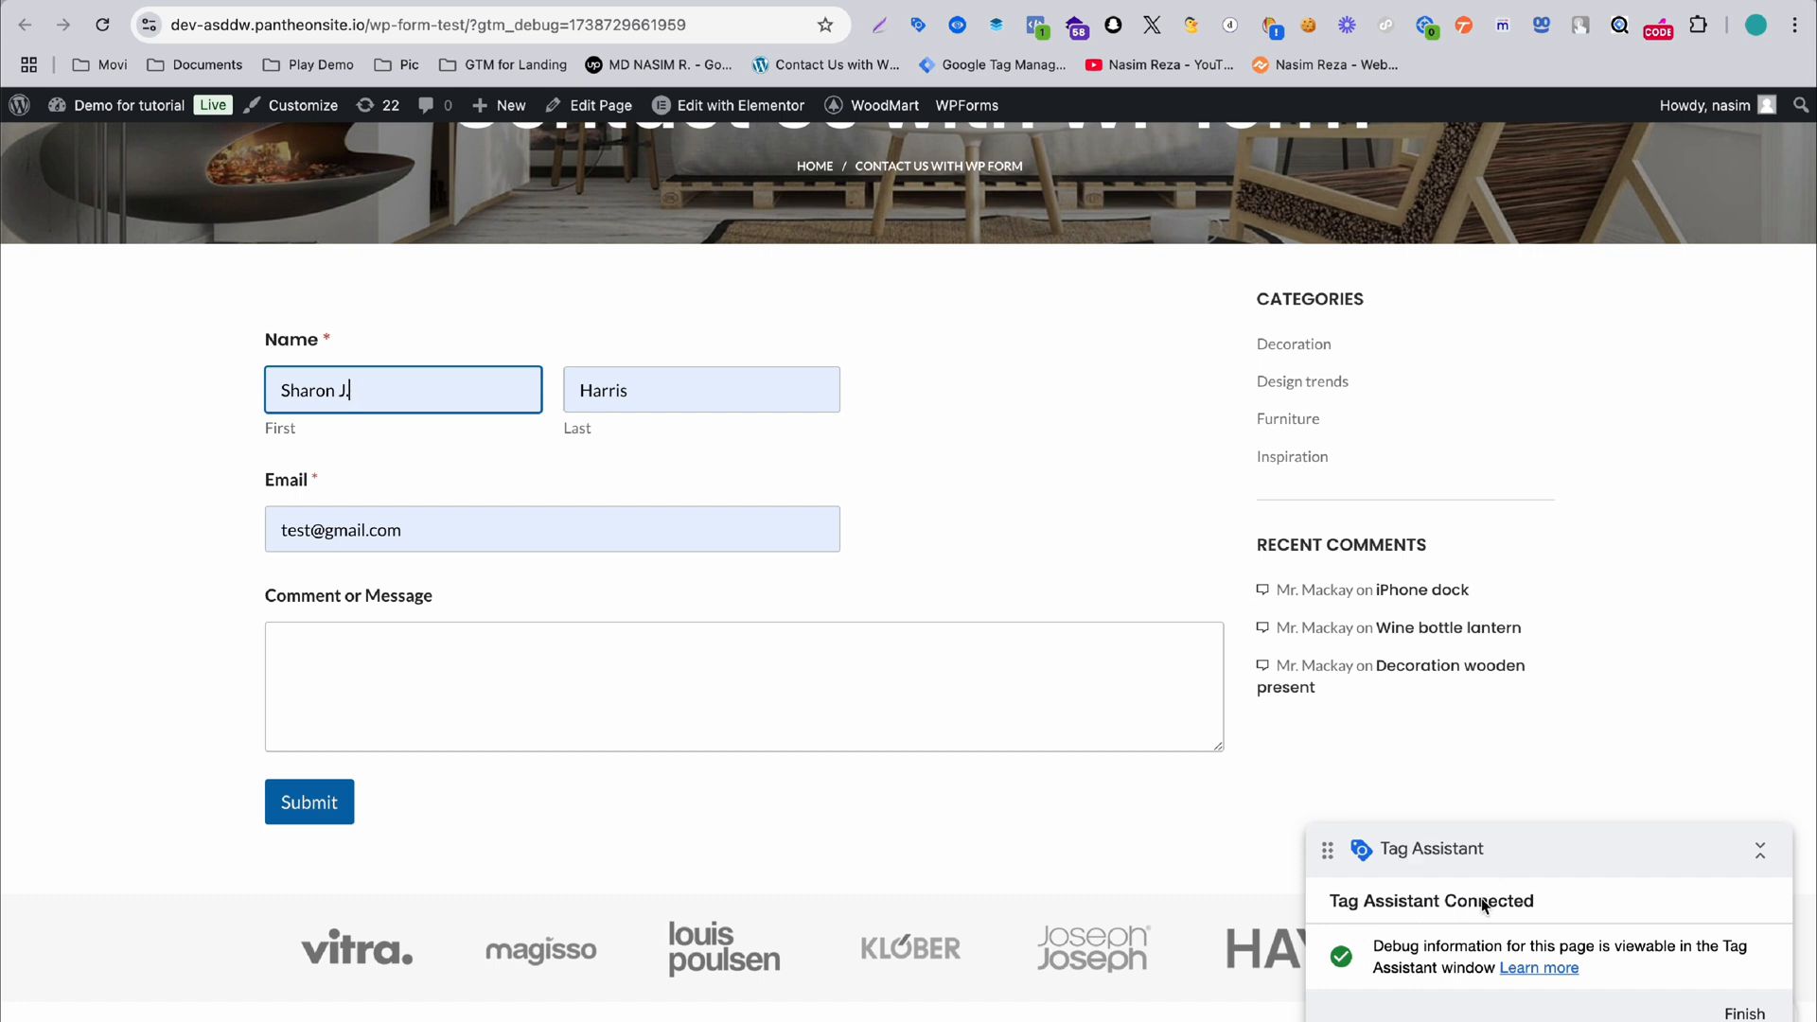
{"action": "left_click", "coordinate": [499, 648]}
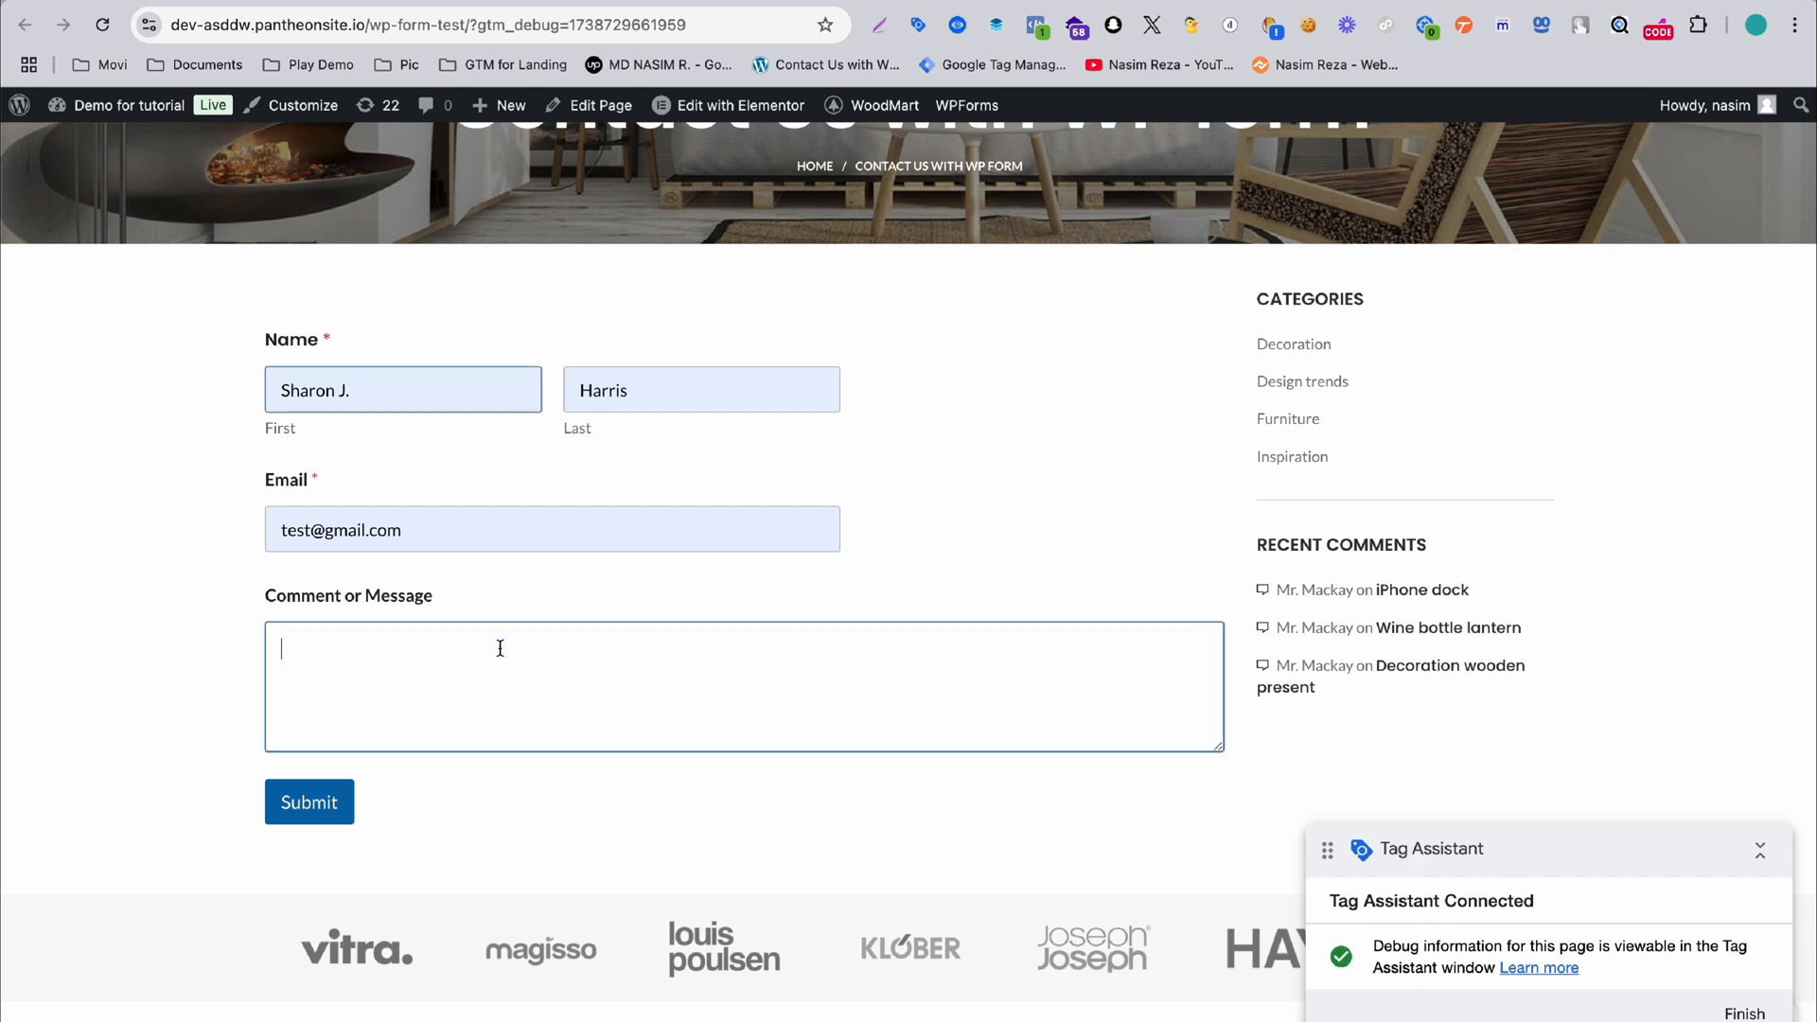
{"action": "left_click", "coordinate": [319, 802]}
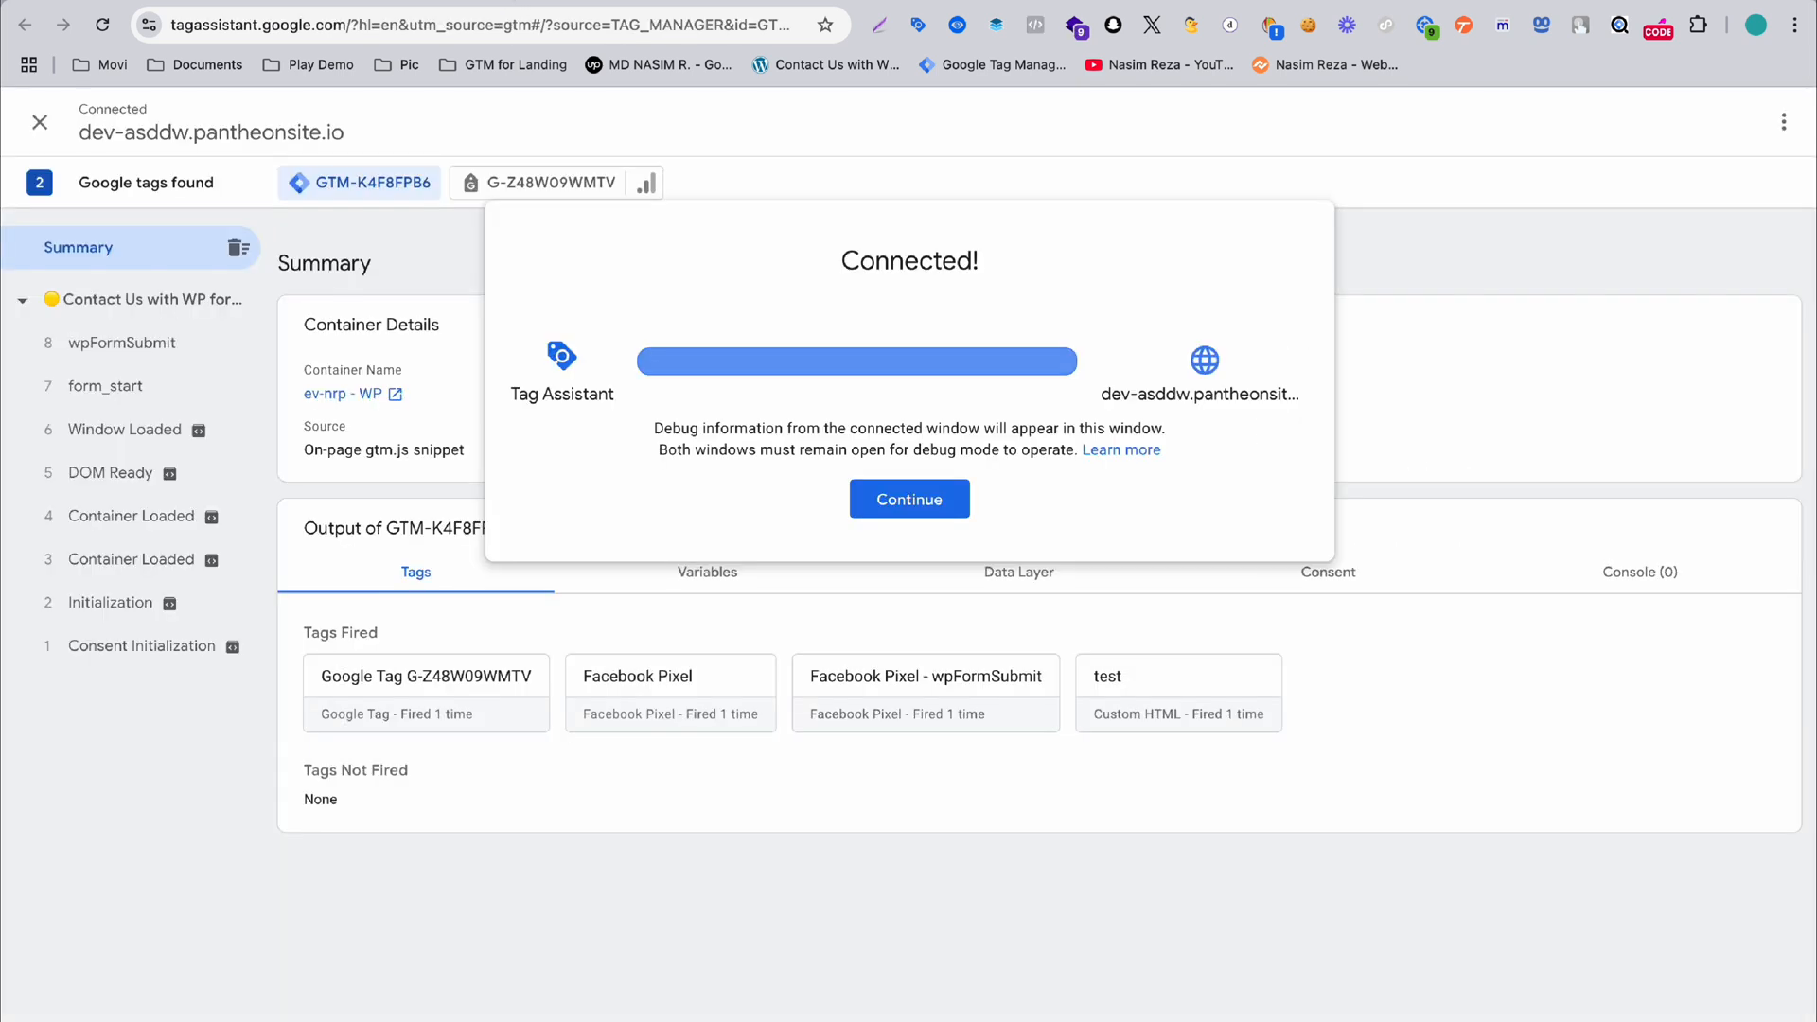
- Select the wpFormSubmit event and confirm Facebook Pixel - wpFormSubmit appears under Tags Fired
{"action": "left_click", "coordinate": [909, 499]}
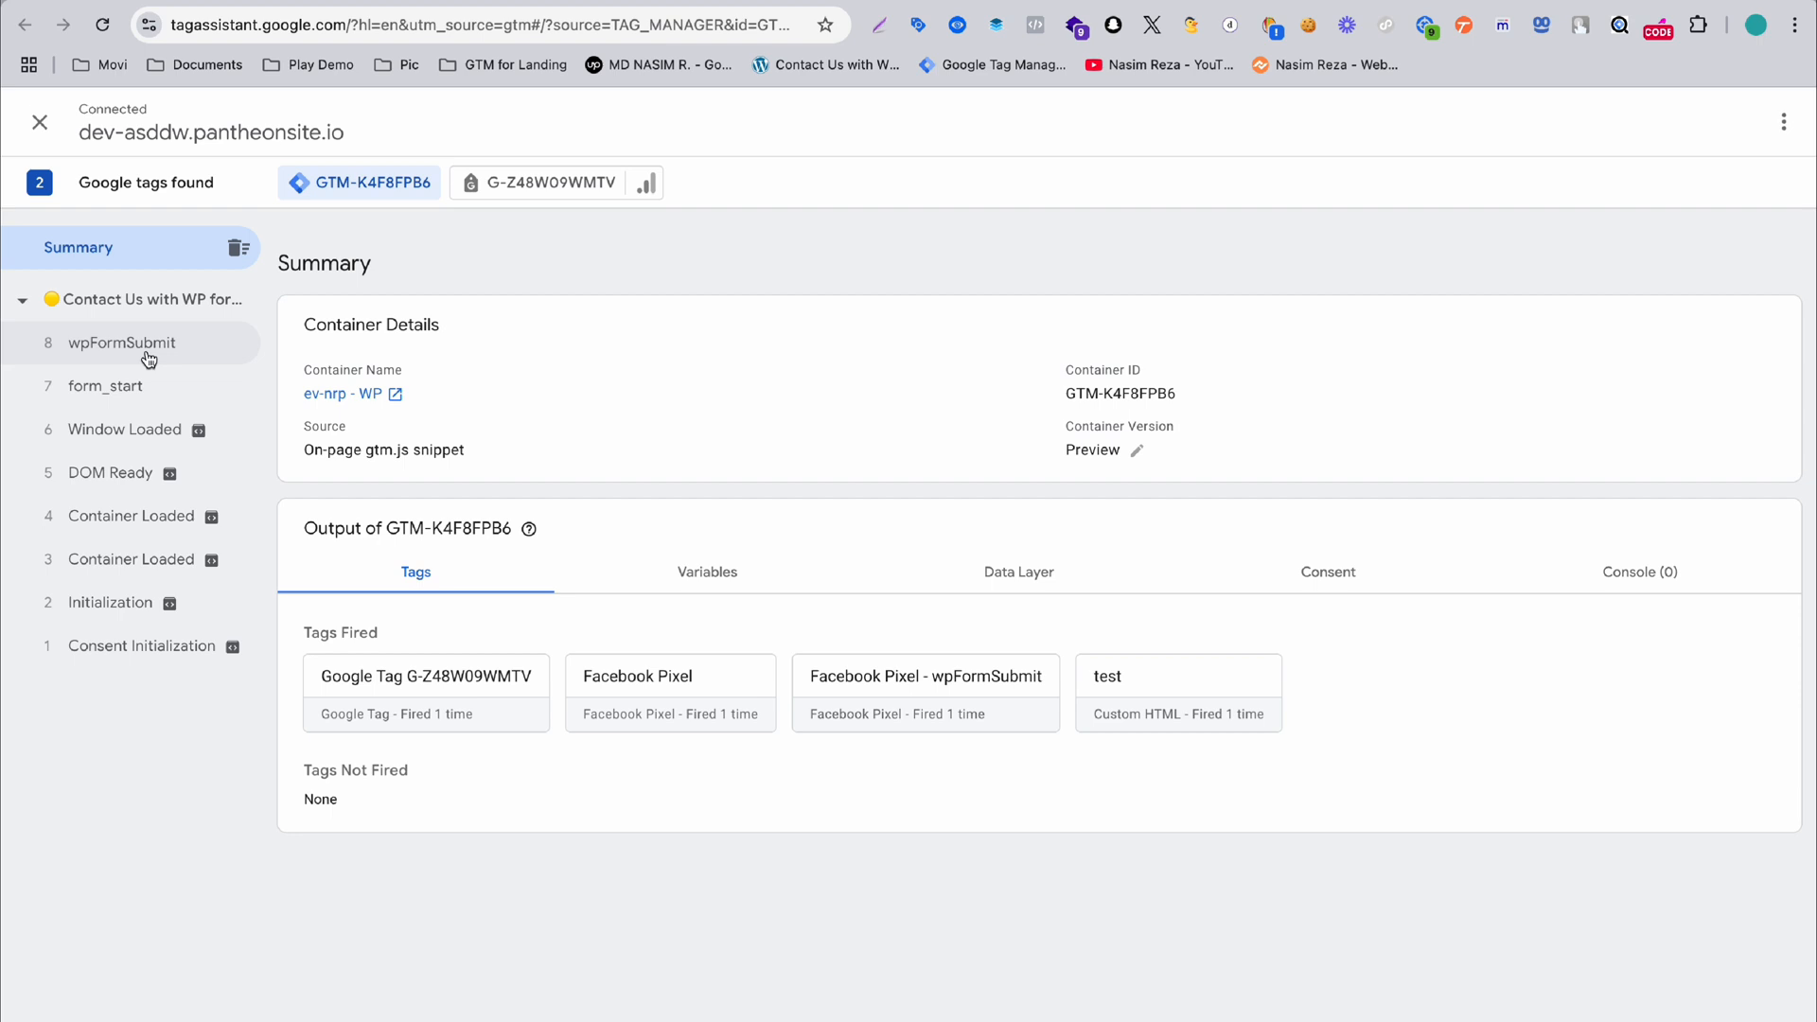
{"action": "mouse_move", "coordinate": [149, 359]}
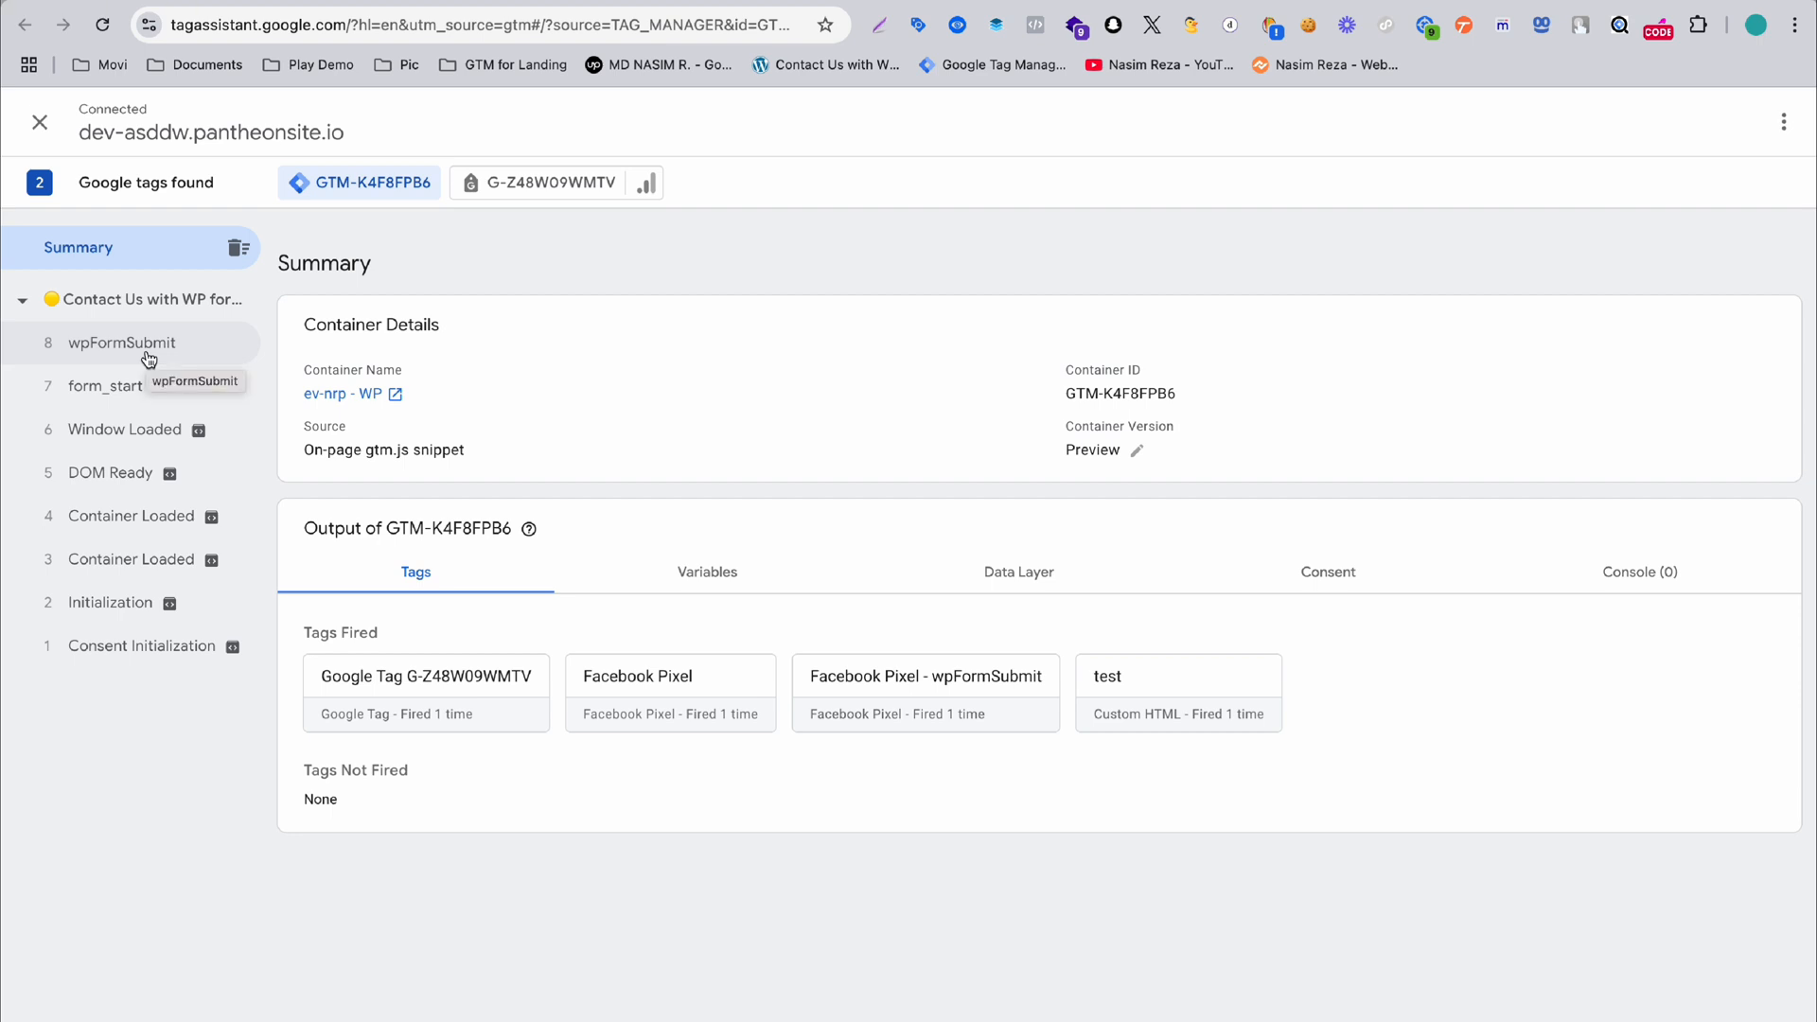
{"action": "left_click", "coordinate": [121, 343]}
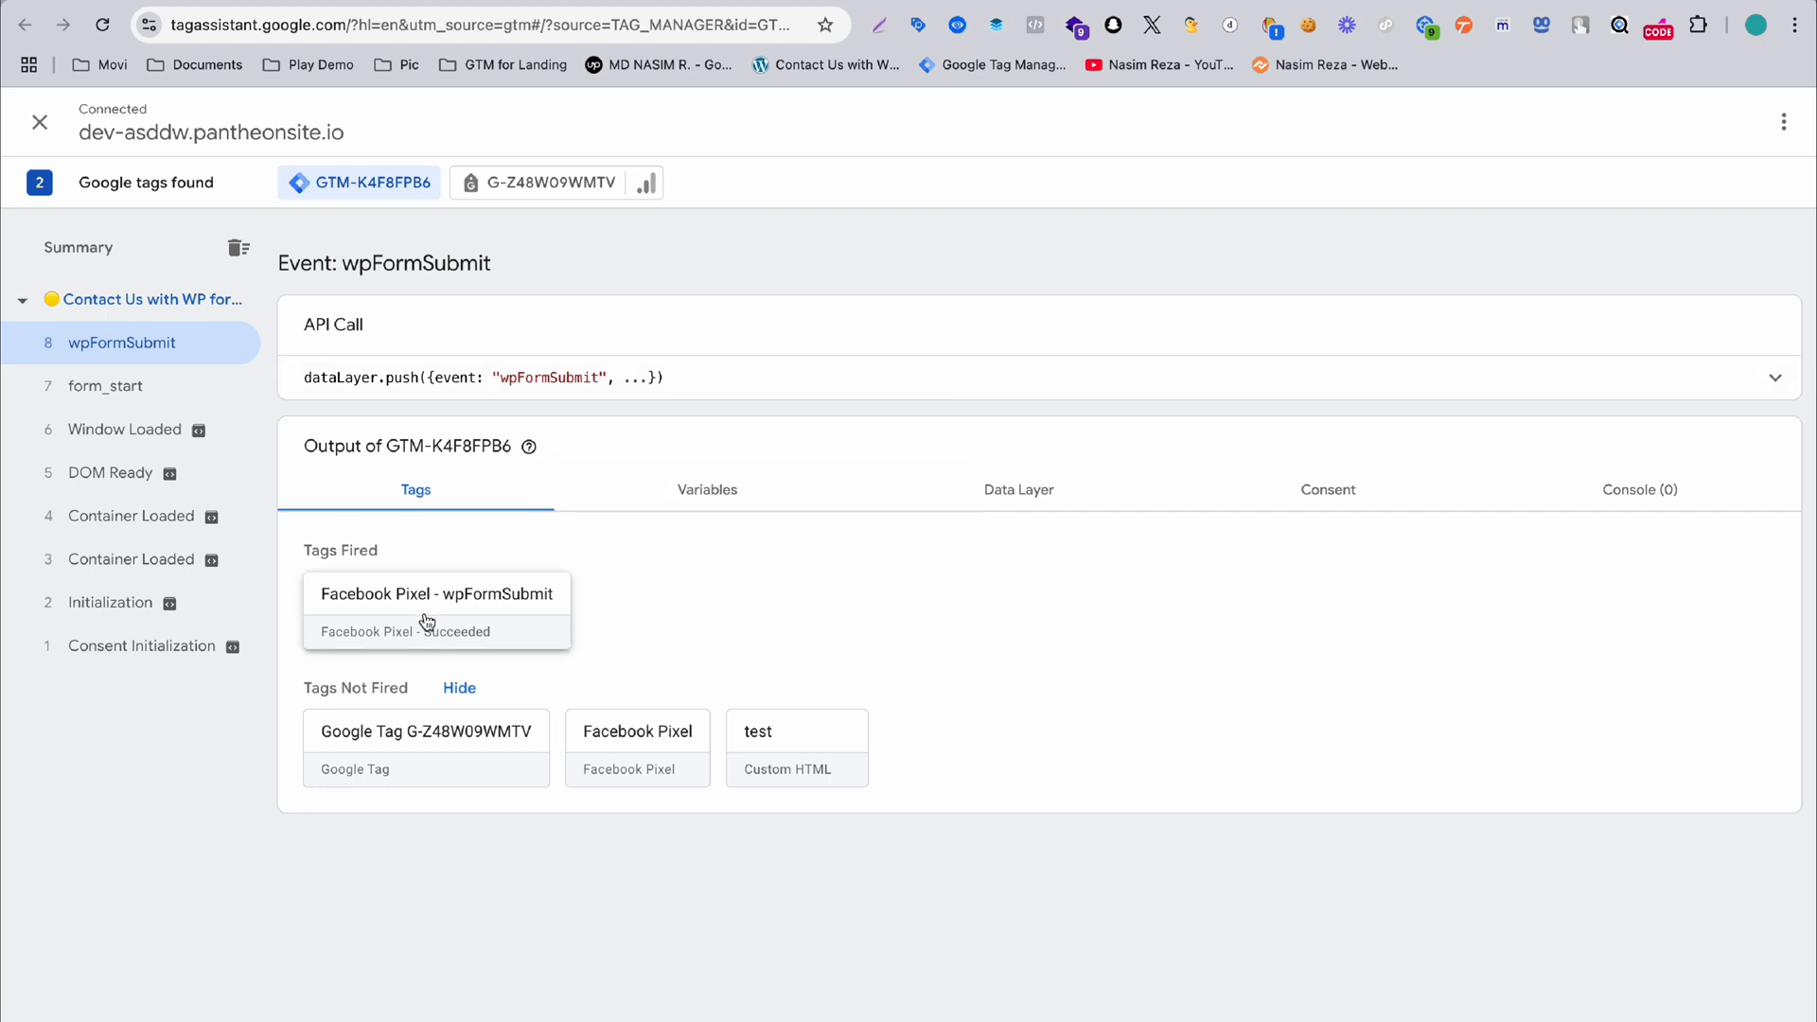
{"action": "mouse_move", "coordinate": [490, 631]}
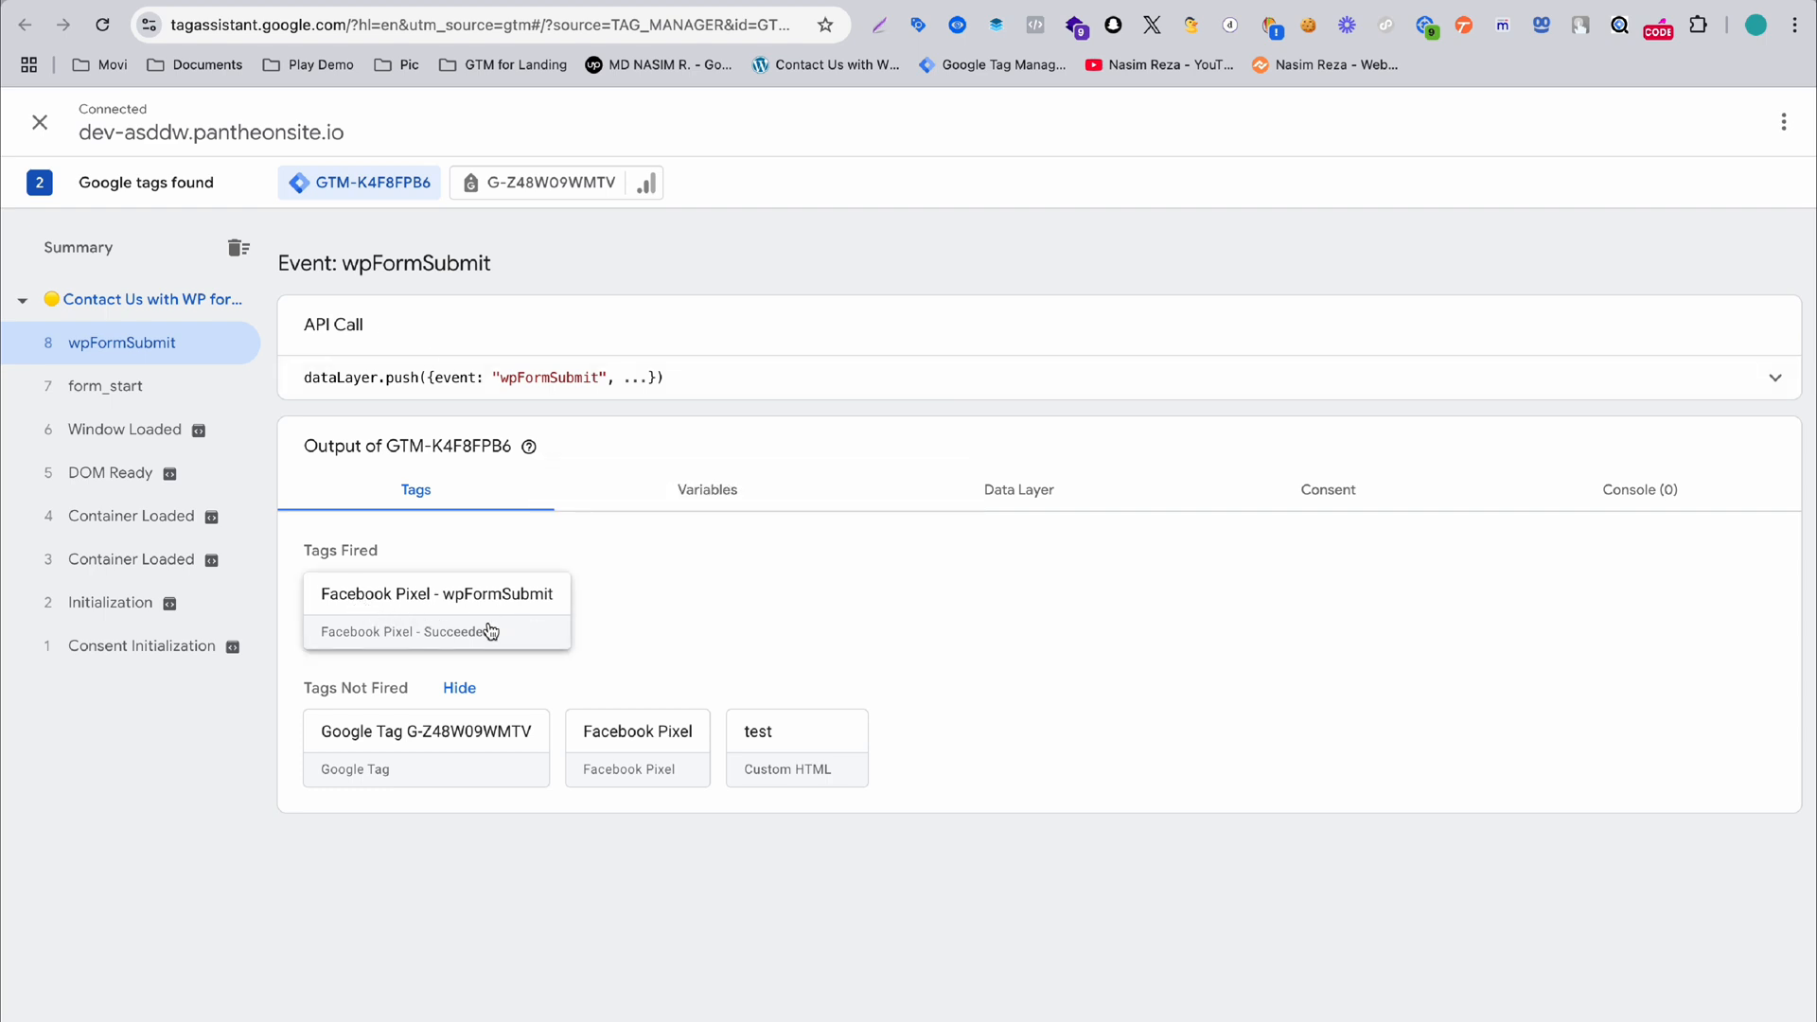
{"action": "mouse_move", "coordinate": [411, 616]}
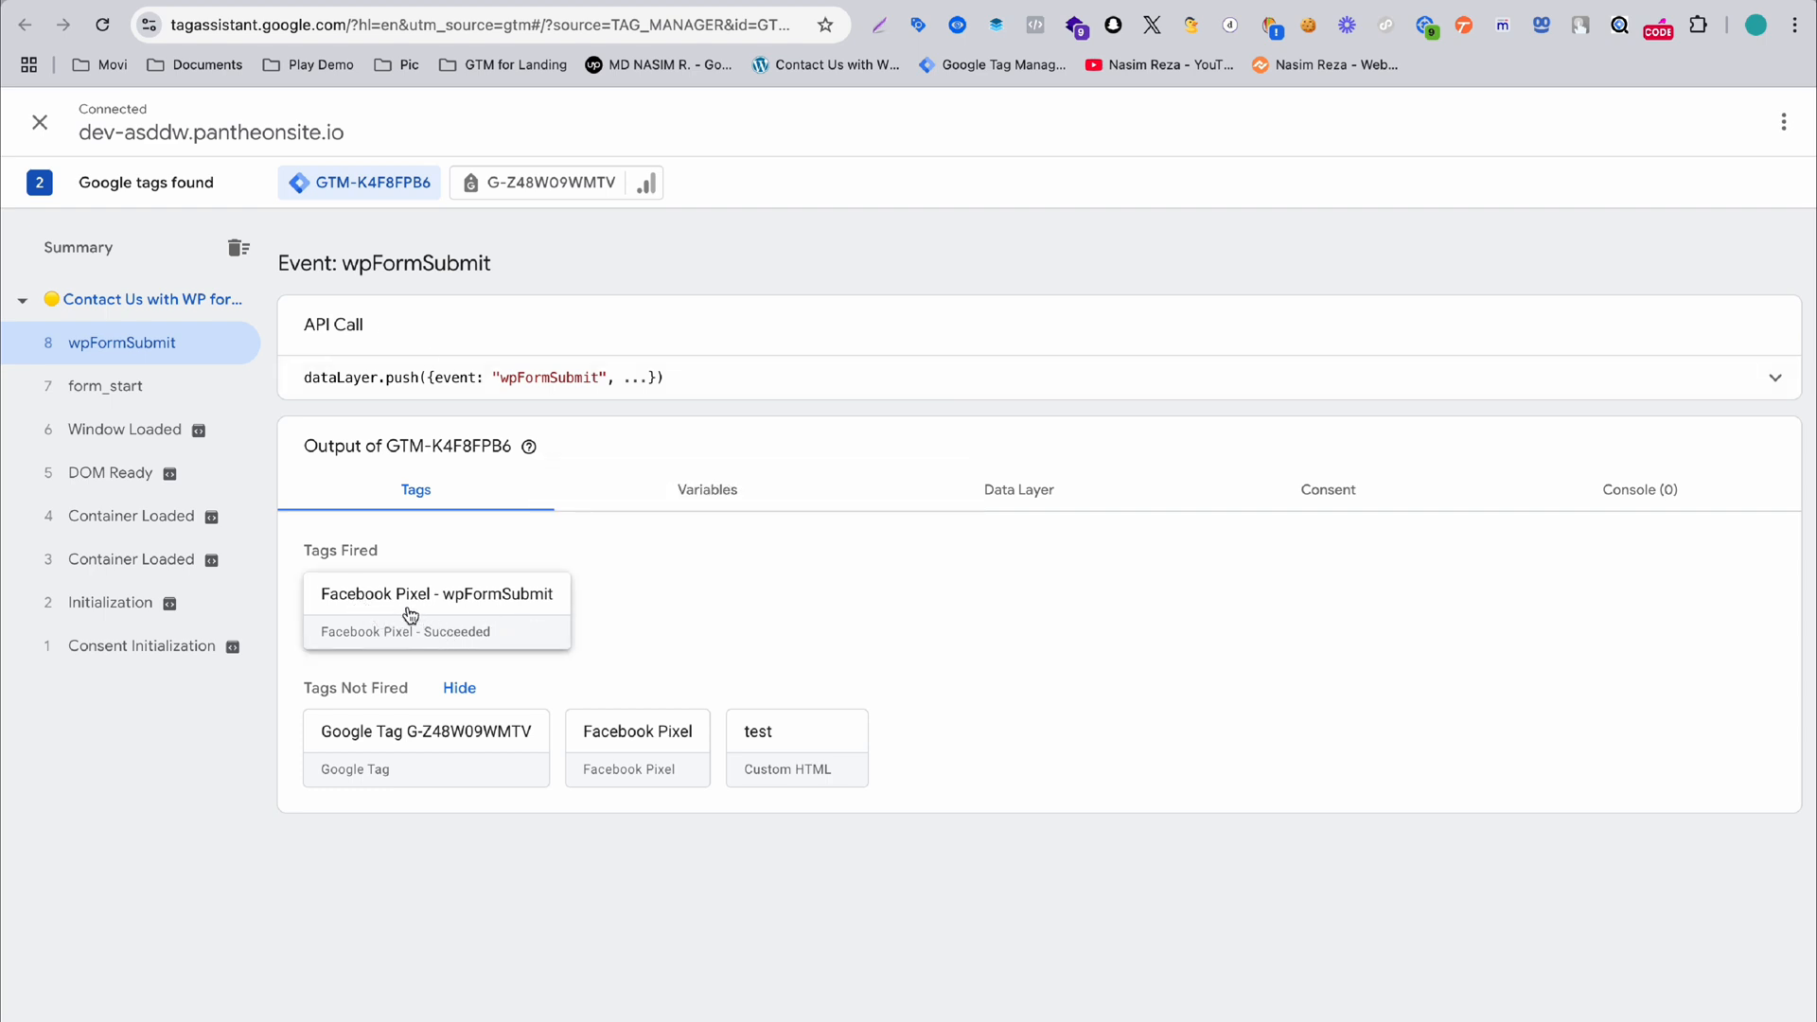
{"action": "mouse_move", "coordinate": [617, 627]}
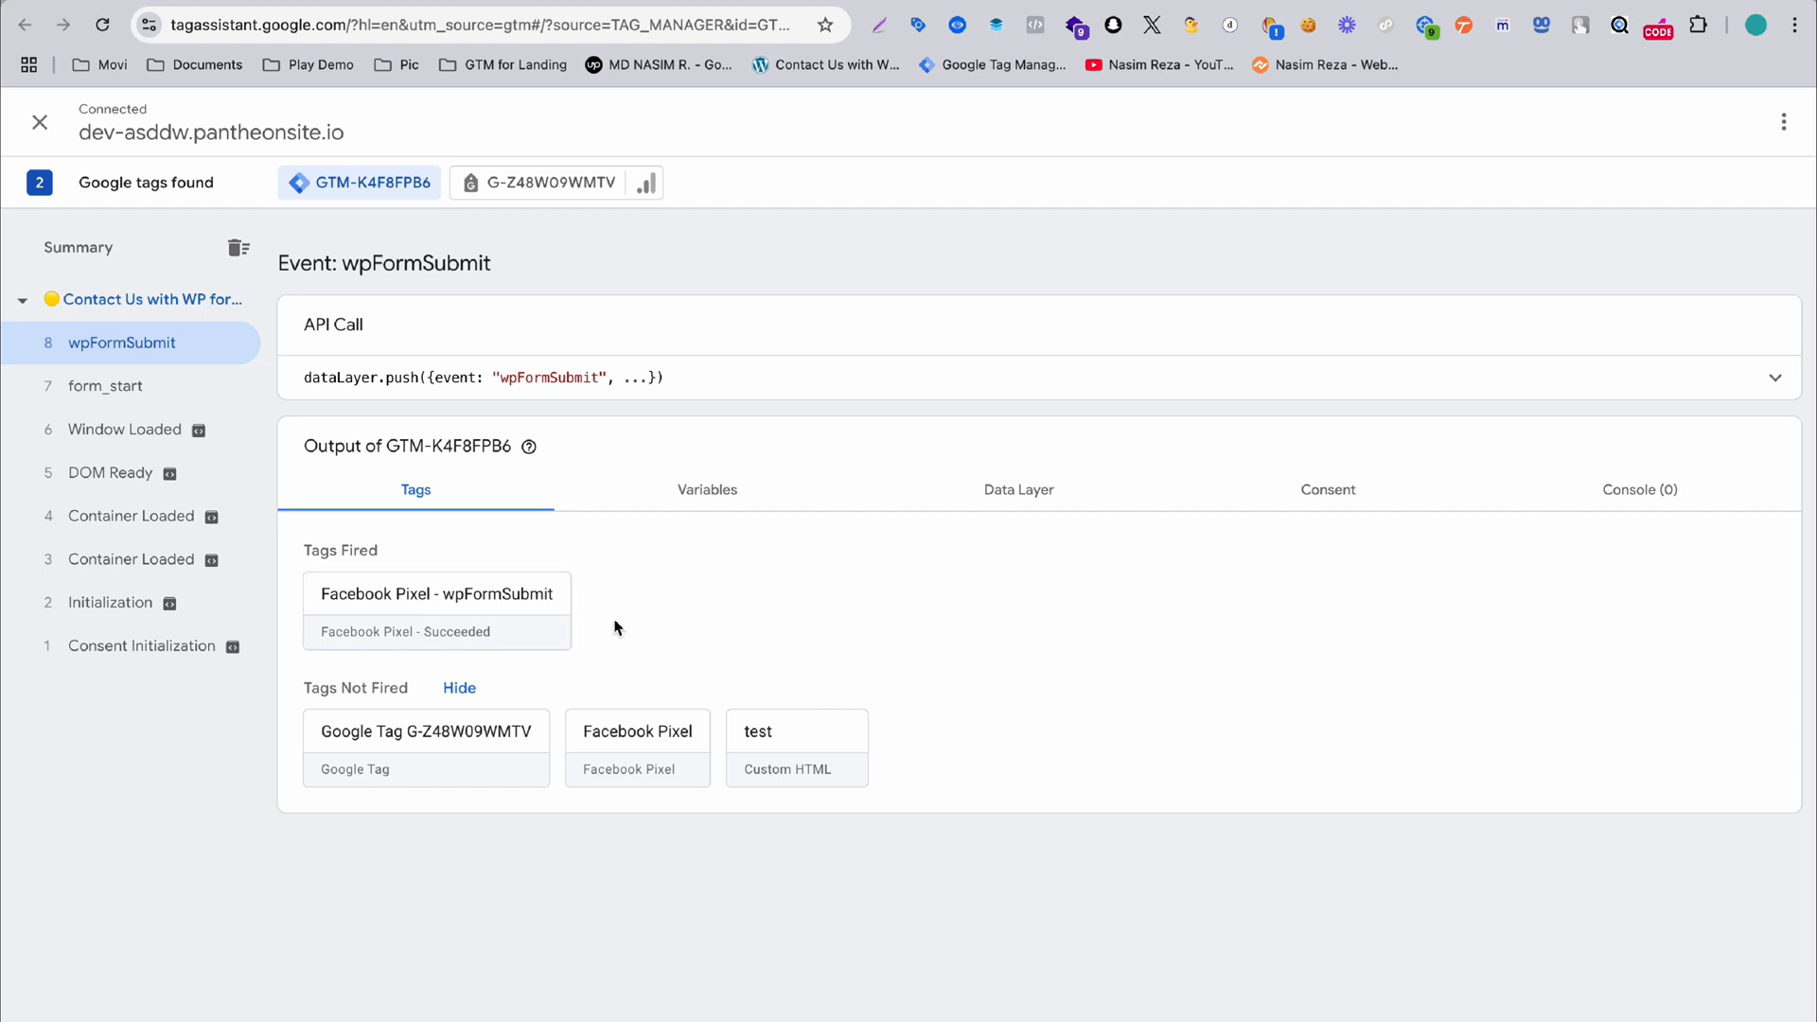
{"action": "mouse_move", "coordinate": [498, 617]}
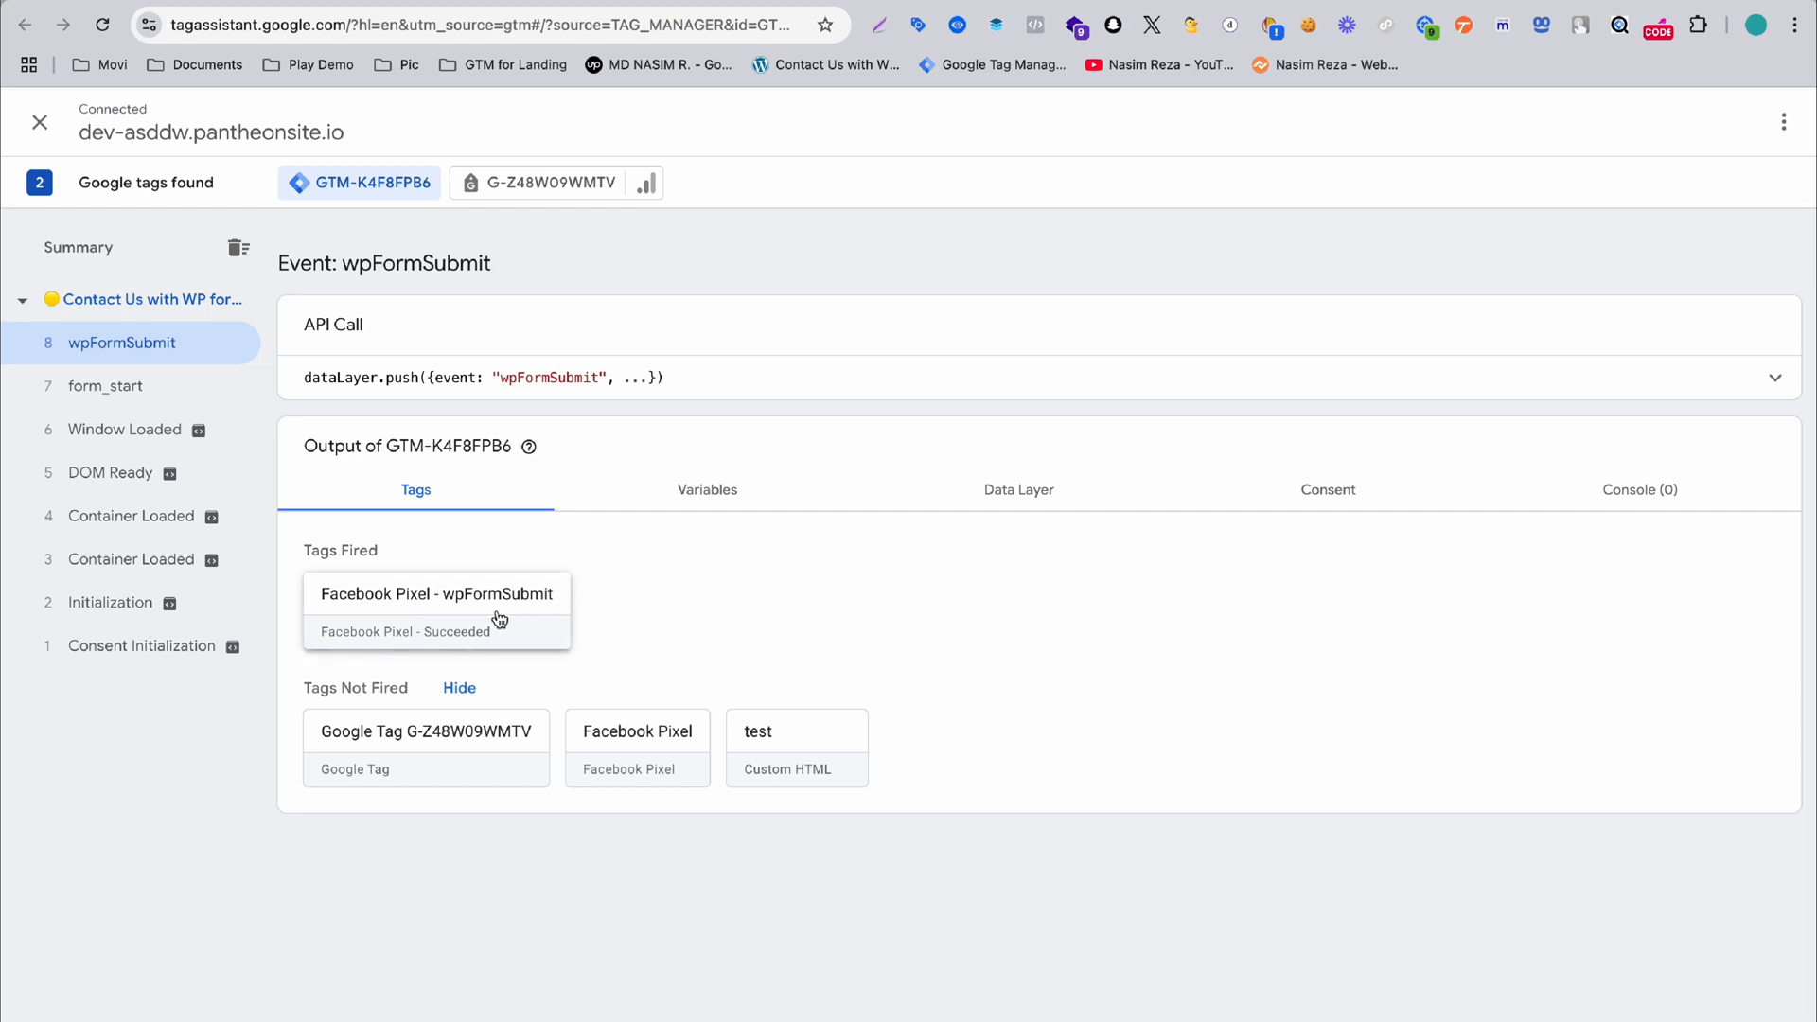
{"action": "mouse_move", "coordinate": [491, 614]}
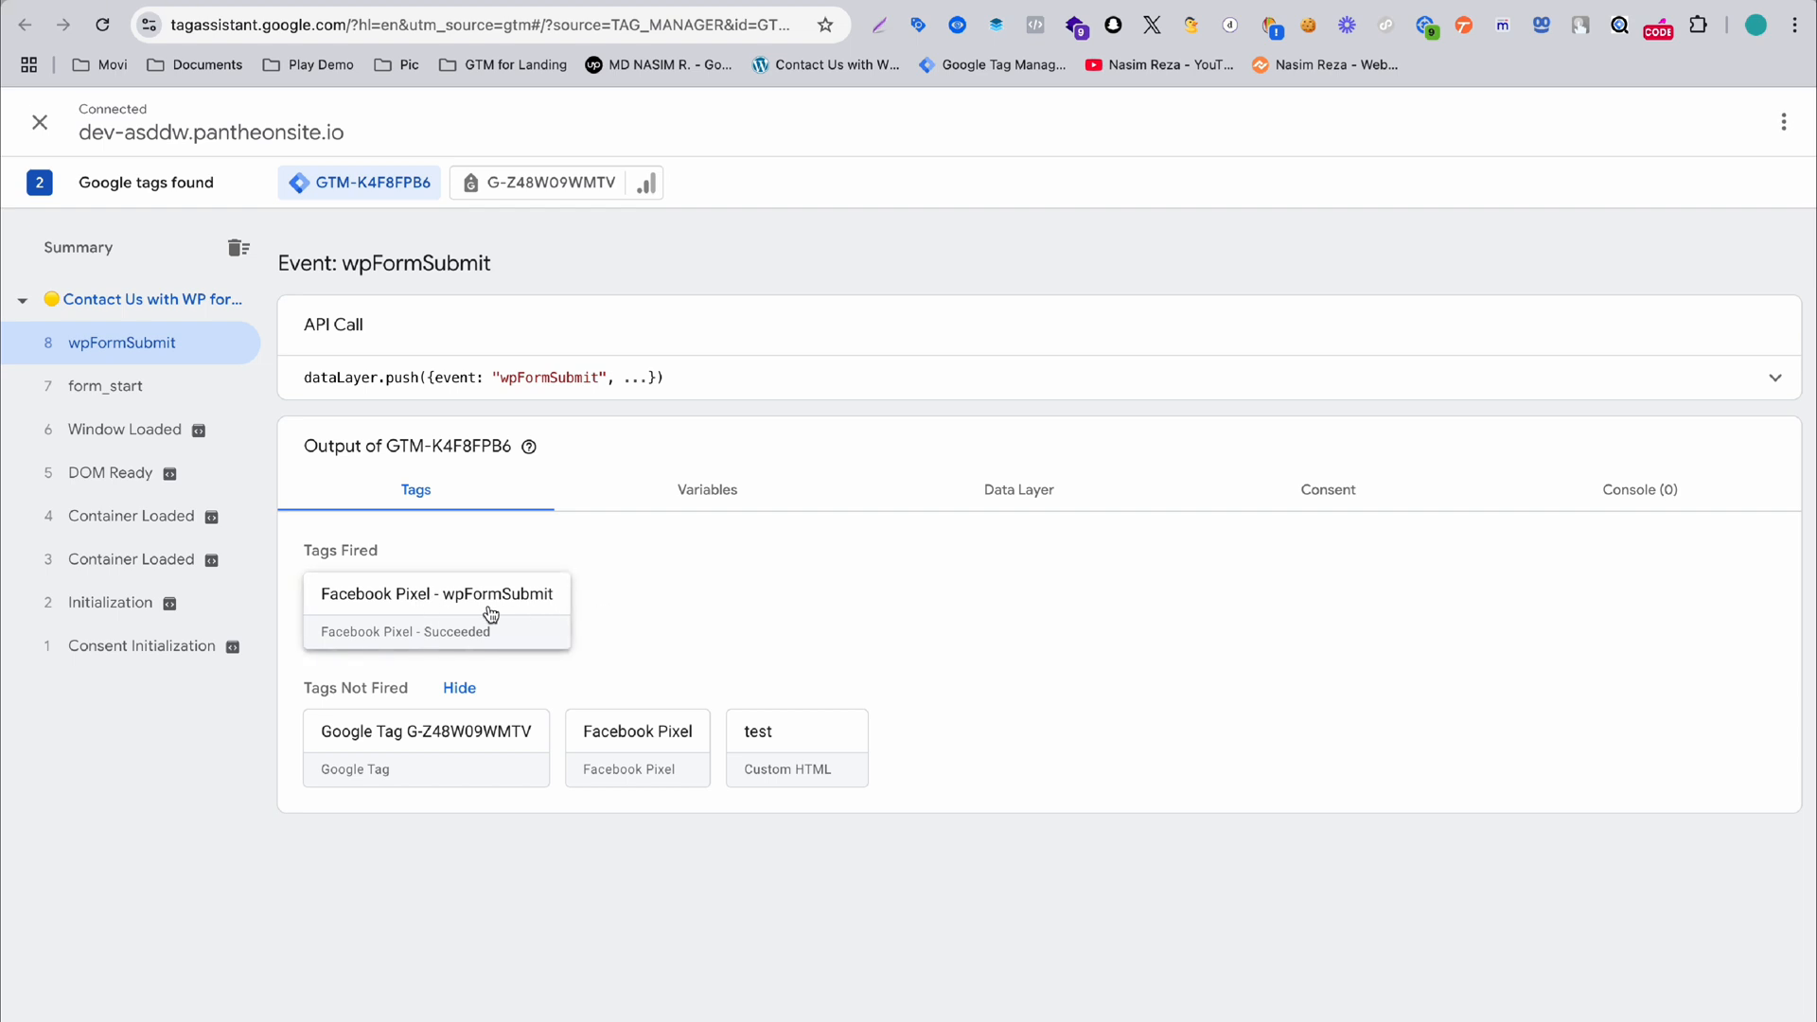
{"action": "mouse_move", "coordinate": [472, 611]}
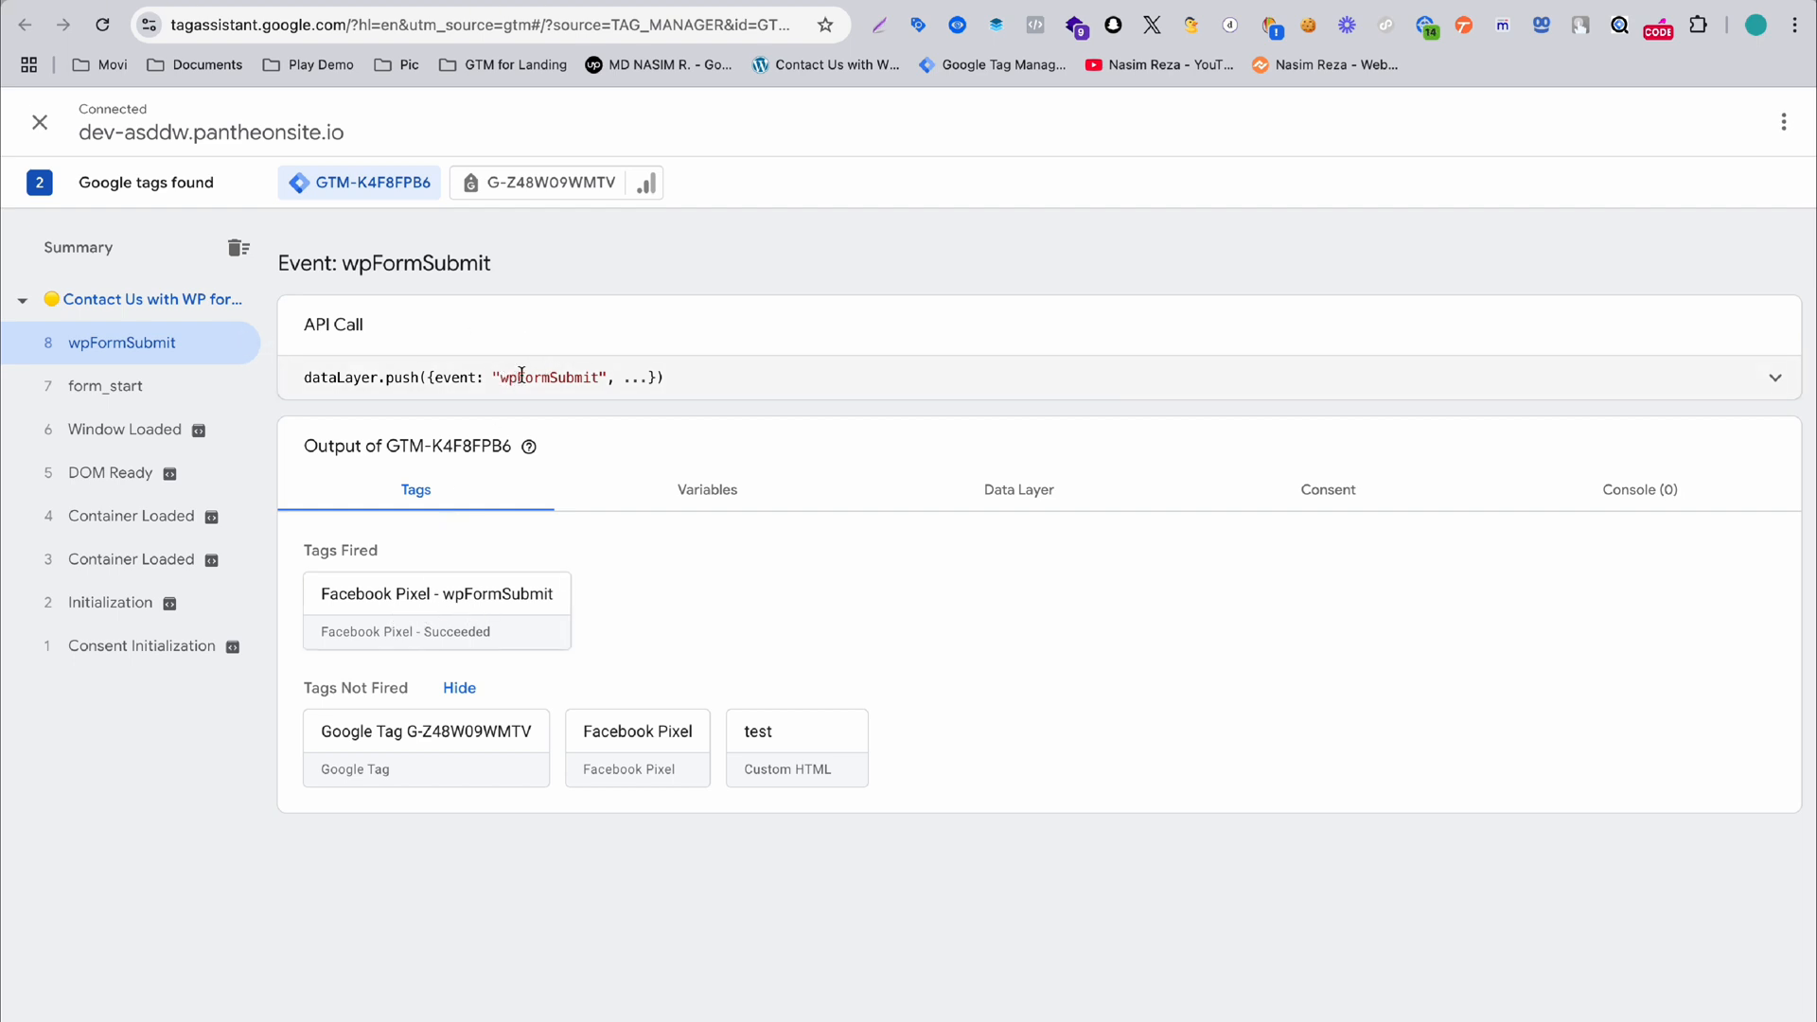
{"action": "double_click", "coordinate": [555, 377]}
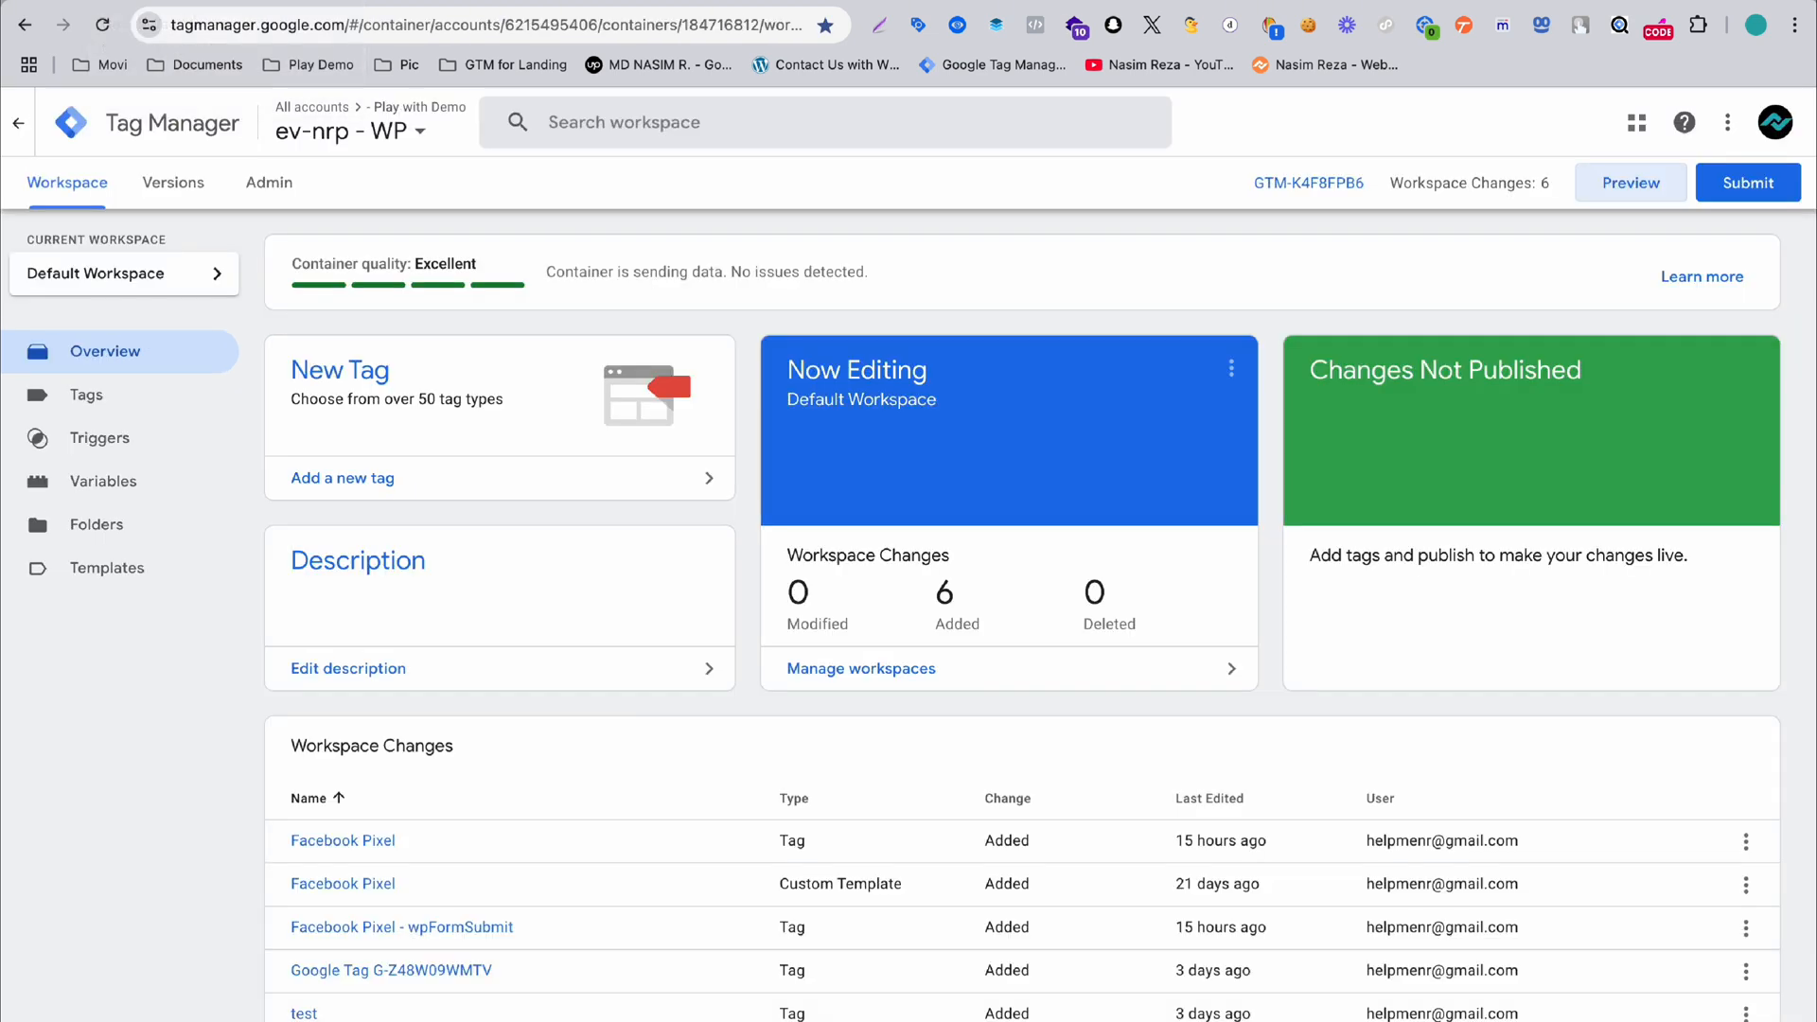
- Create a new tag of type Google Ads > Google Ads Conversion Tracking
{"action": "left_click", "coordinate": [86, 395]}
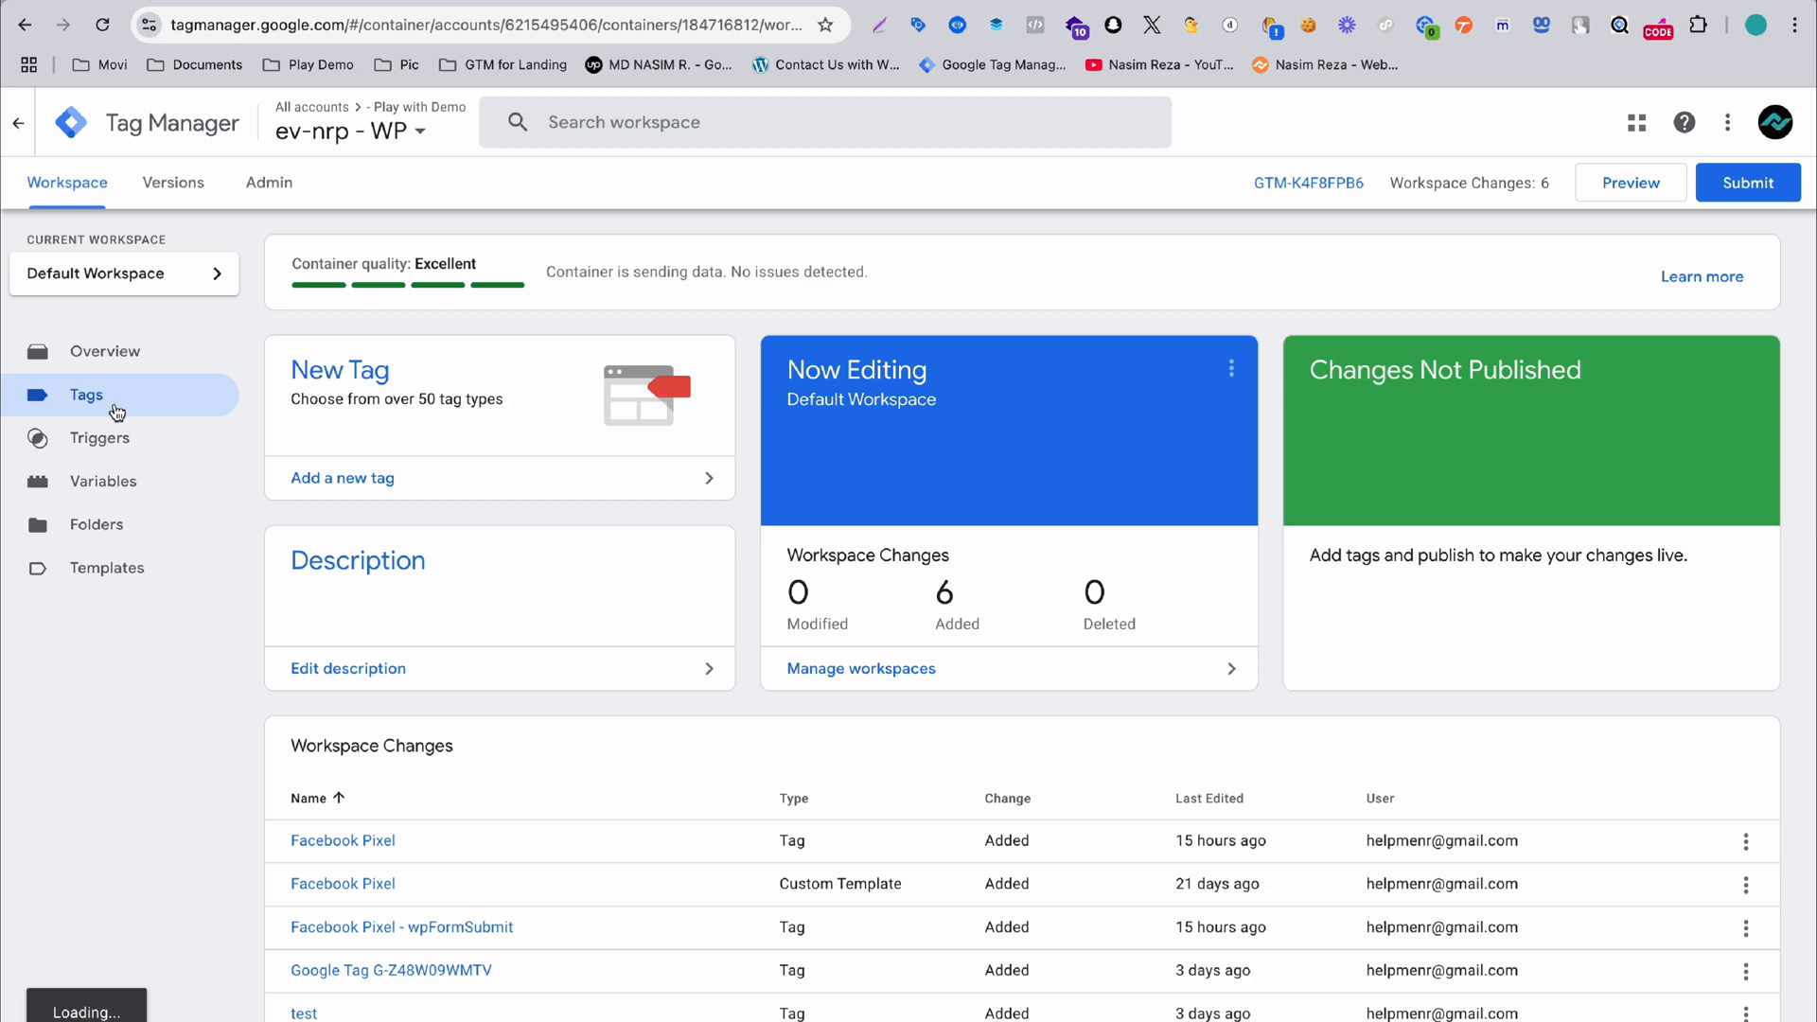
{"action": "left_click", "coordinate": [86, 394]}
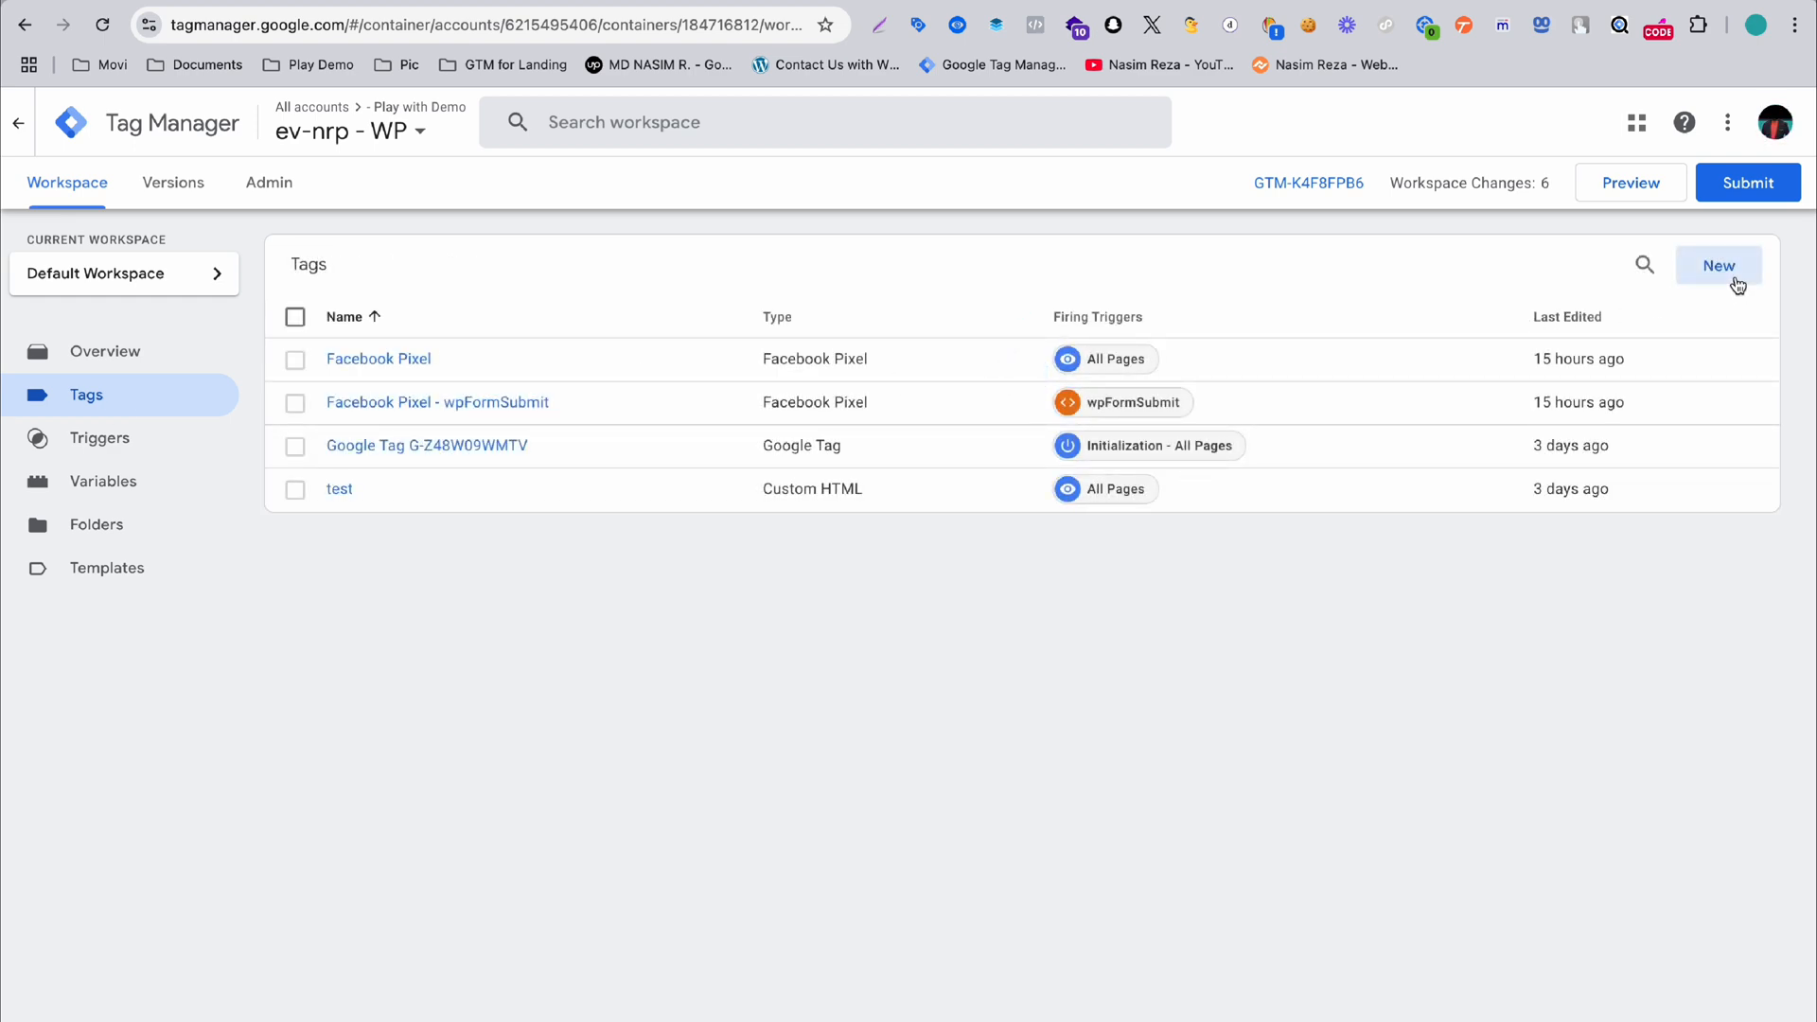
{"action": "left_click", "coordinate": [1720, 264]}
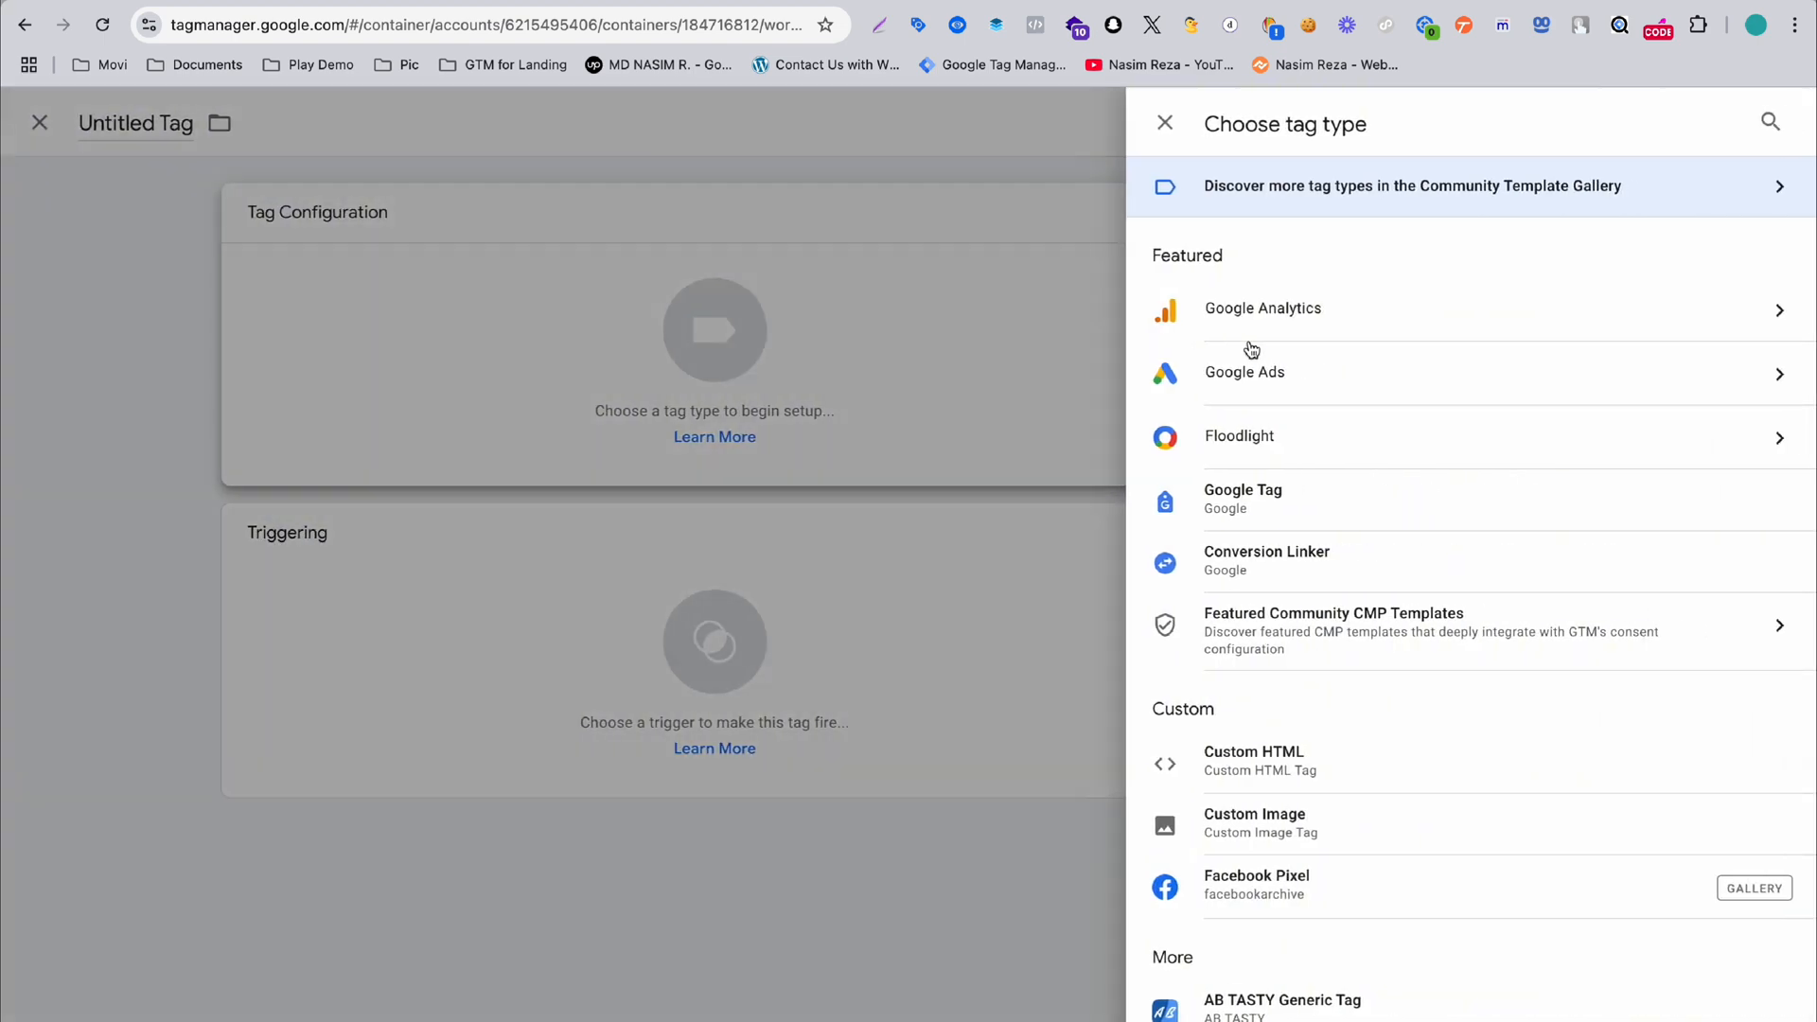
{"action": "left_click", "coordinate": [1244, 371]}
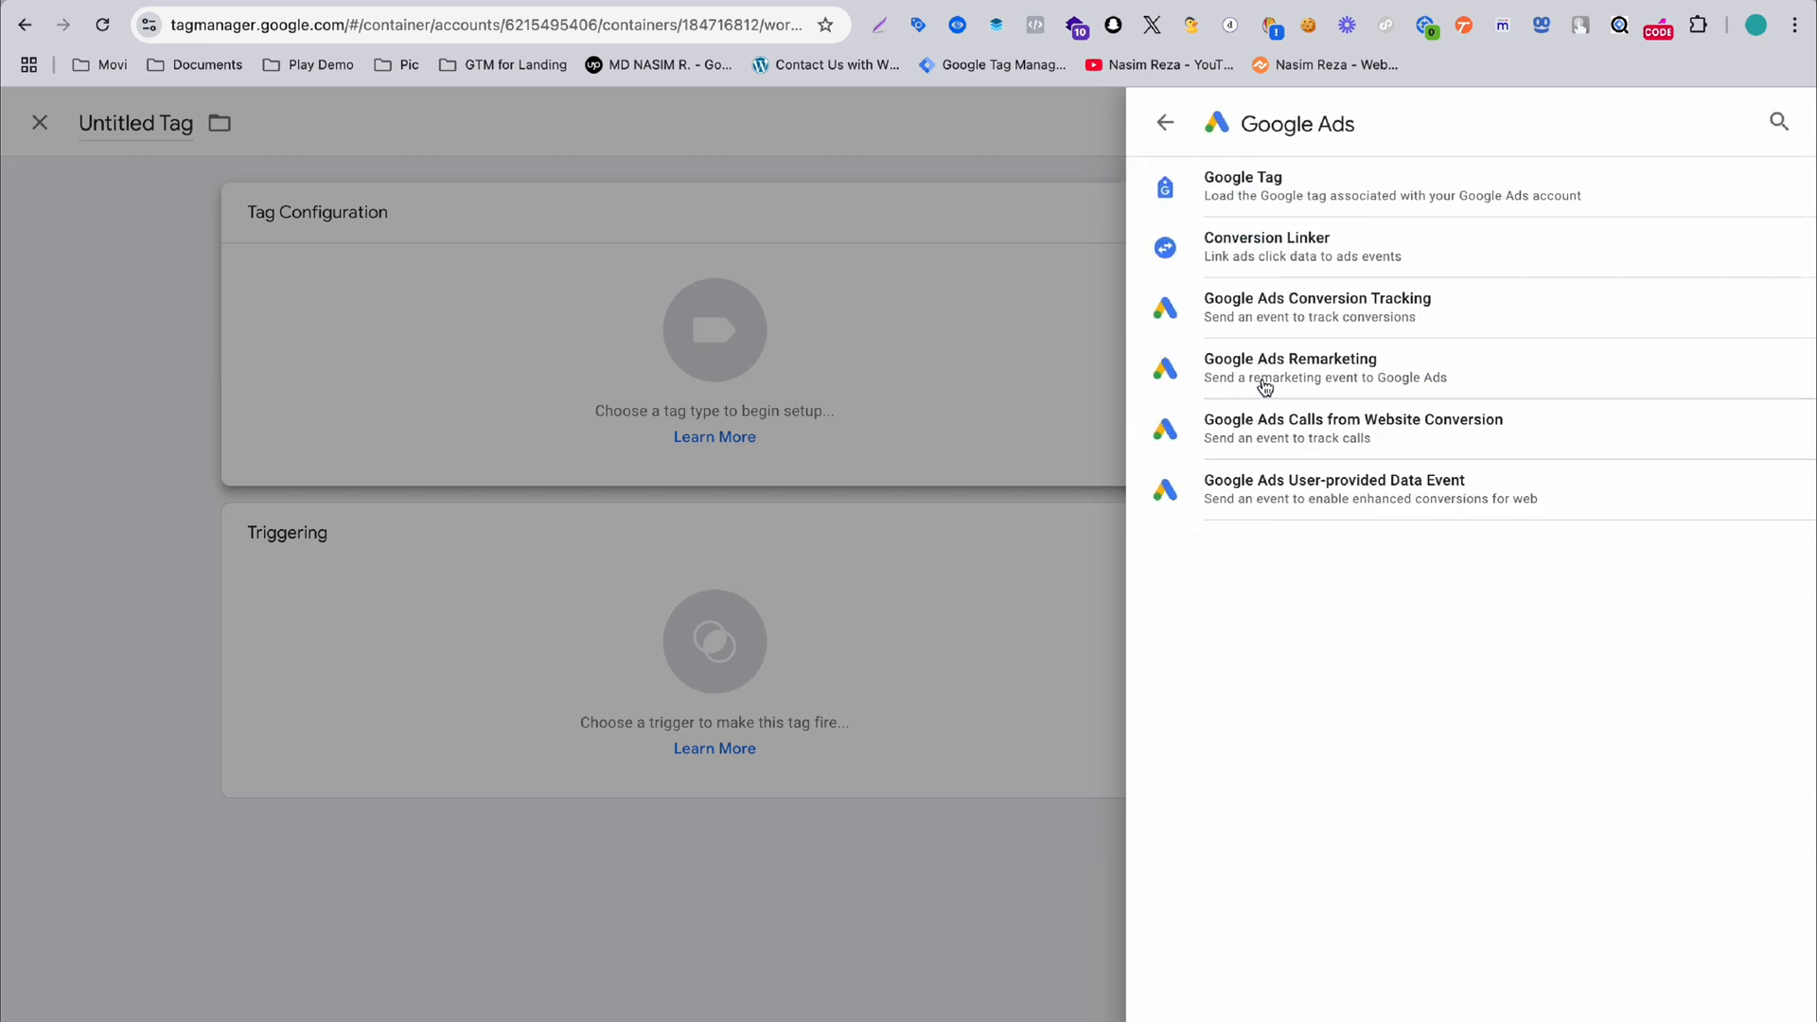
{"action": "left_click", "coordinate": [1317, 307]}
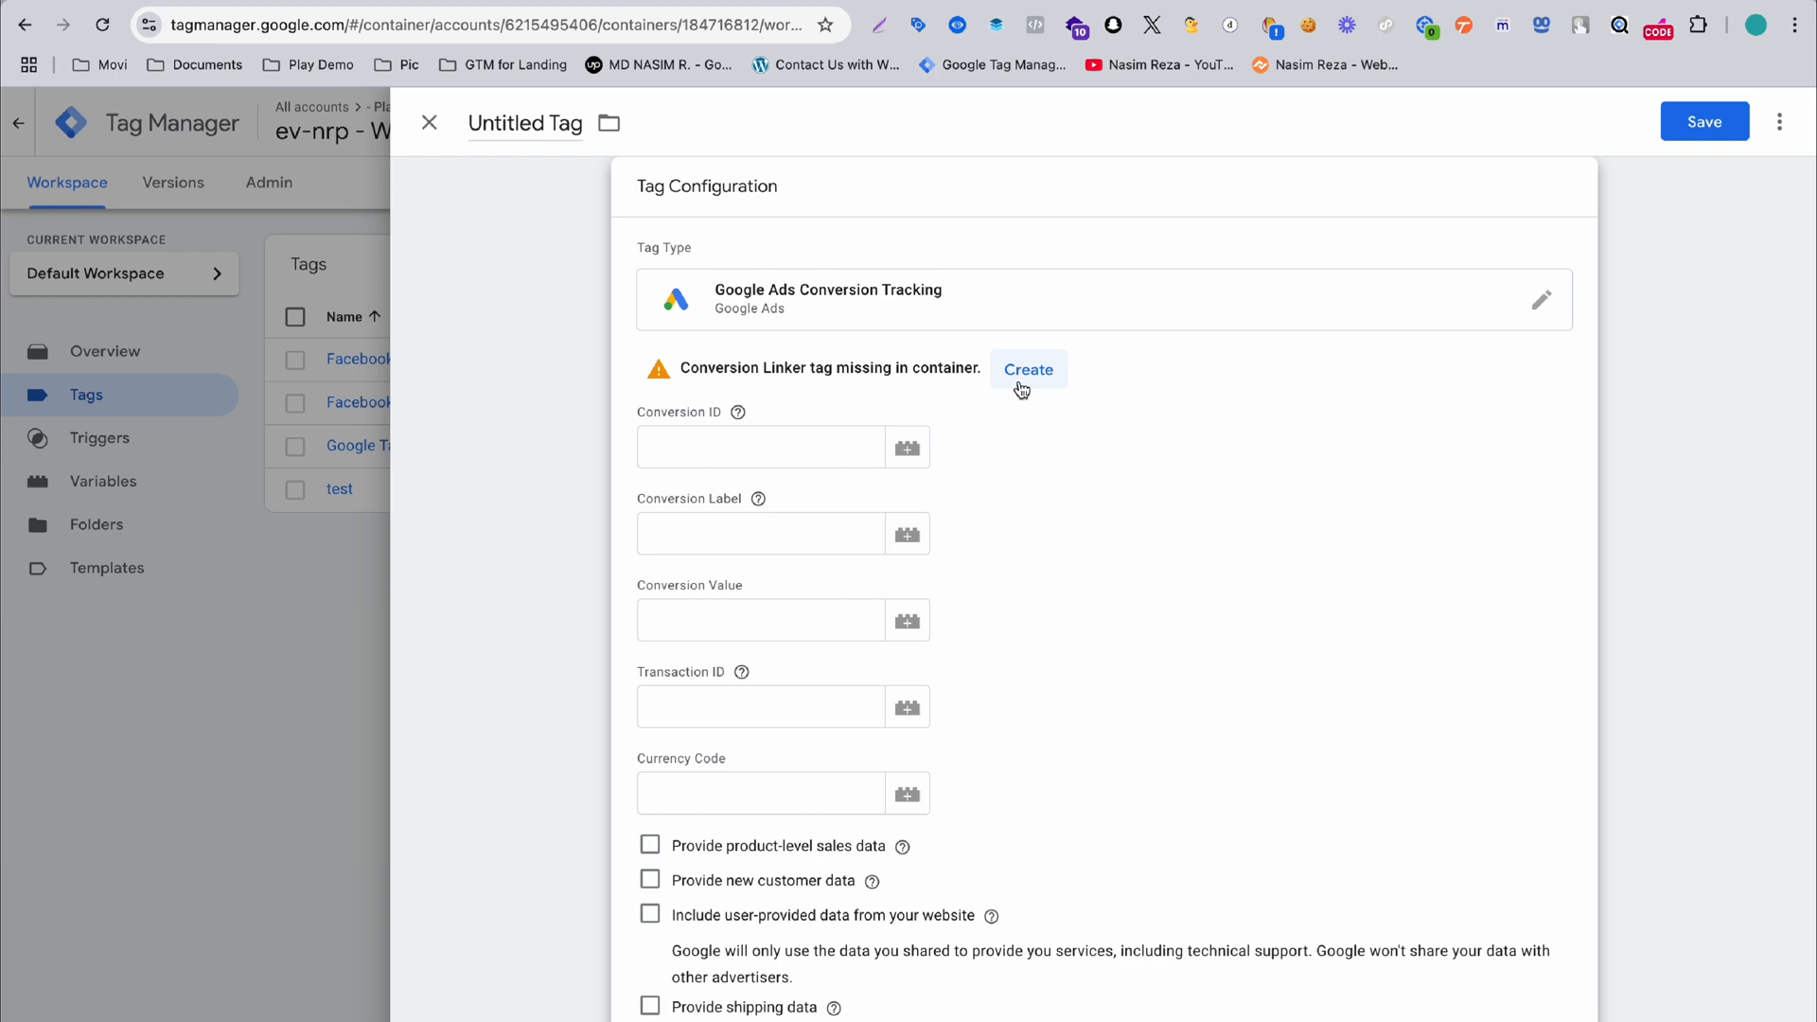
{"action": "mouse_move", "coordinate": [651, 385]}
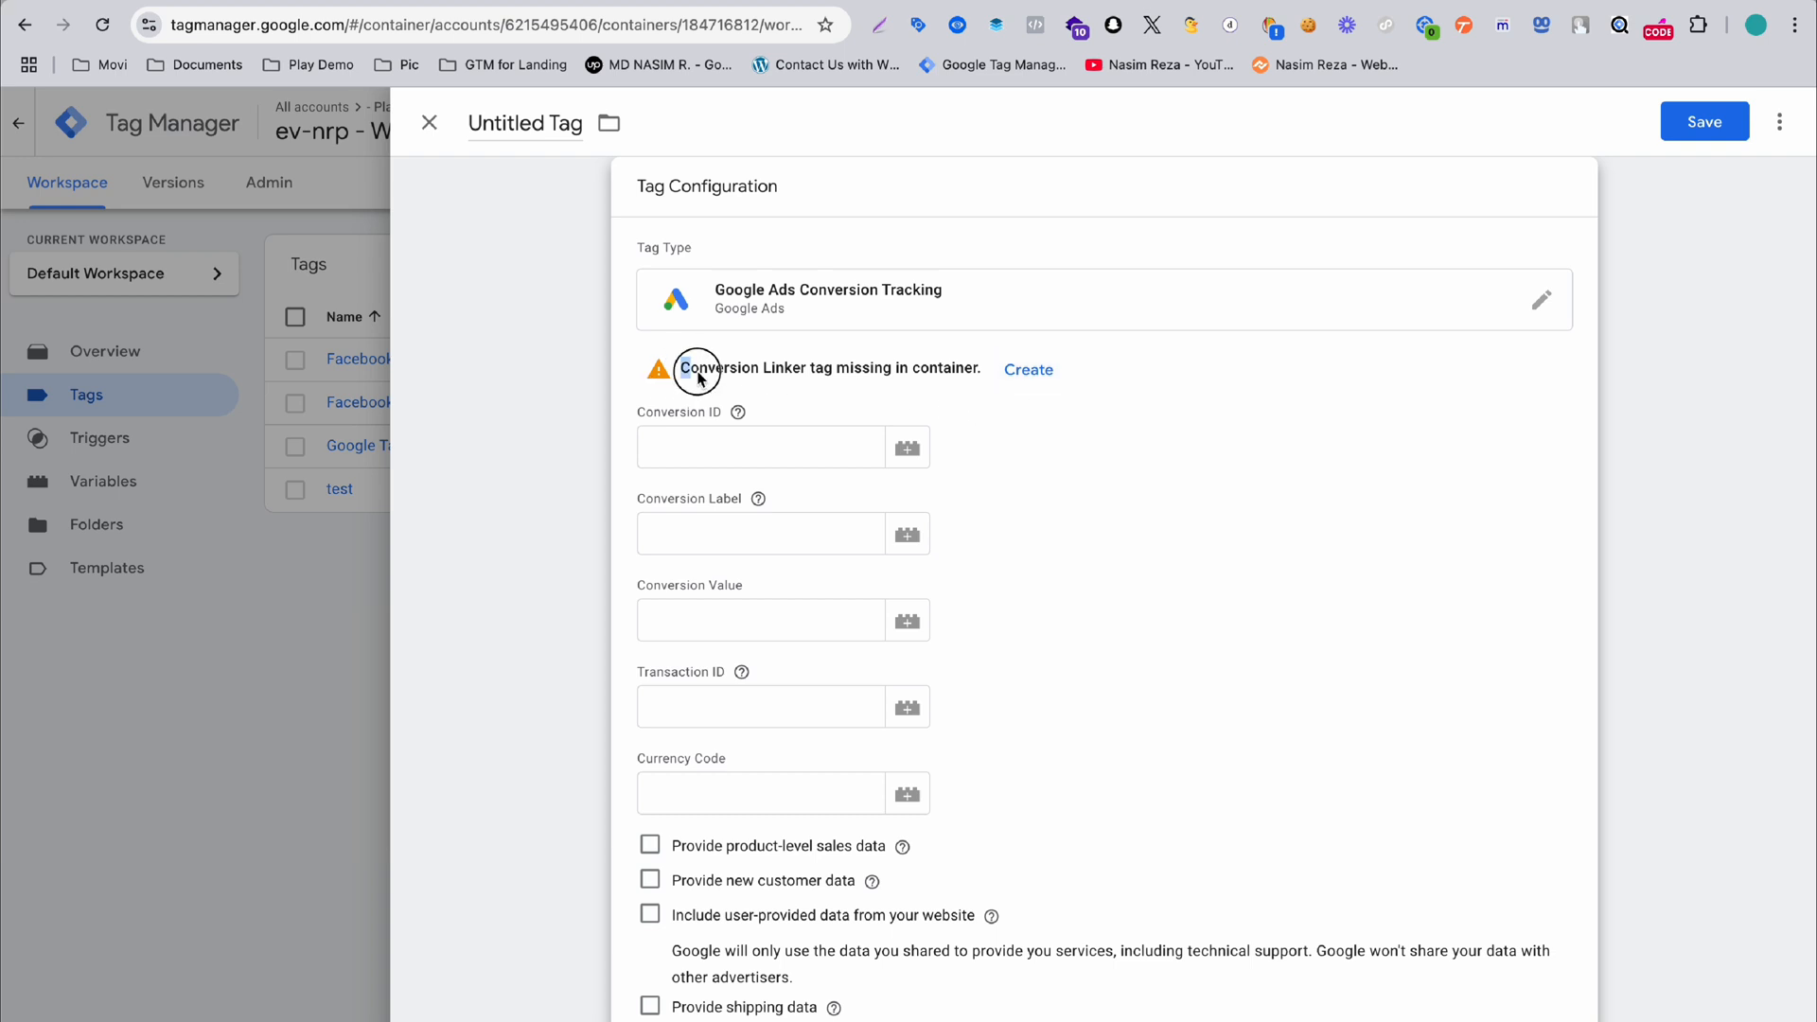
{"action": "left_click_drag", "start_coordinate": [683, 368], "coordinate": [852, 367]}
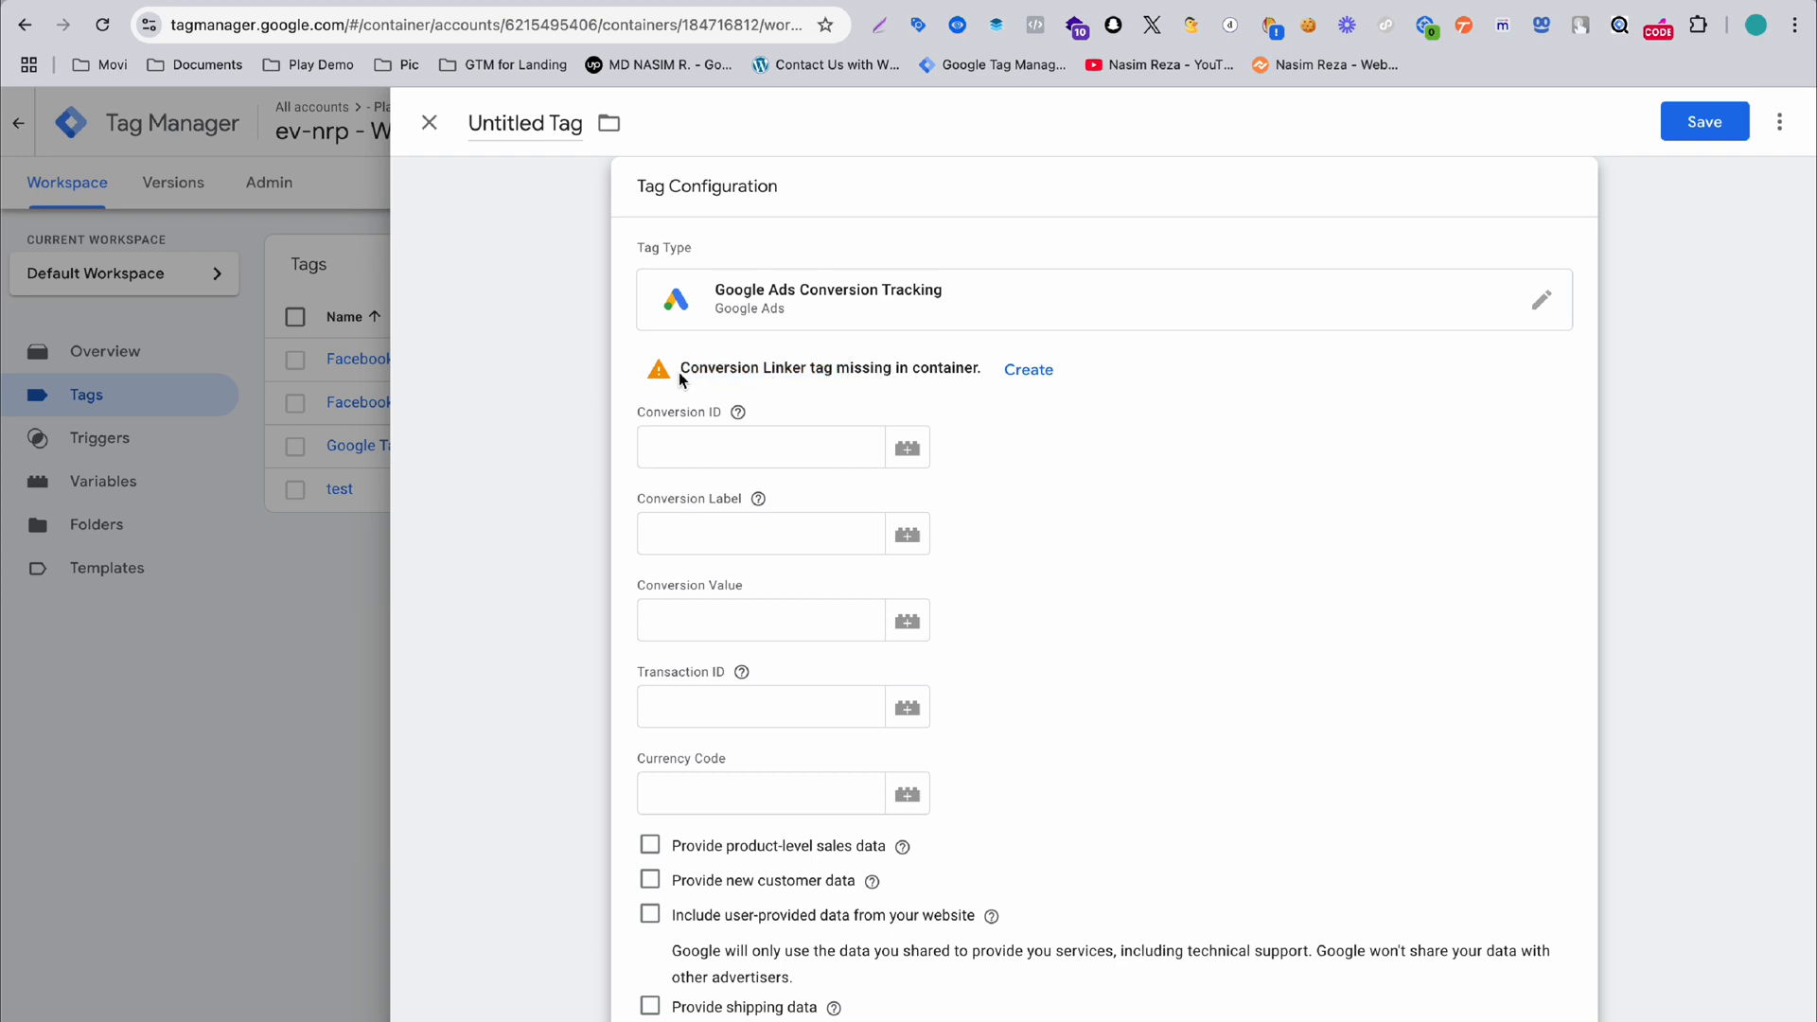
{"action": "mouse_move", "coordinate": [1029, 370]}
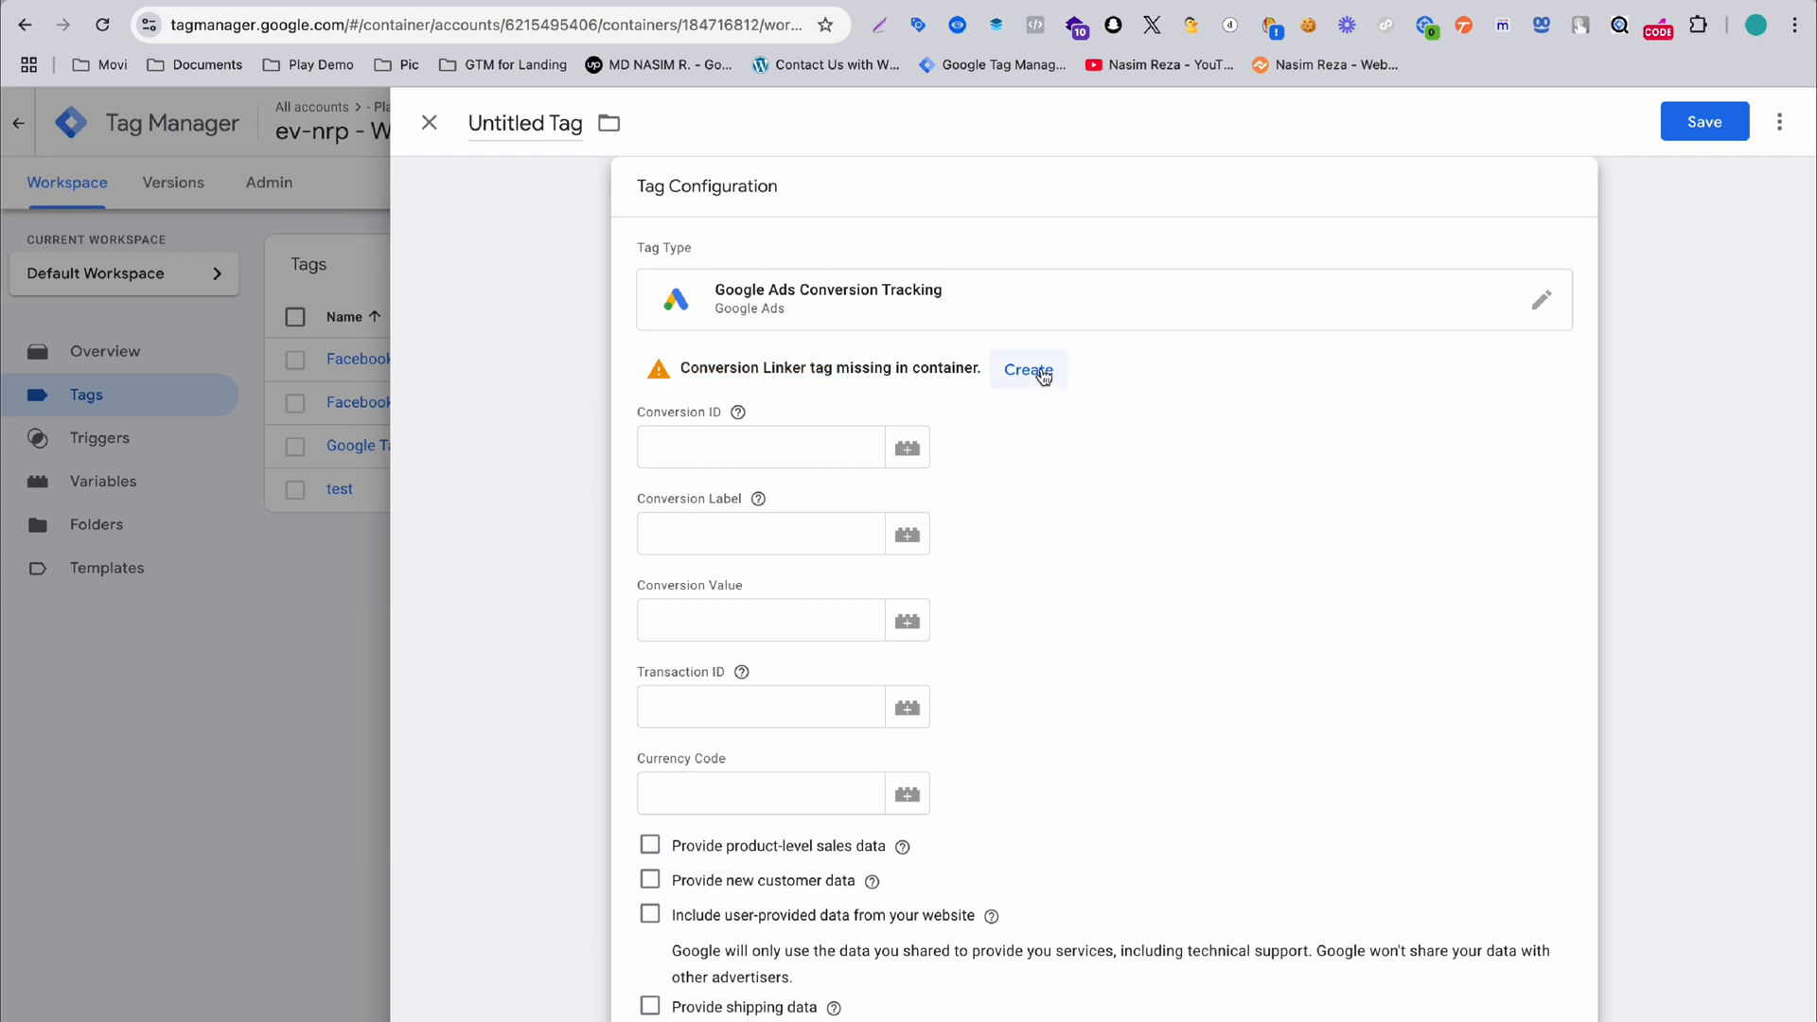
- Create and save a tag named Conversion Linker from the missing-linker warning
{"action": "left_click", "coordinate": [1028, 369]}
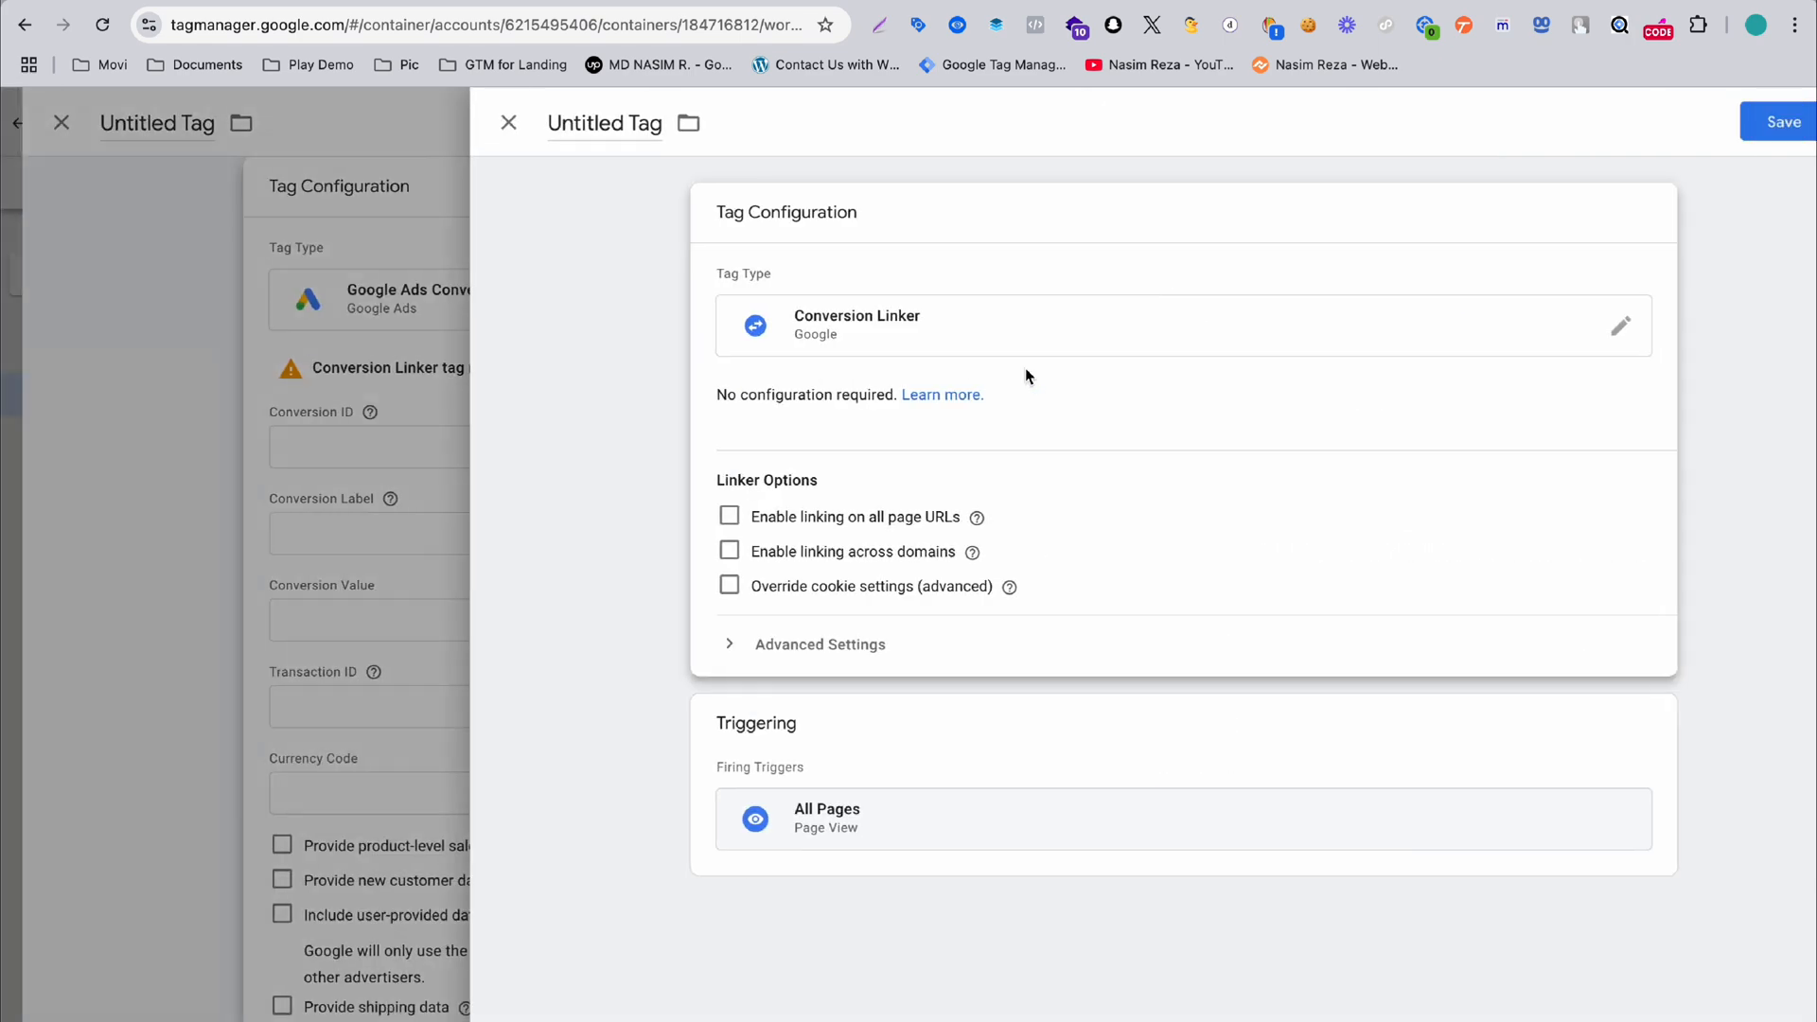
{"action": "left_click", "coordinate": [1782, 120]}
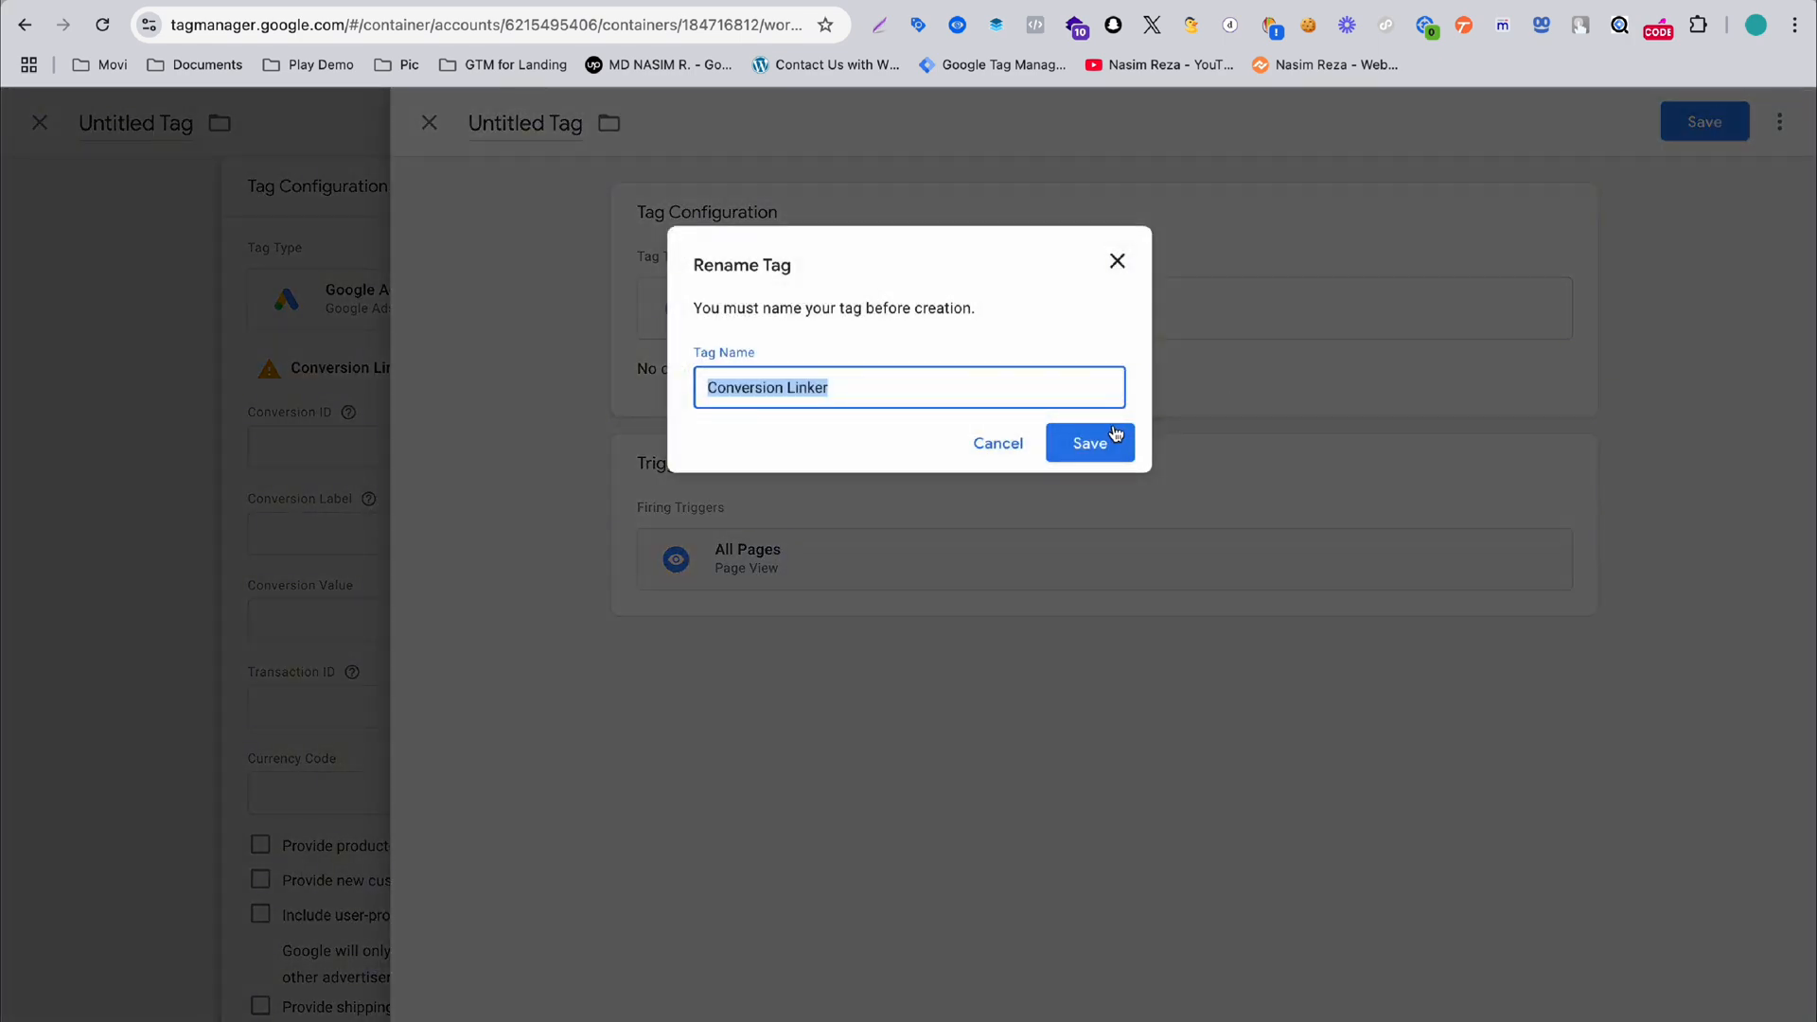
{"action": "left_click", "coordinate": [1089, 443]}
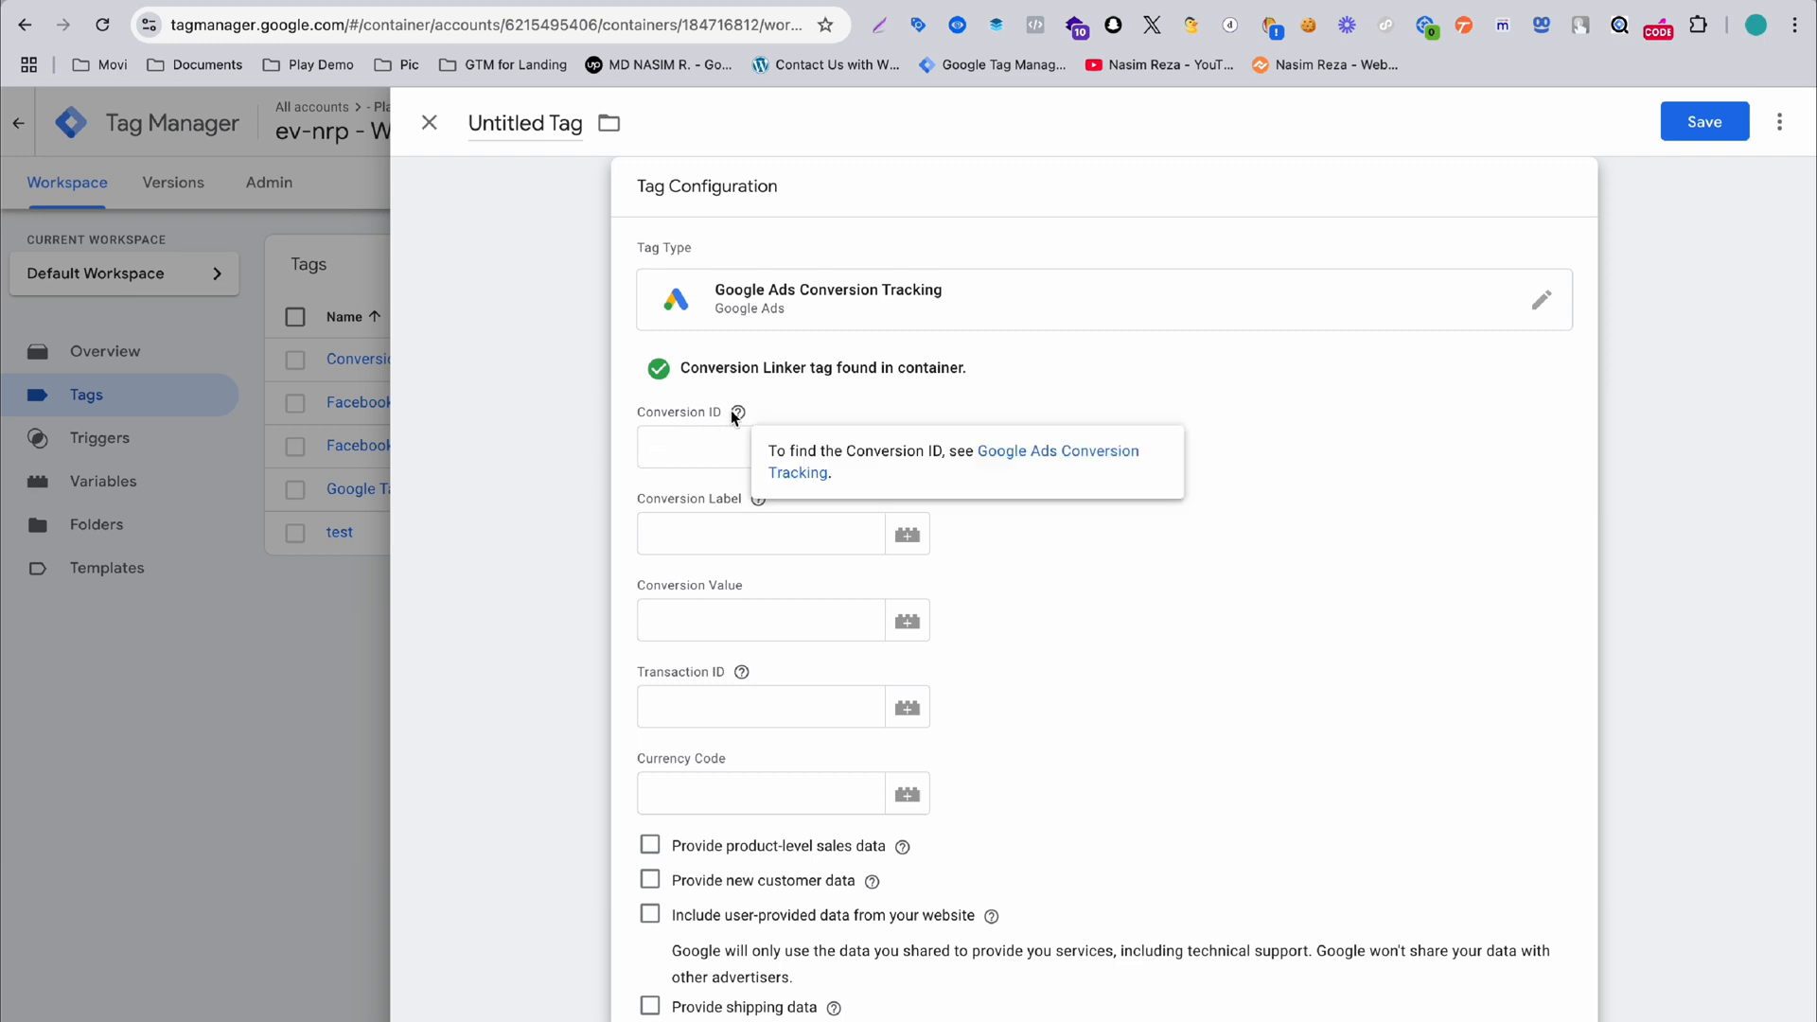
{"action": "mouse_move", "coordinate": [685, 430]}
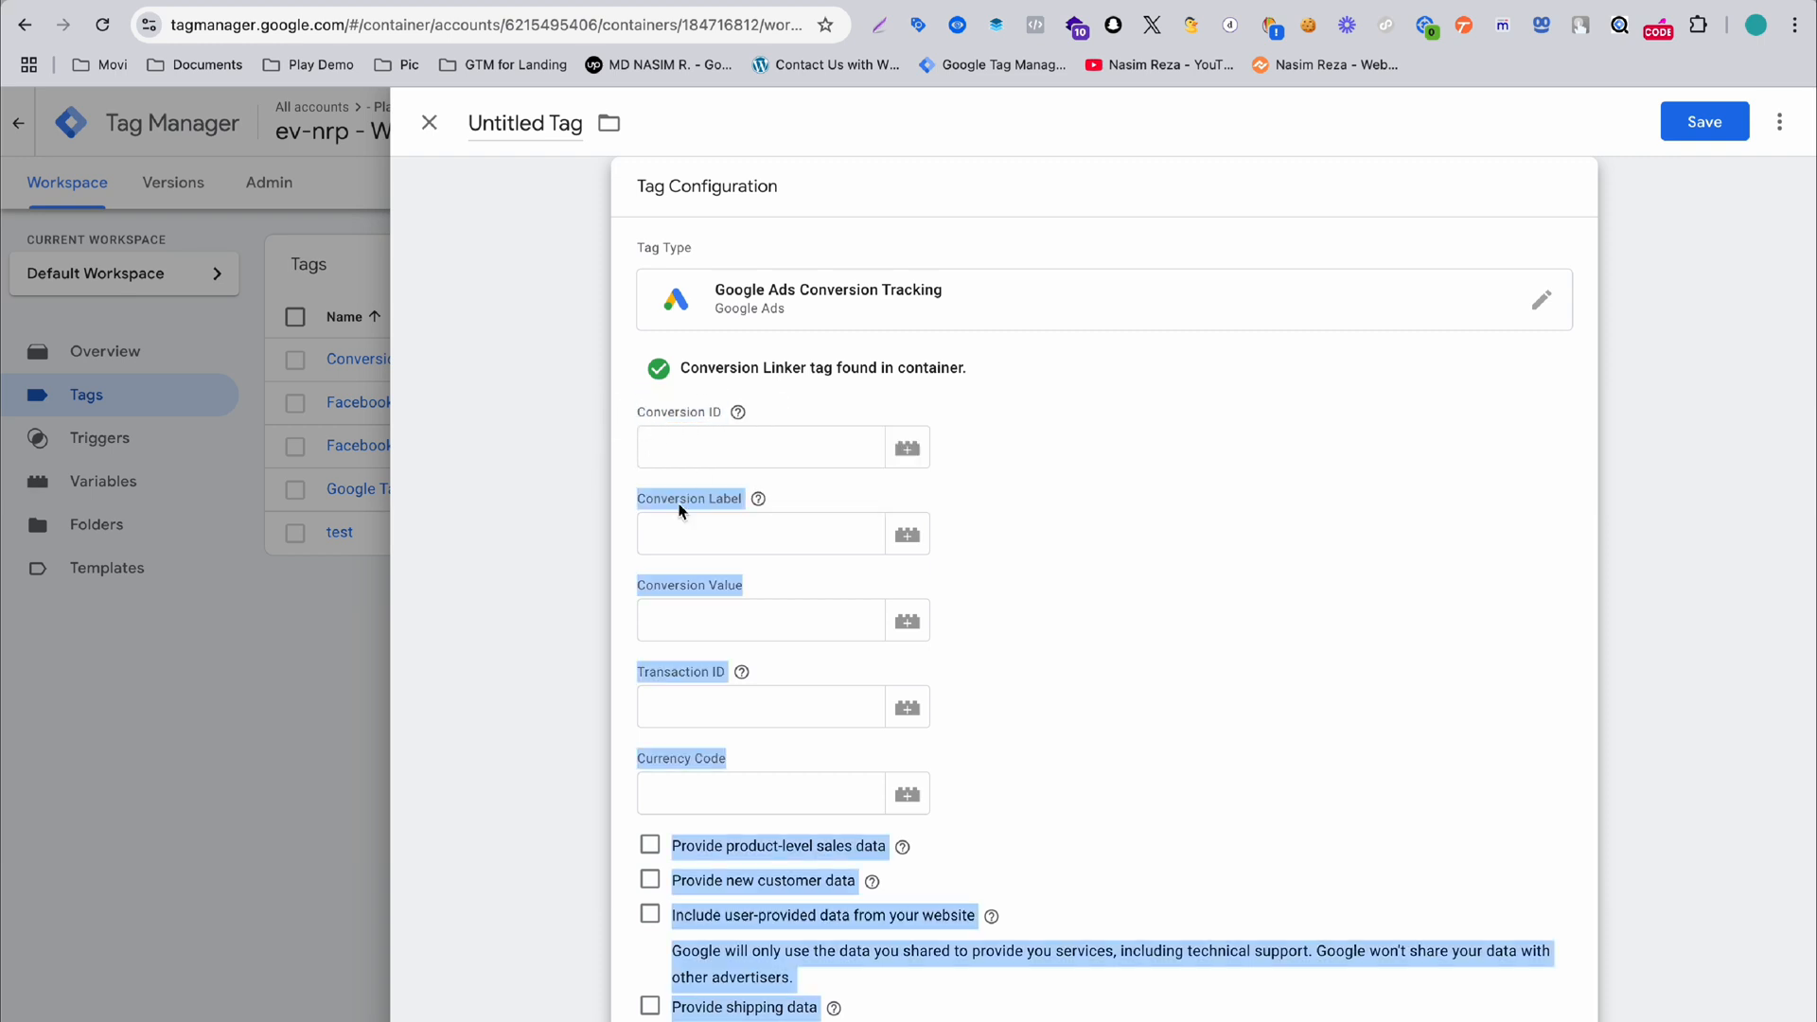
- Clear the stray text selection and scroll through the empty Tag Configuration form
{"action": "left_click", "coordinate": [638, 512]}
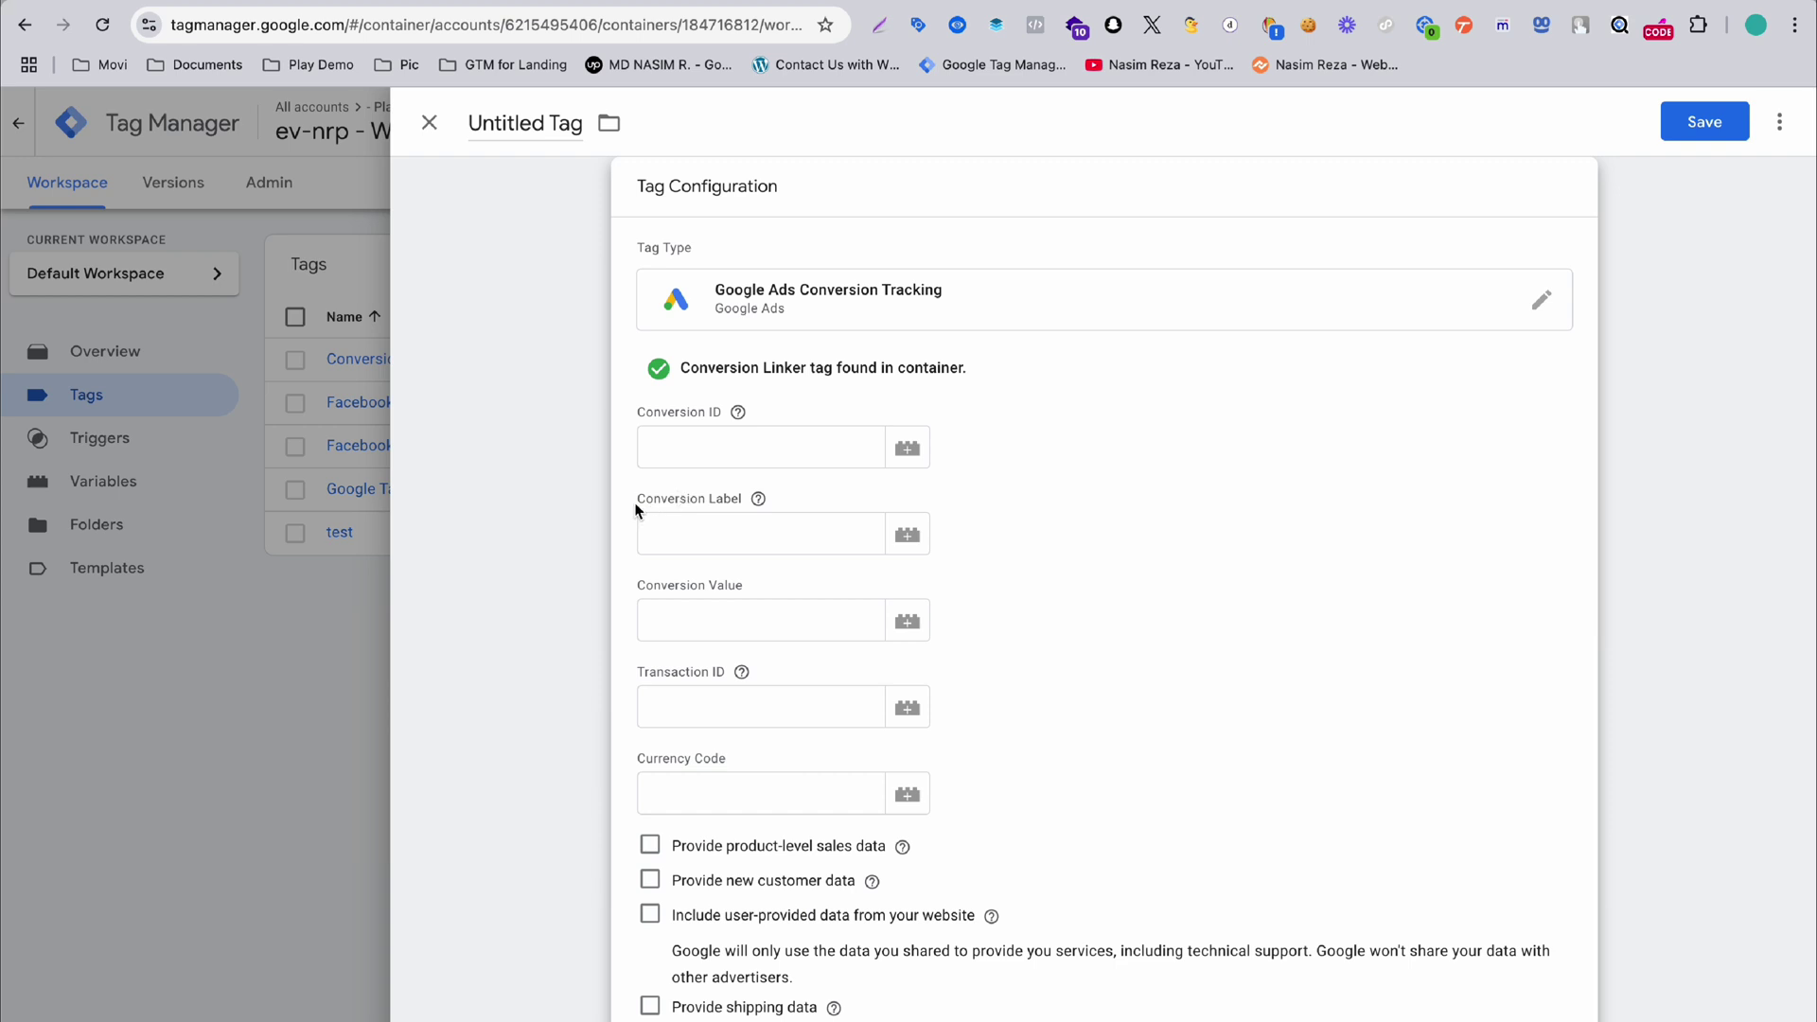
{"action": "scroll", "scroll_direction": "down", "scroll_amount": 3}
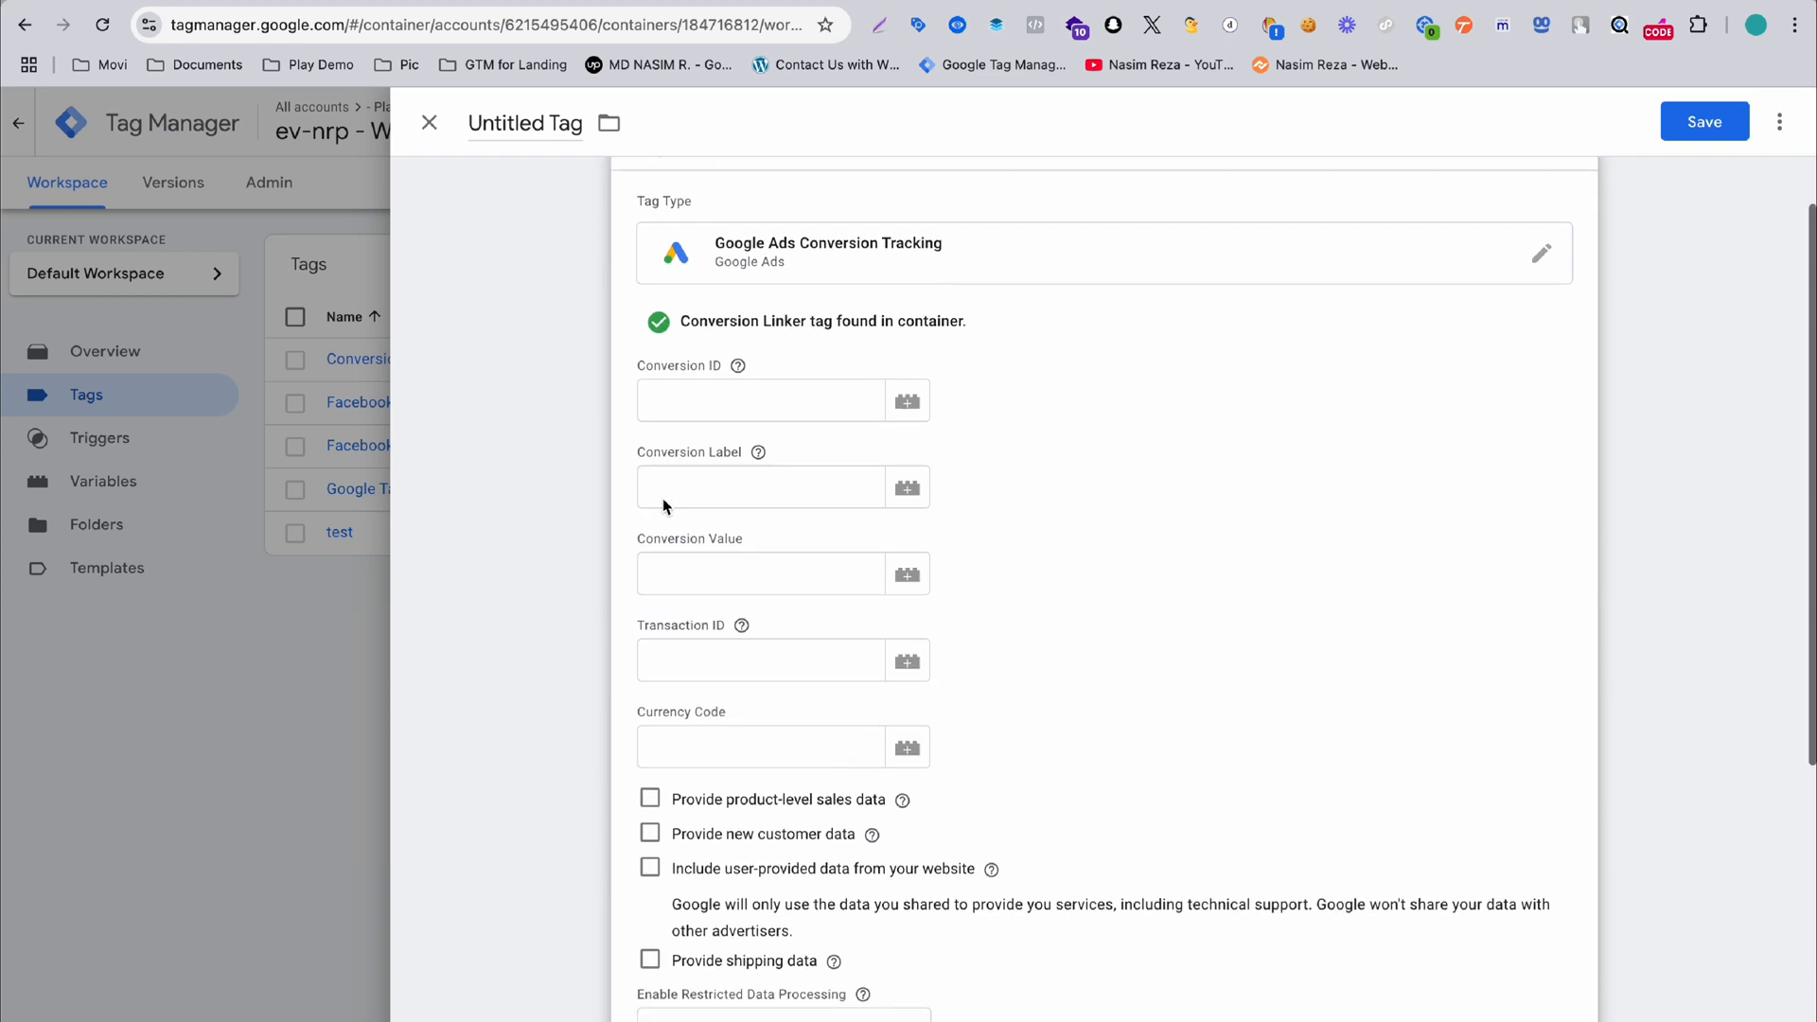
{"action": "scroll", "scroll_direction": "down", "scroll_amount": 3}
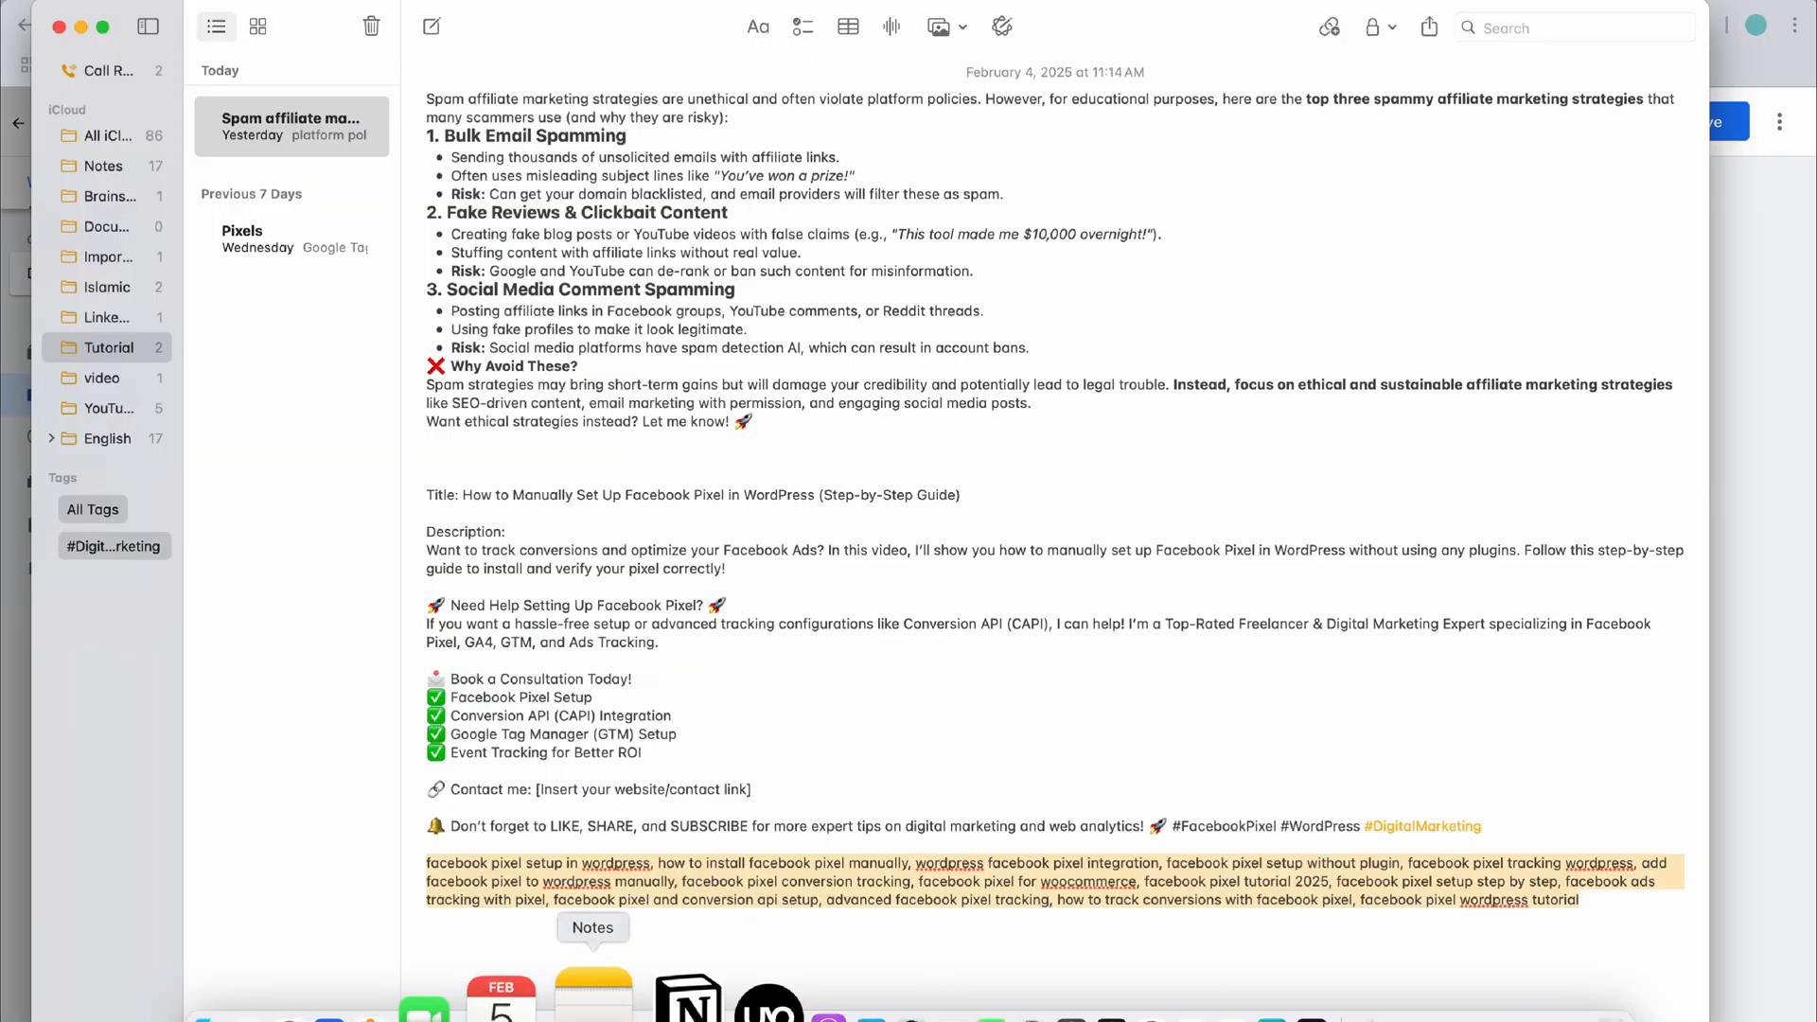
- Open the Pixels note in Apple Notes and copy the Google Ads conversion ID
{"action": "left_click", "coordinate": [254, 240]}
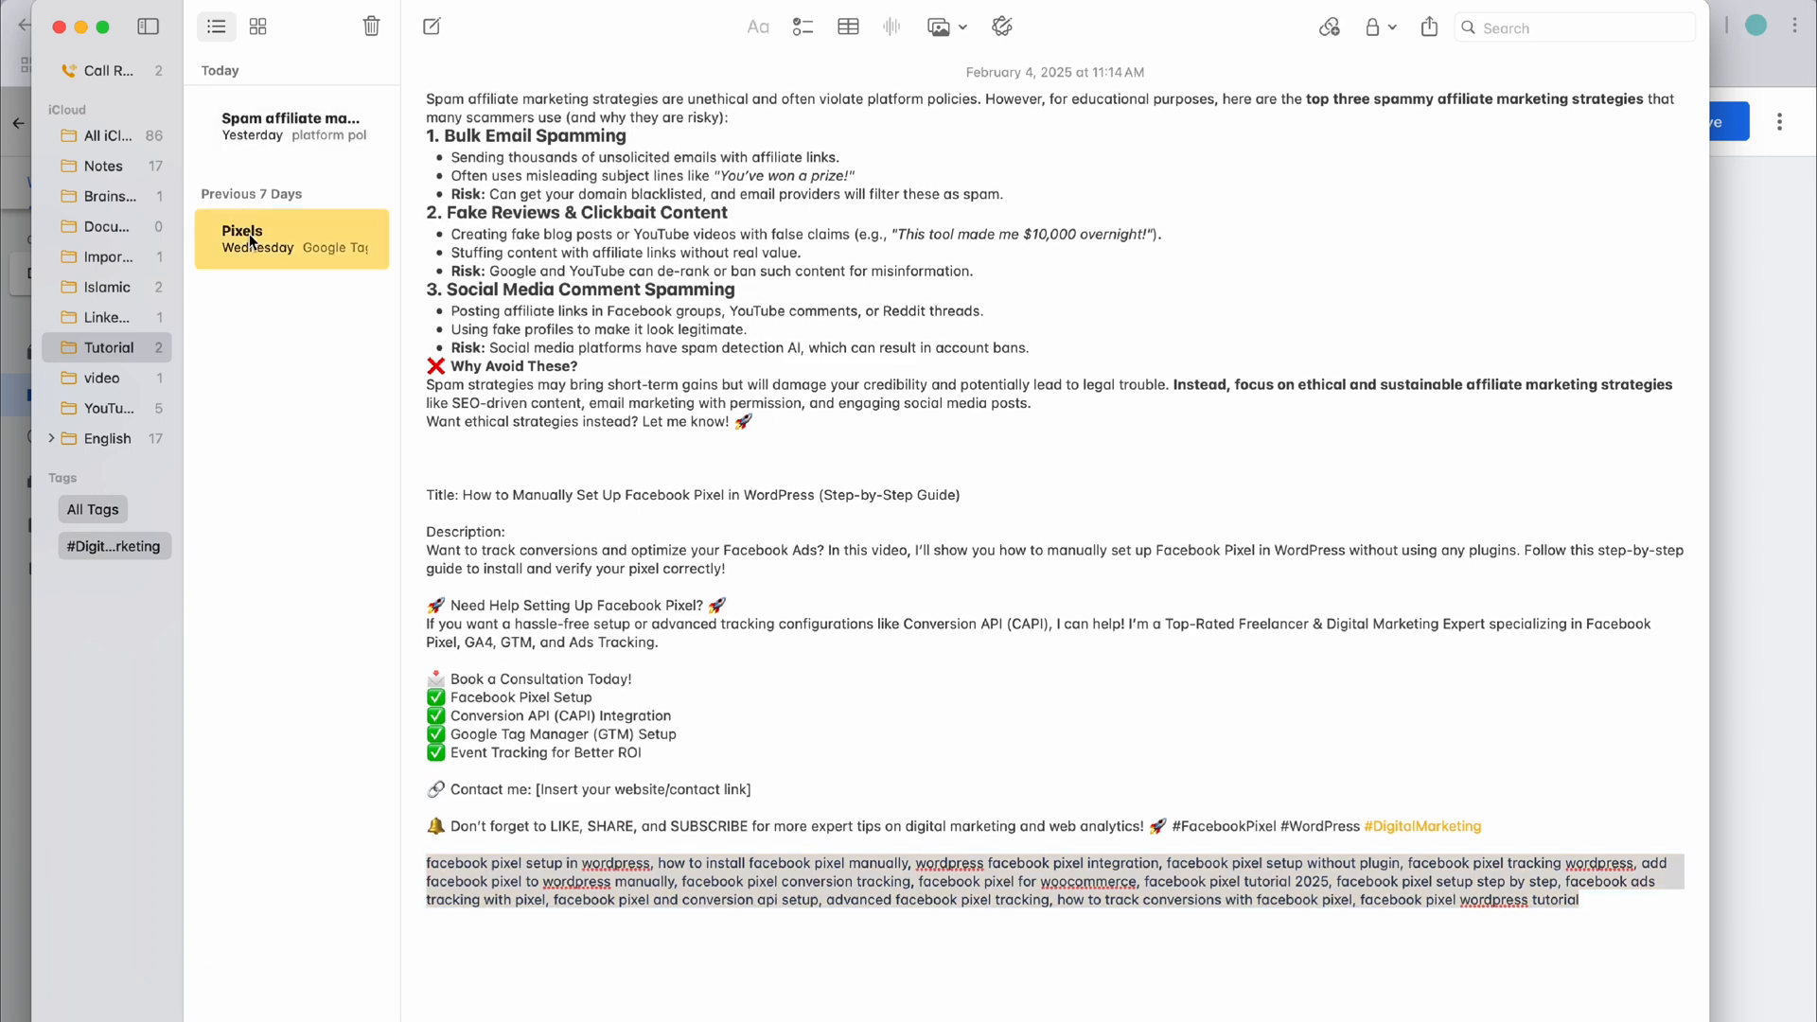
{"action": "left_click", "coordinate": [255, 237]}
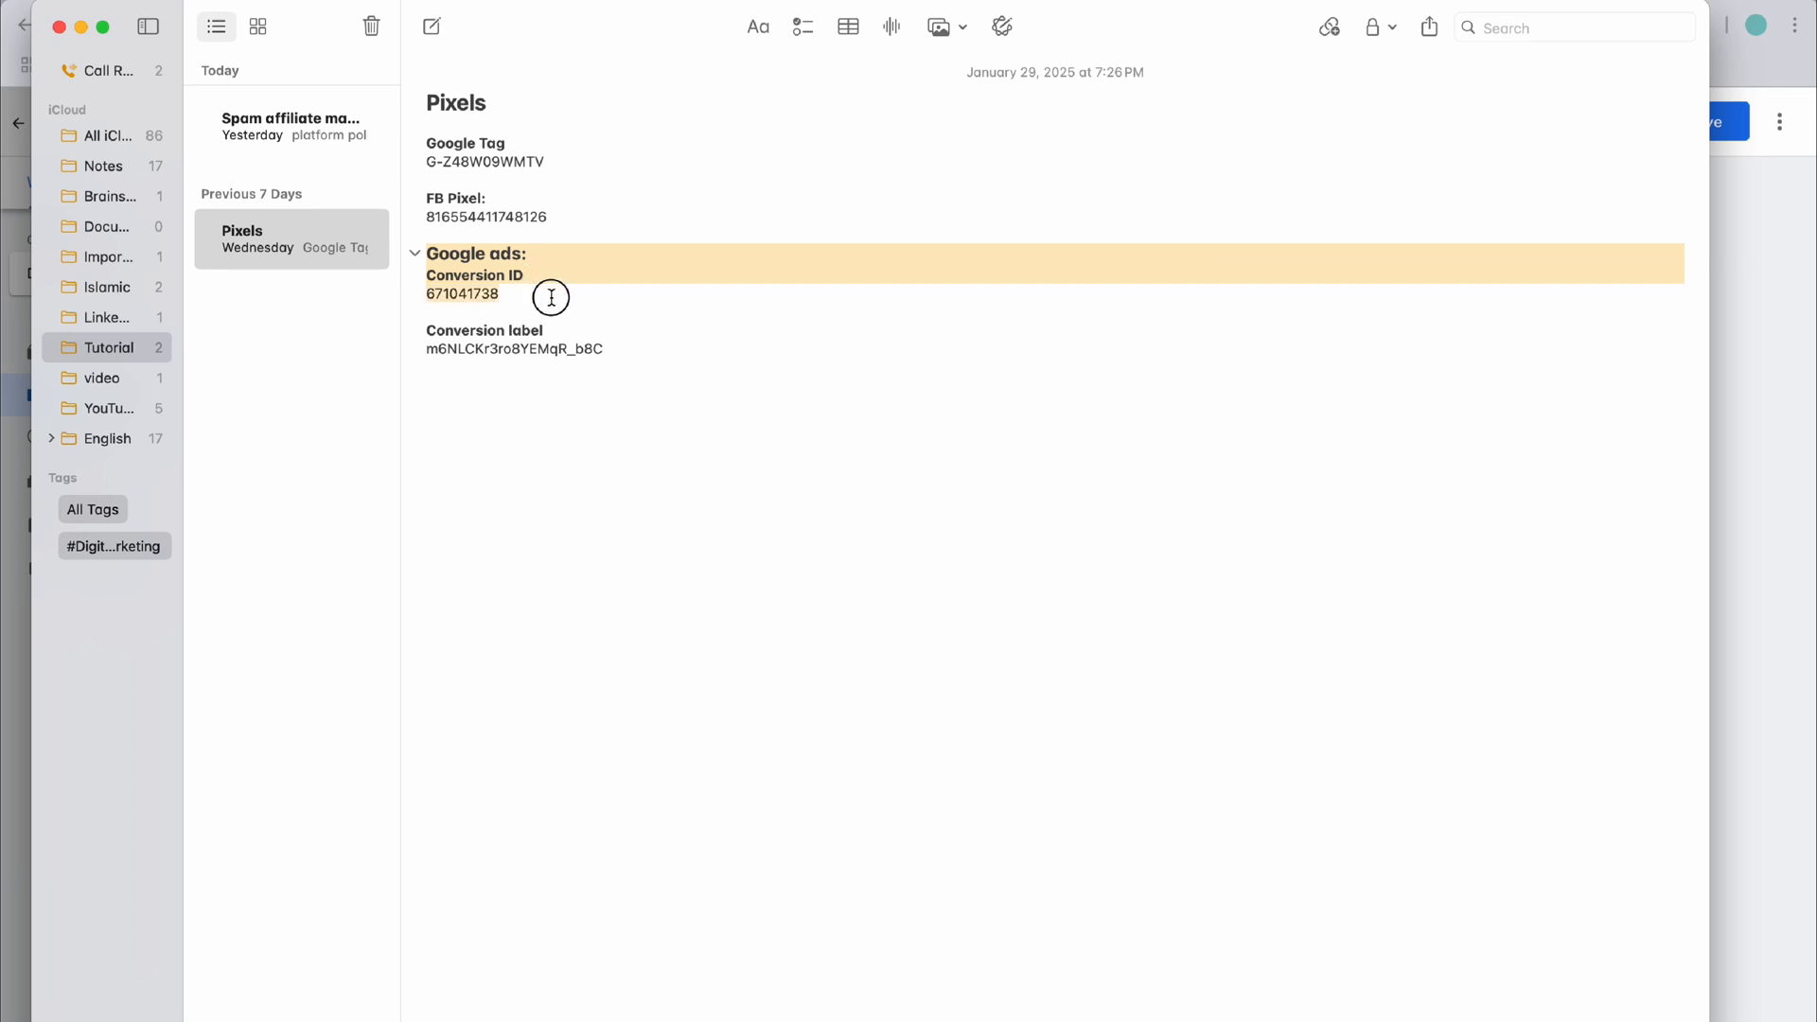
{"action": "left_click", "coordinate": [640, 387]}
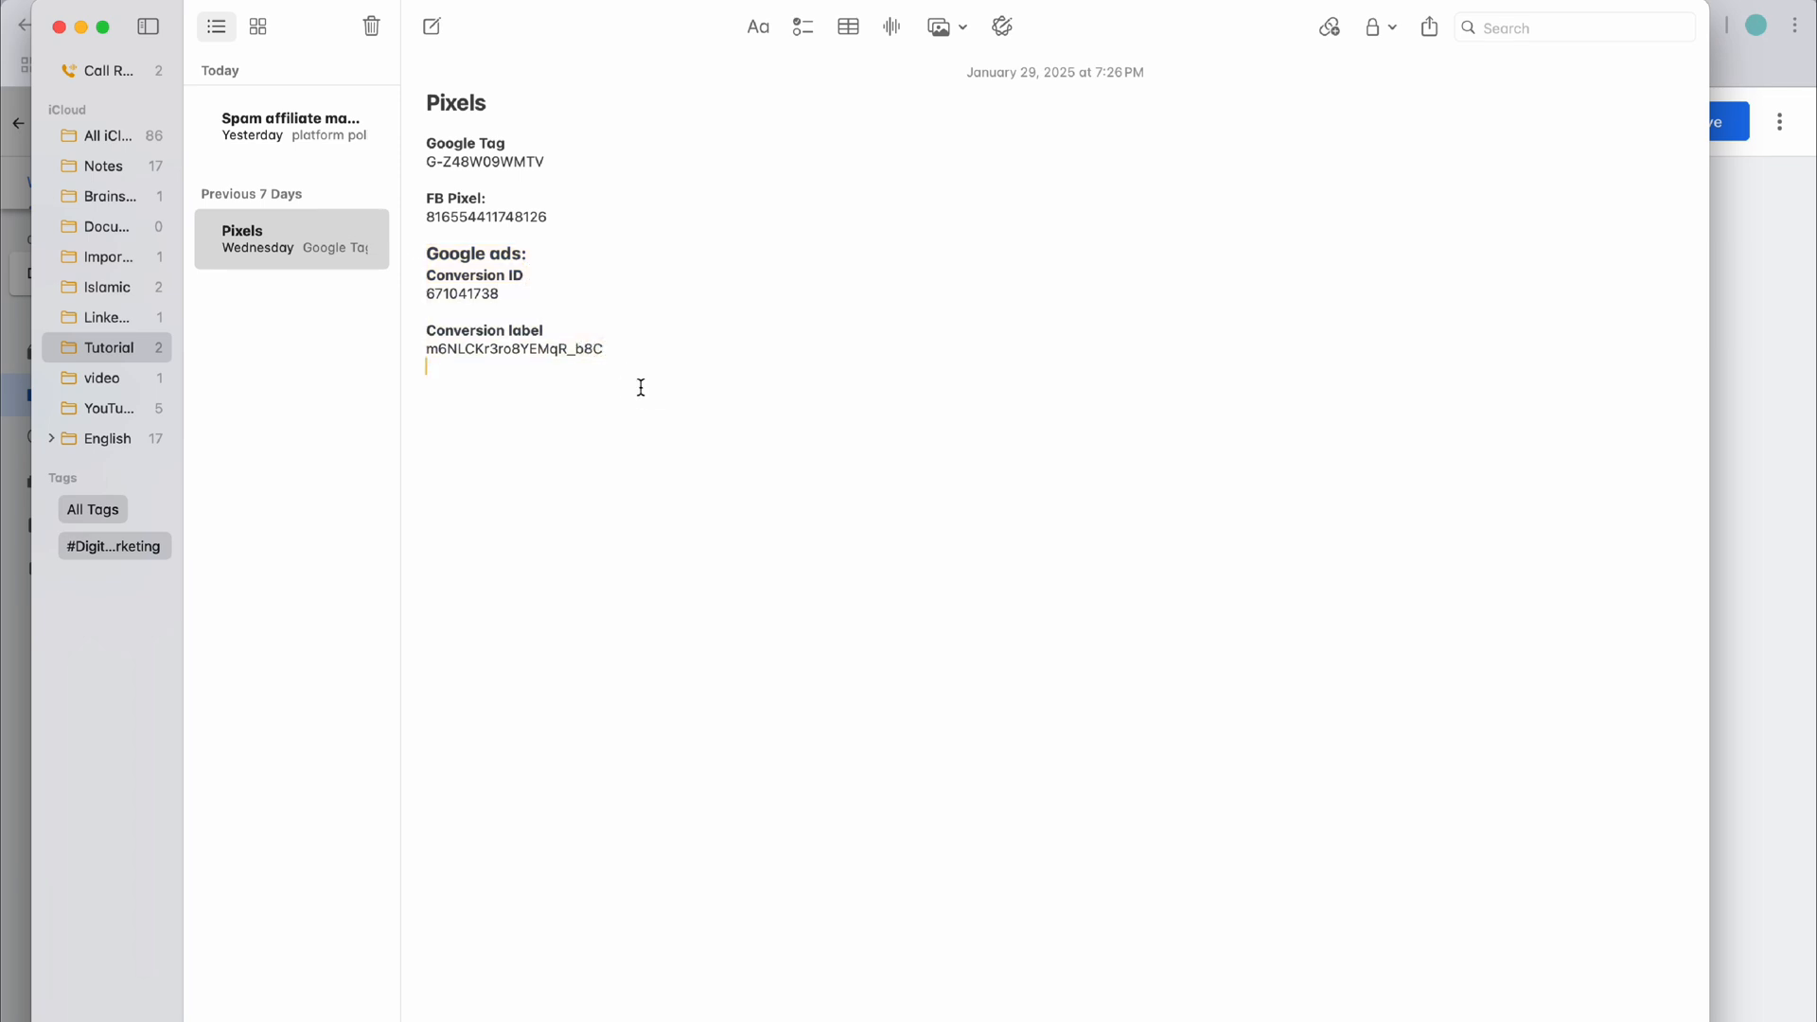
{"action": "double_click", "coordinate": [462, 293]}
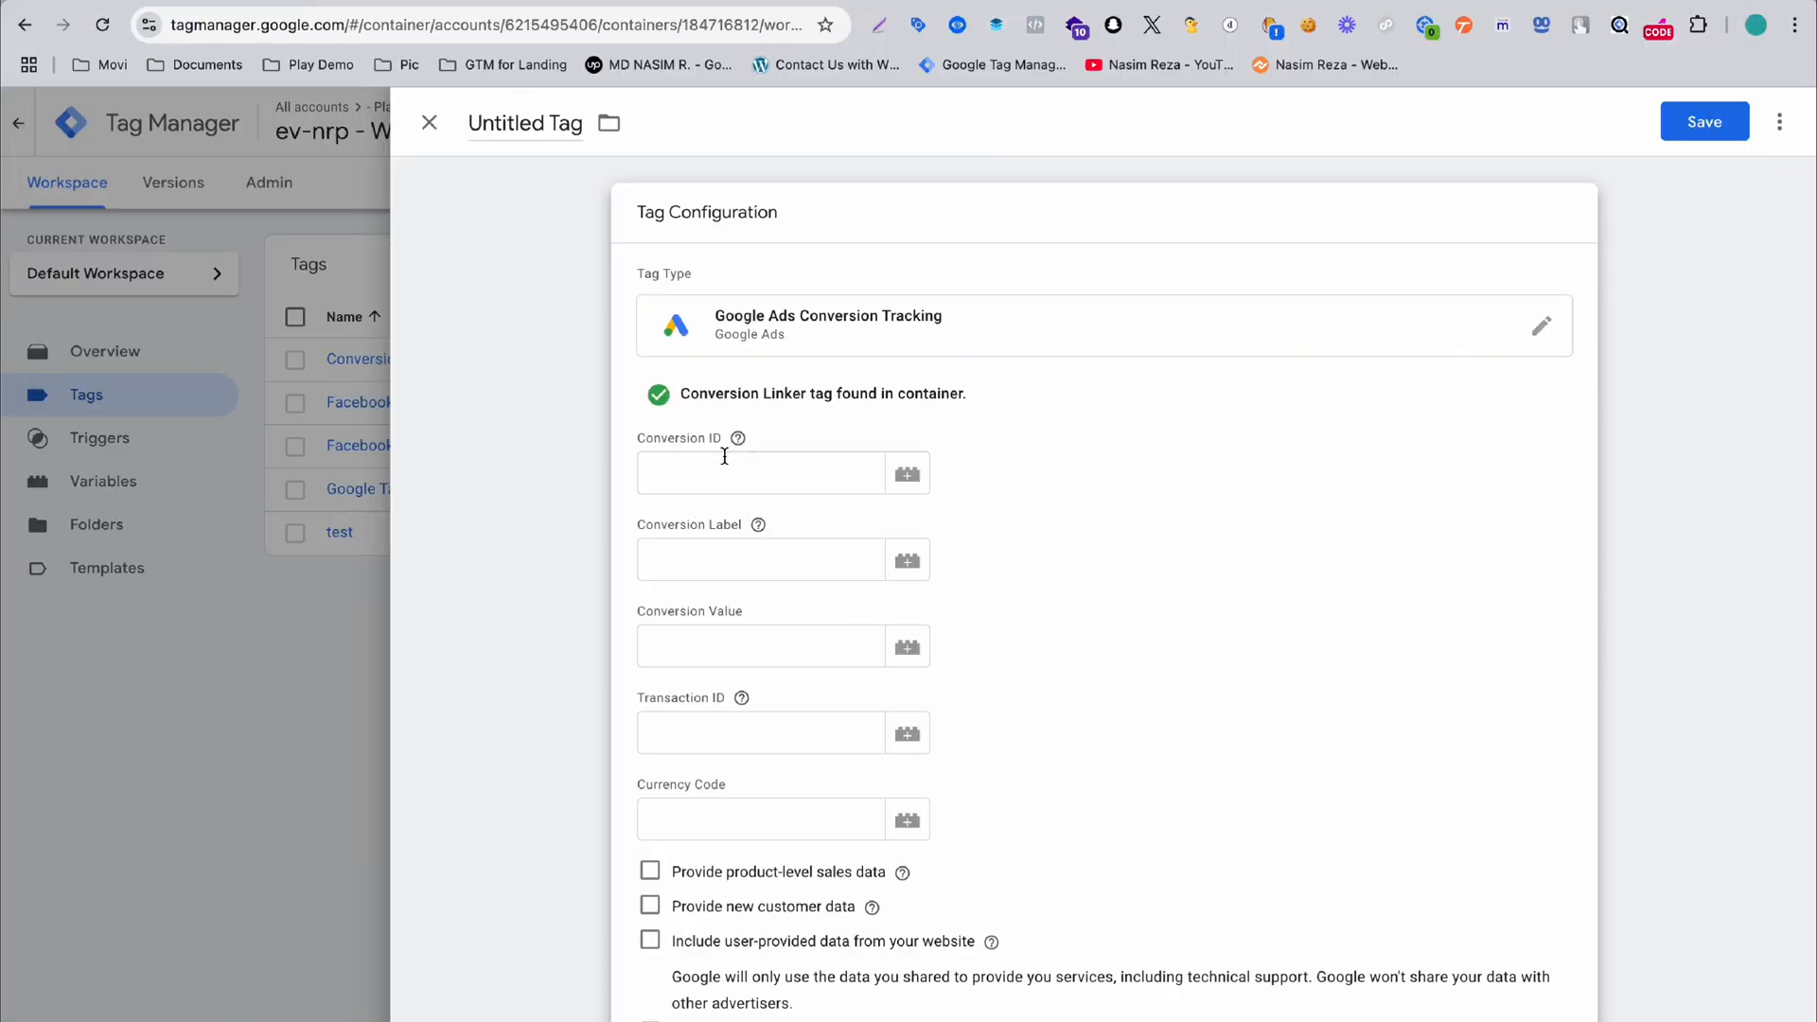
- Fill in Conversion ID 671041738 and Conversion Label m6NLCKr3ro8YEMqR_b8C
{"action": "type", "text": "671041738"}
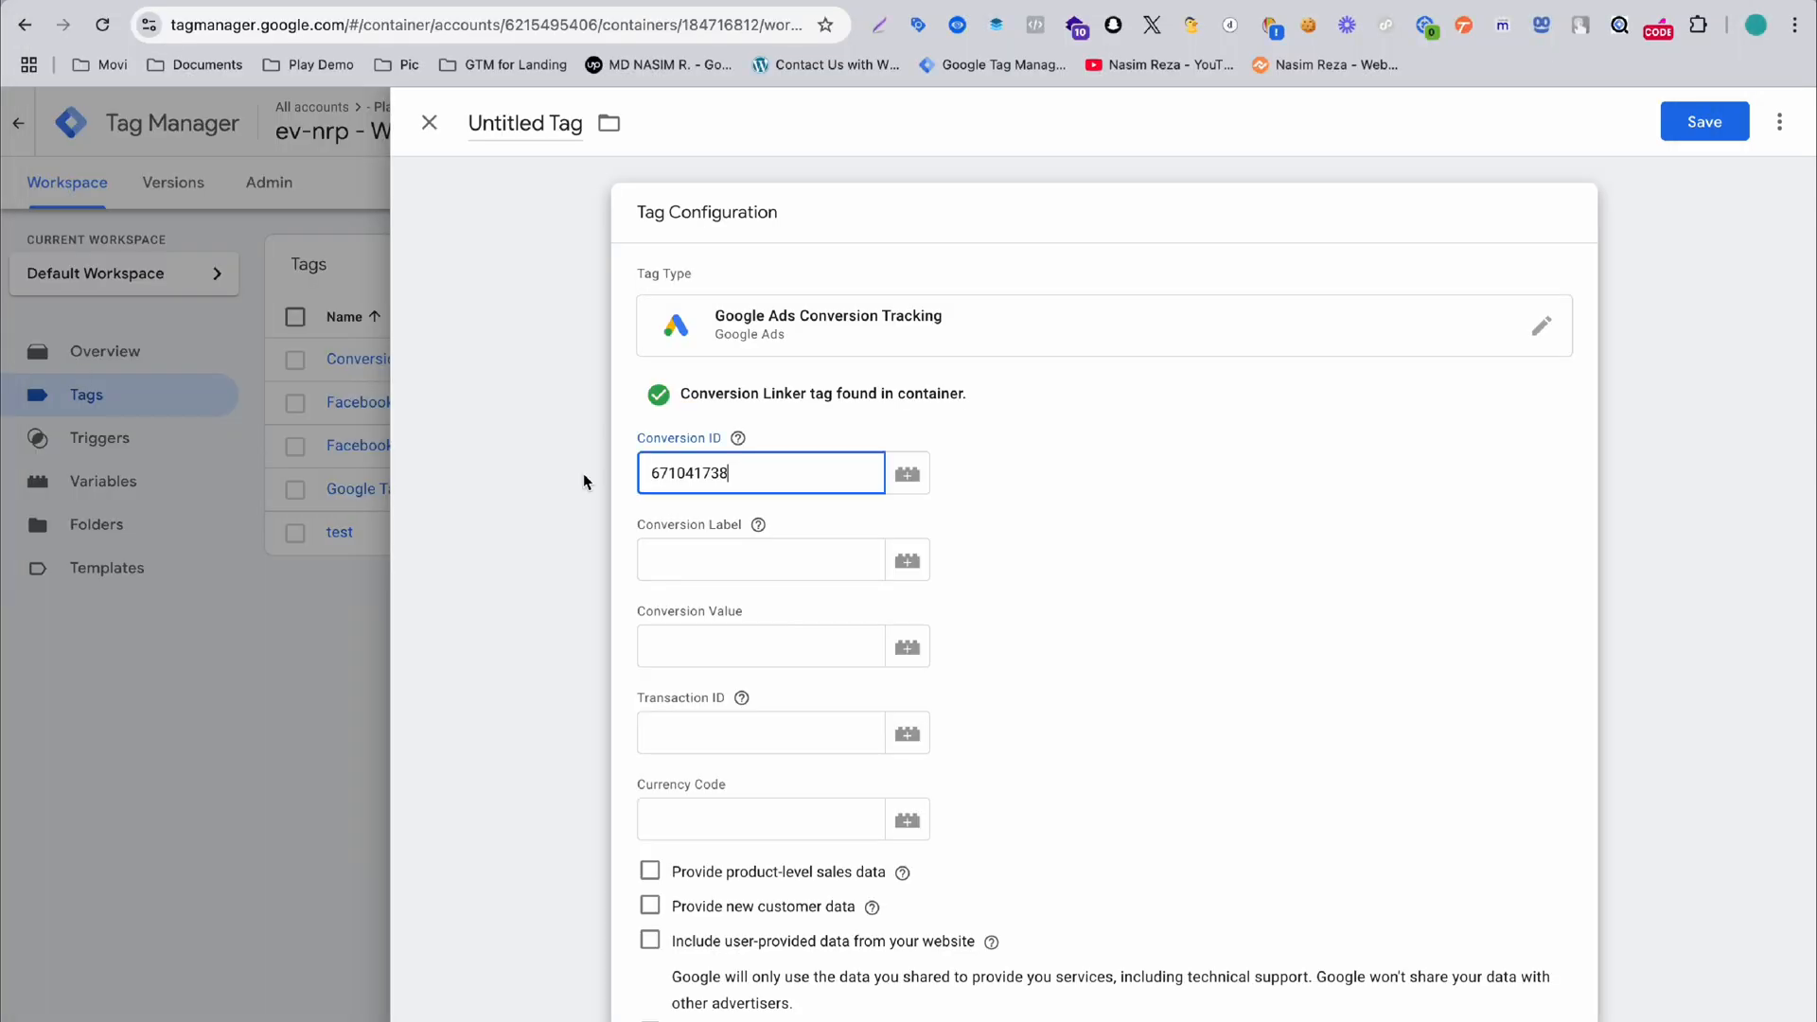
{"action": "type", "text": "m6NLCKr3ro8YEMqR_b8C"}
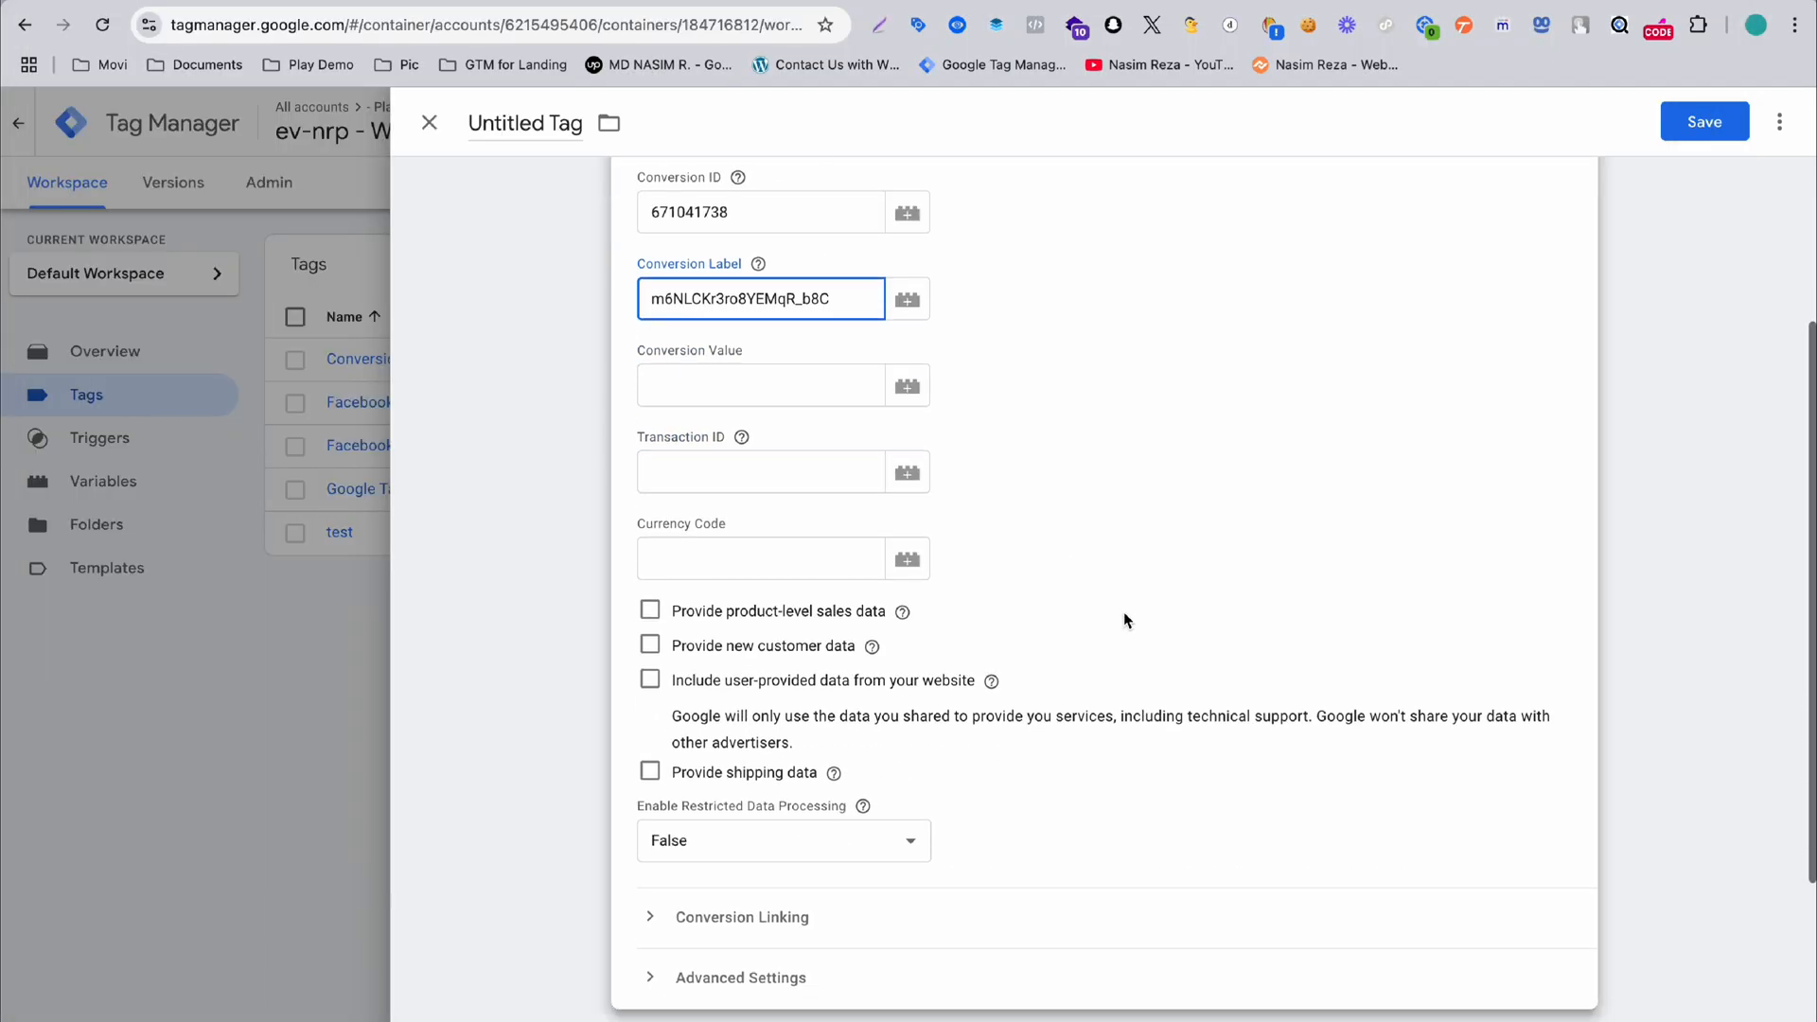
{"action": "scroll", "scroll_direction": "down", "scroll_amount": 3}
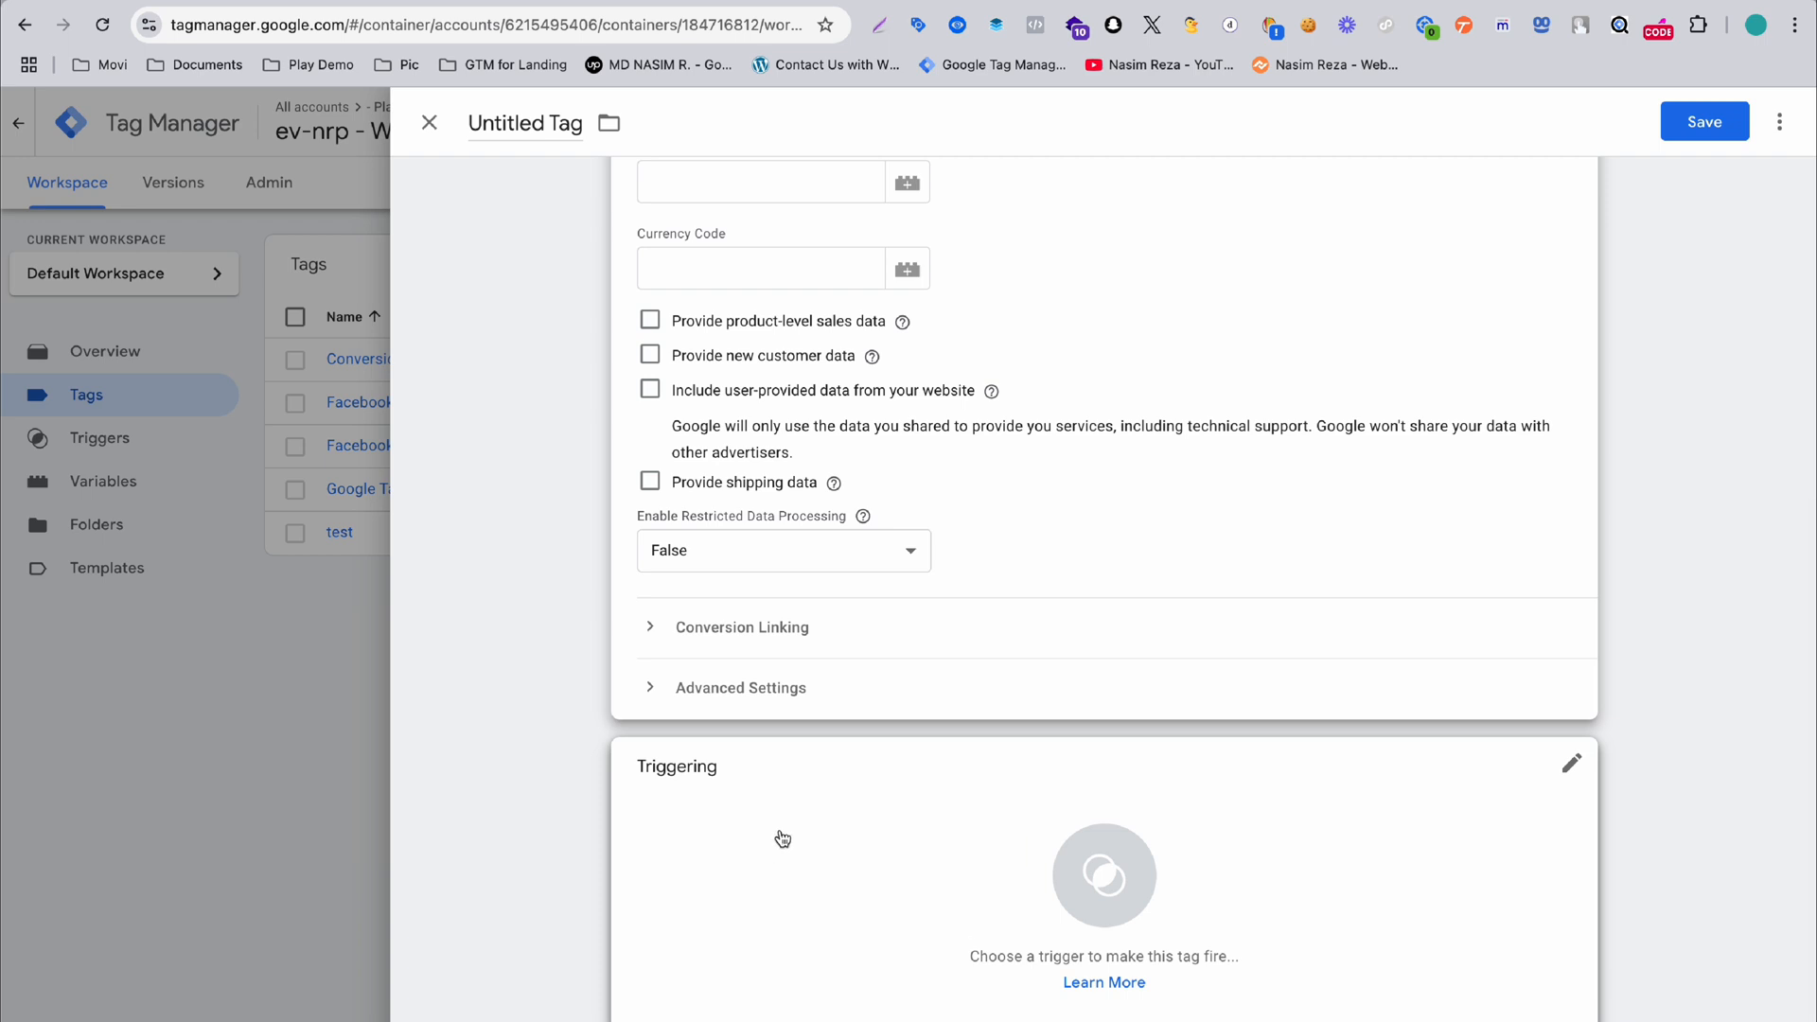
{"action": "mouse_move", "coordinate": [856, 833]}
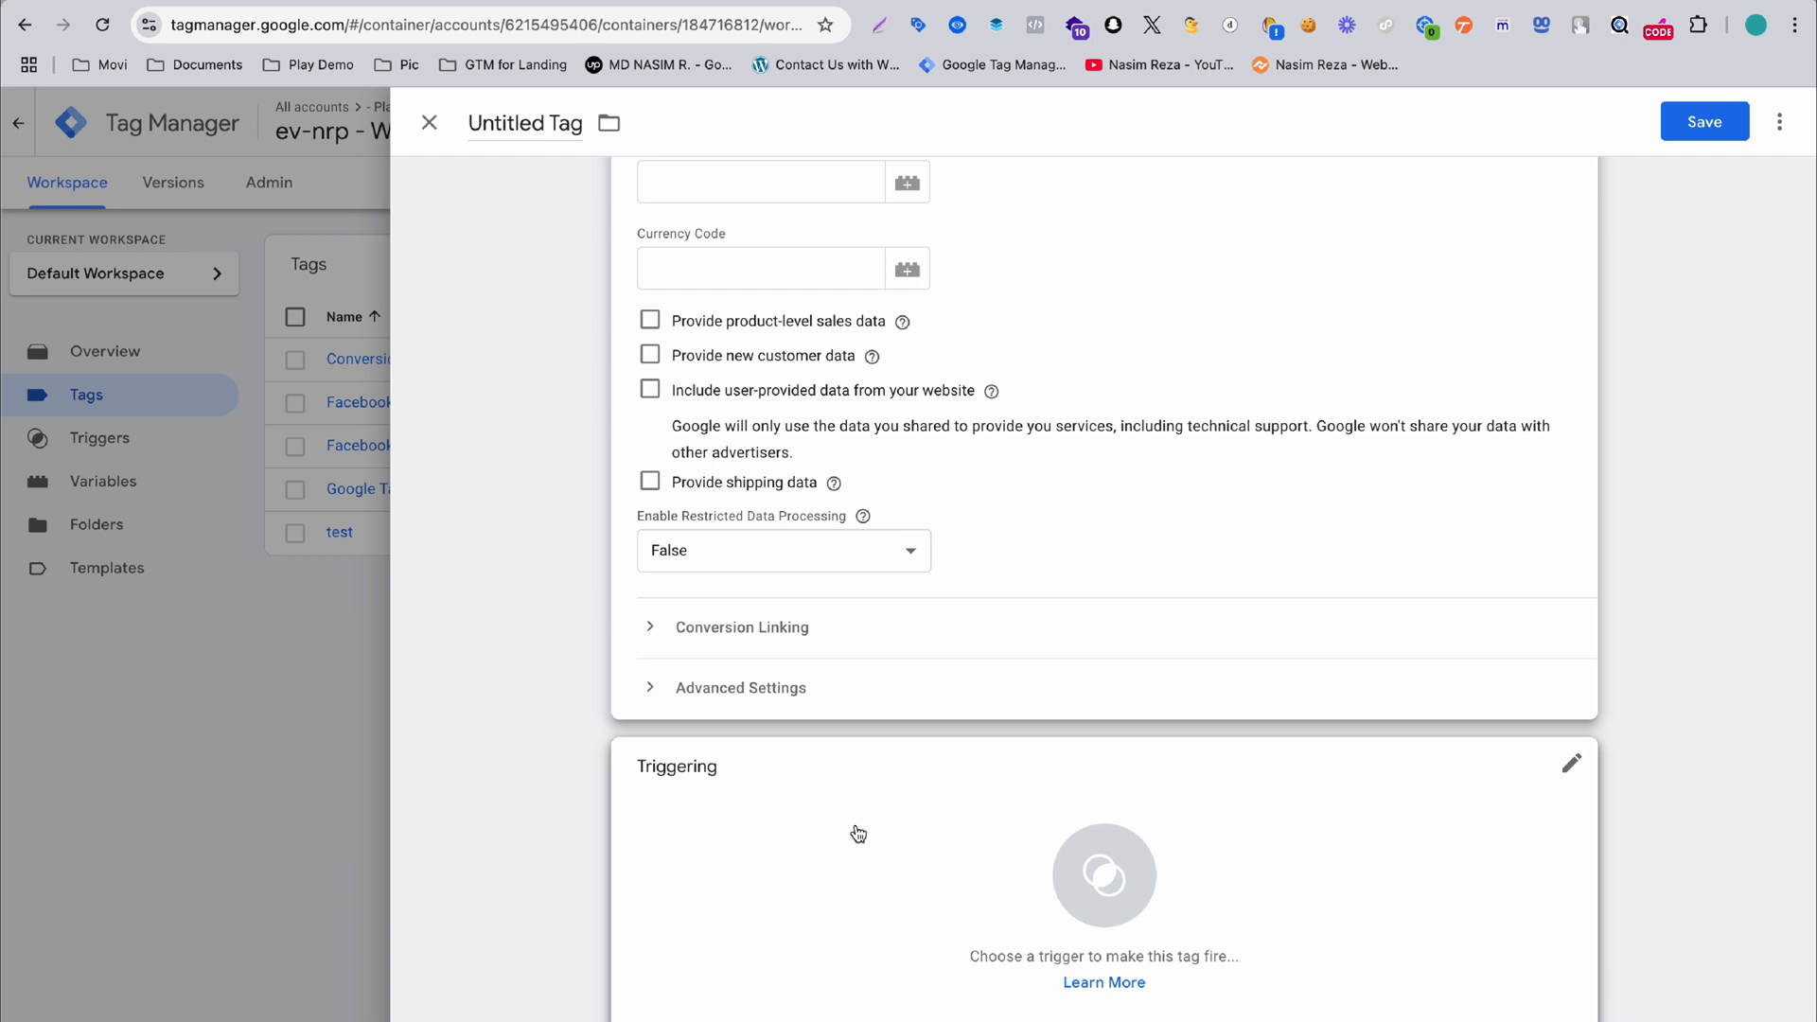
{"action": "mouse_move", "coordinate": [835, 843]}
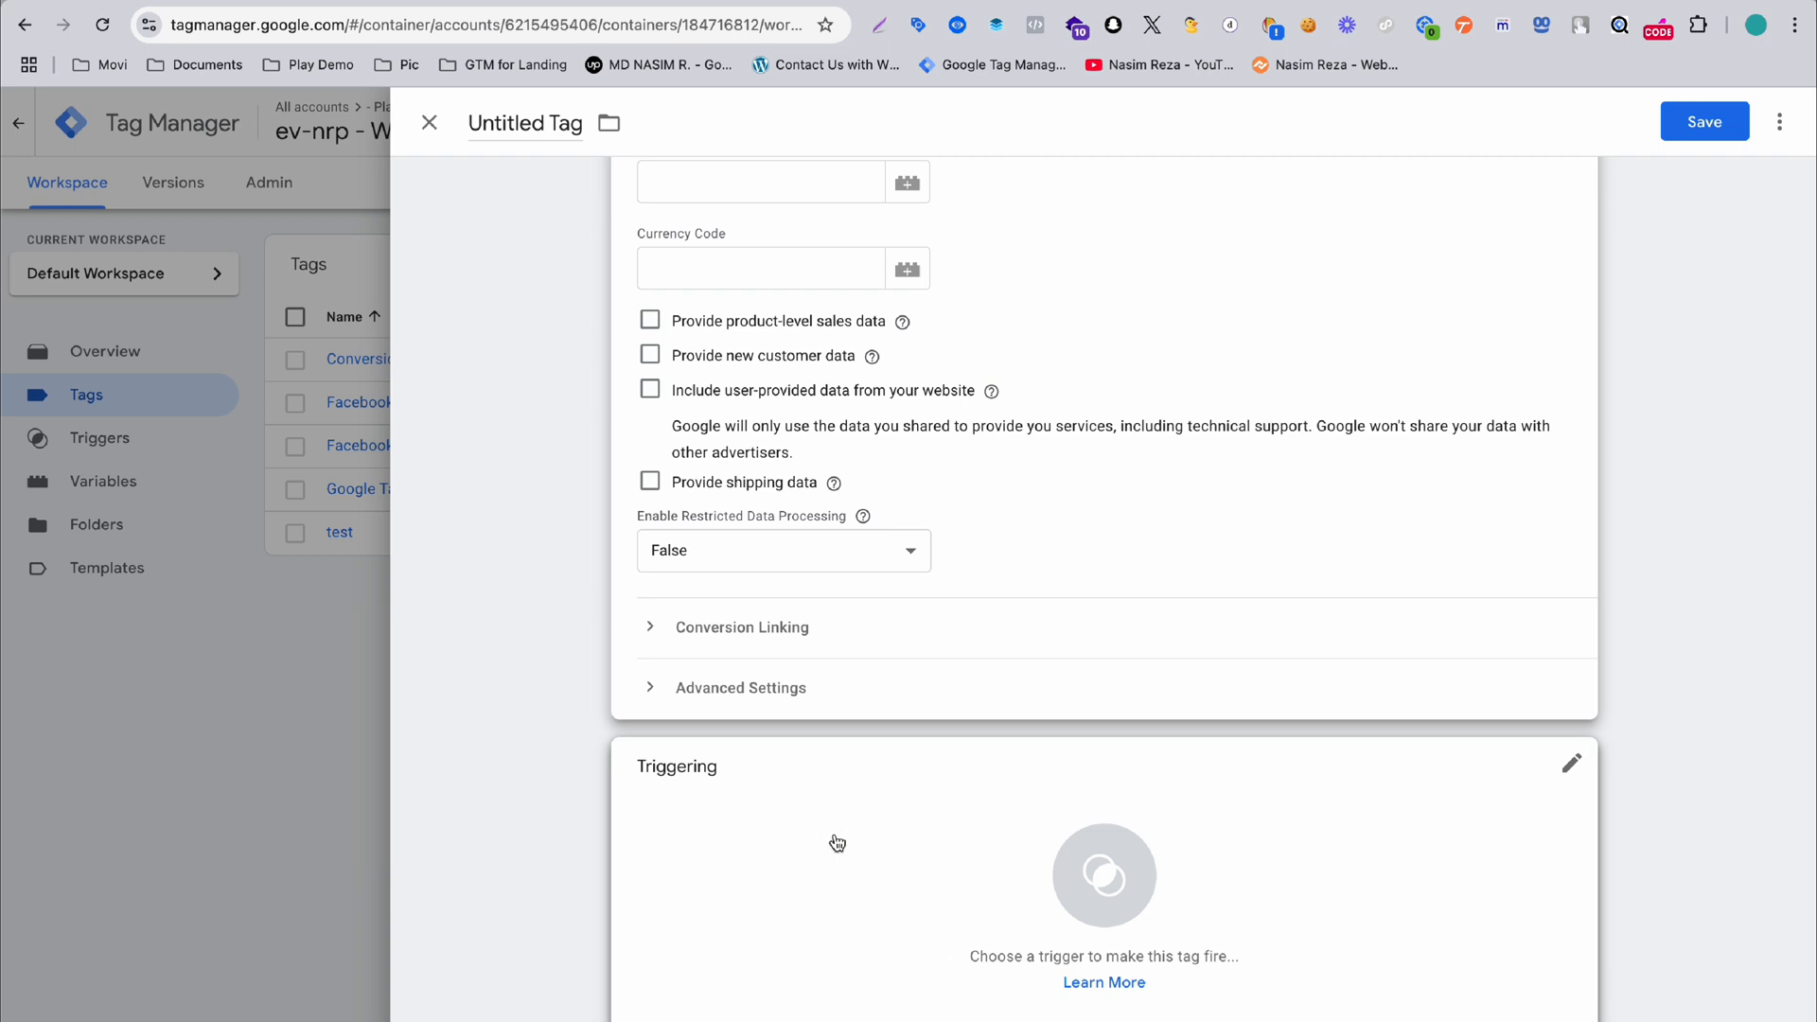
- Discard the accidental new trigger and choose wpFormSubmit as the firing trigger
{"action": "left_click", "coordinate": [1103, 875]}
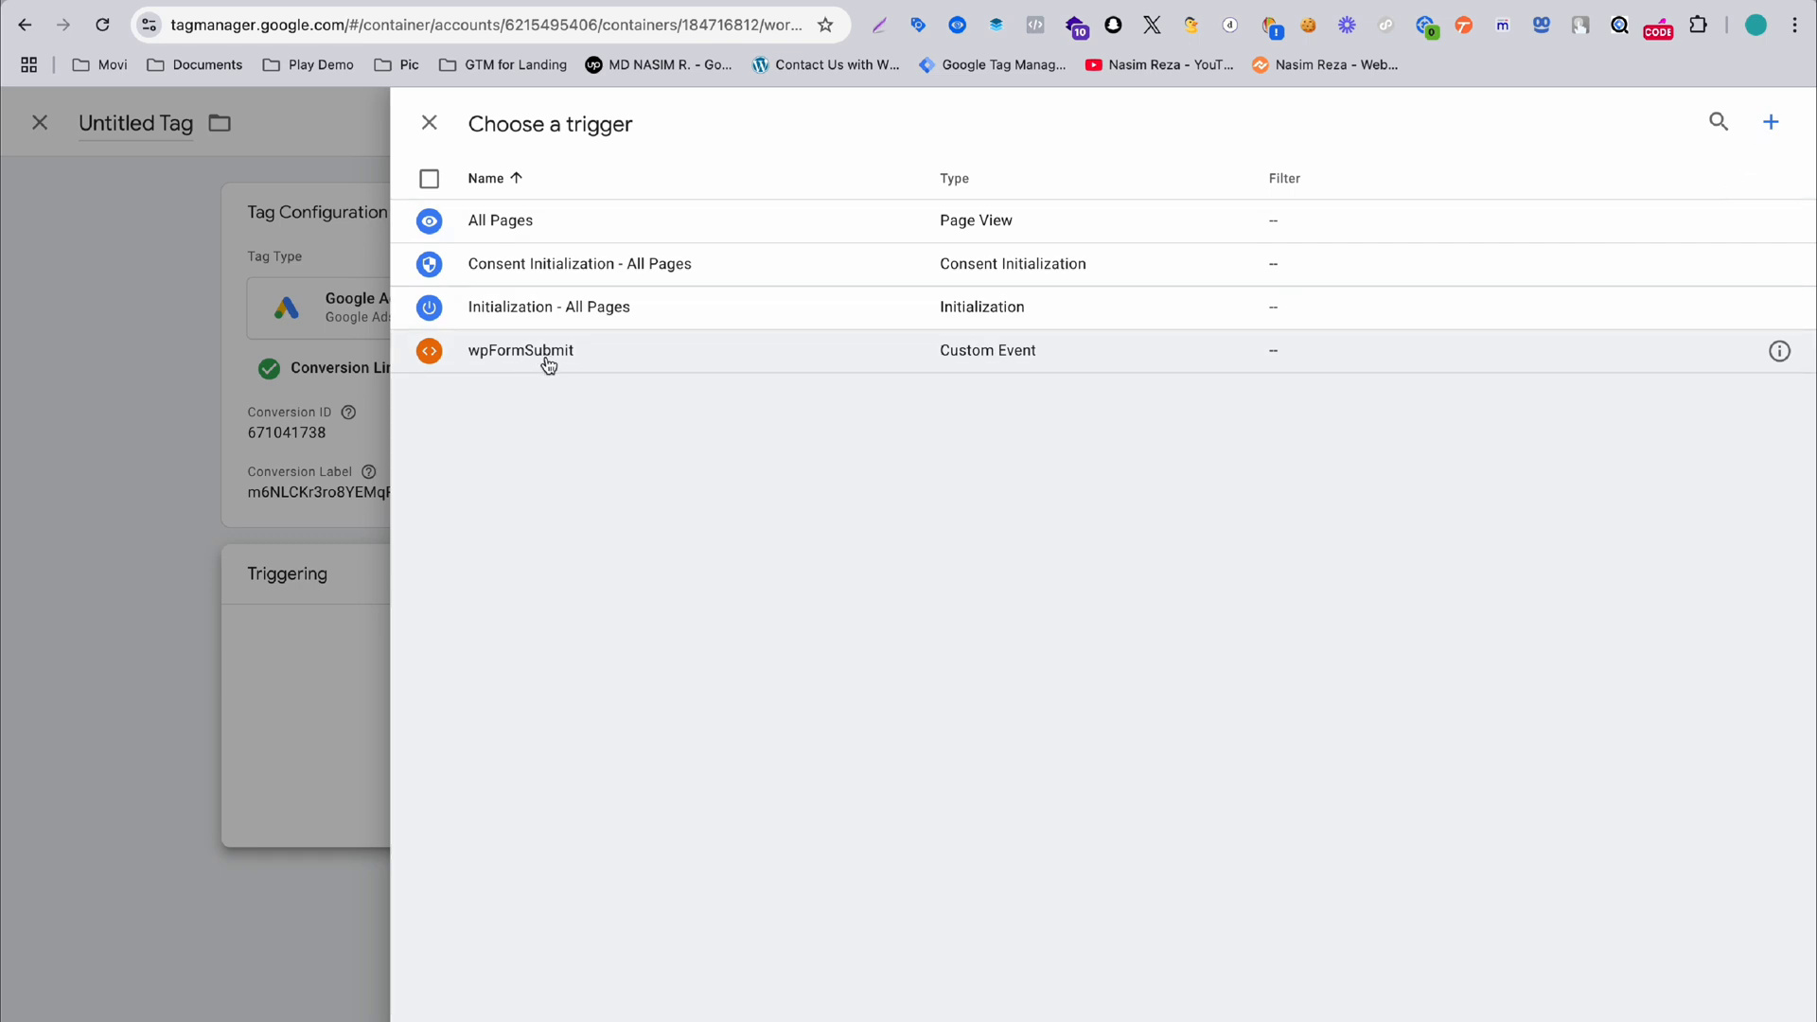
{"action": "mouse_move", "coordinate": [1239, 312]}
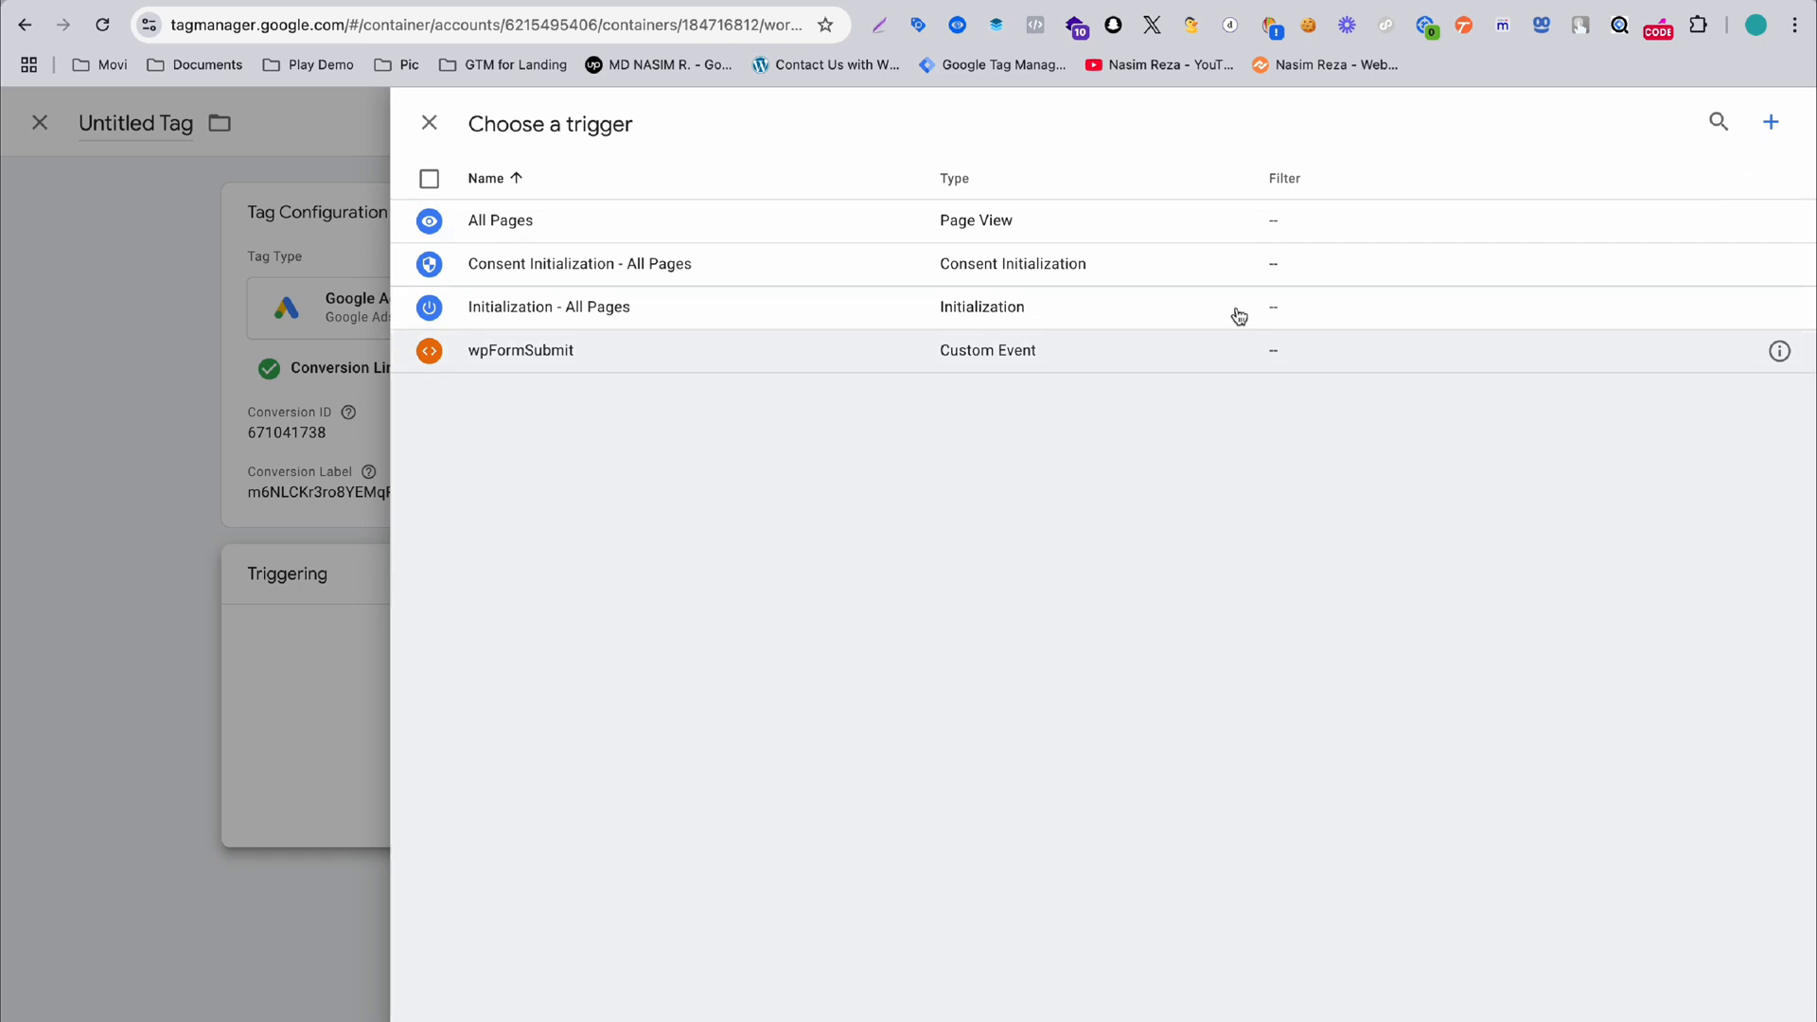
{"action": "left_click", "coordinate": [1768, 121]}
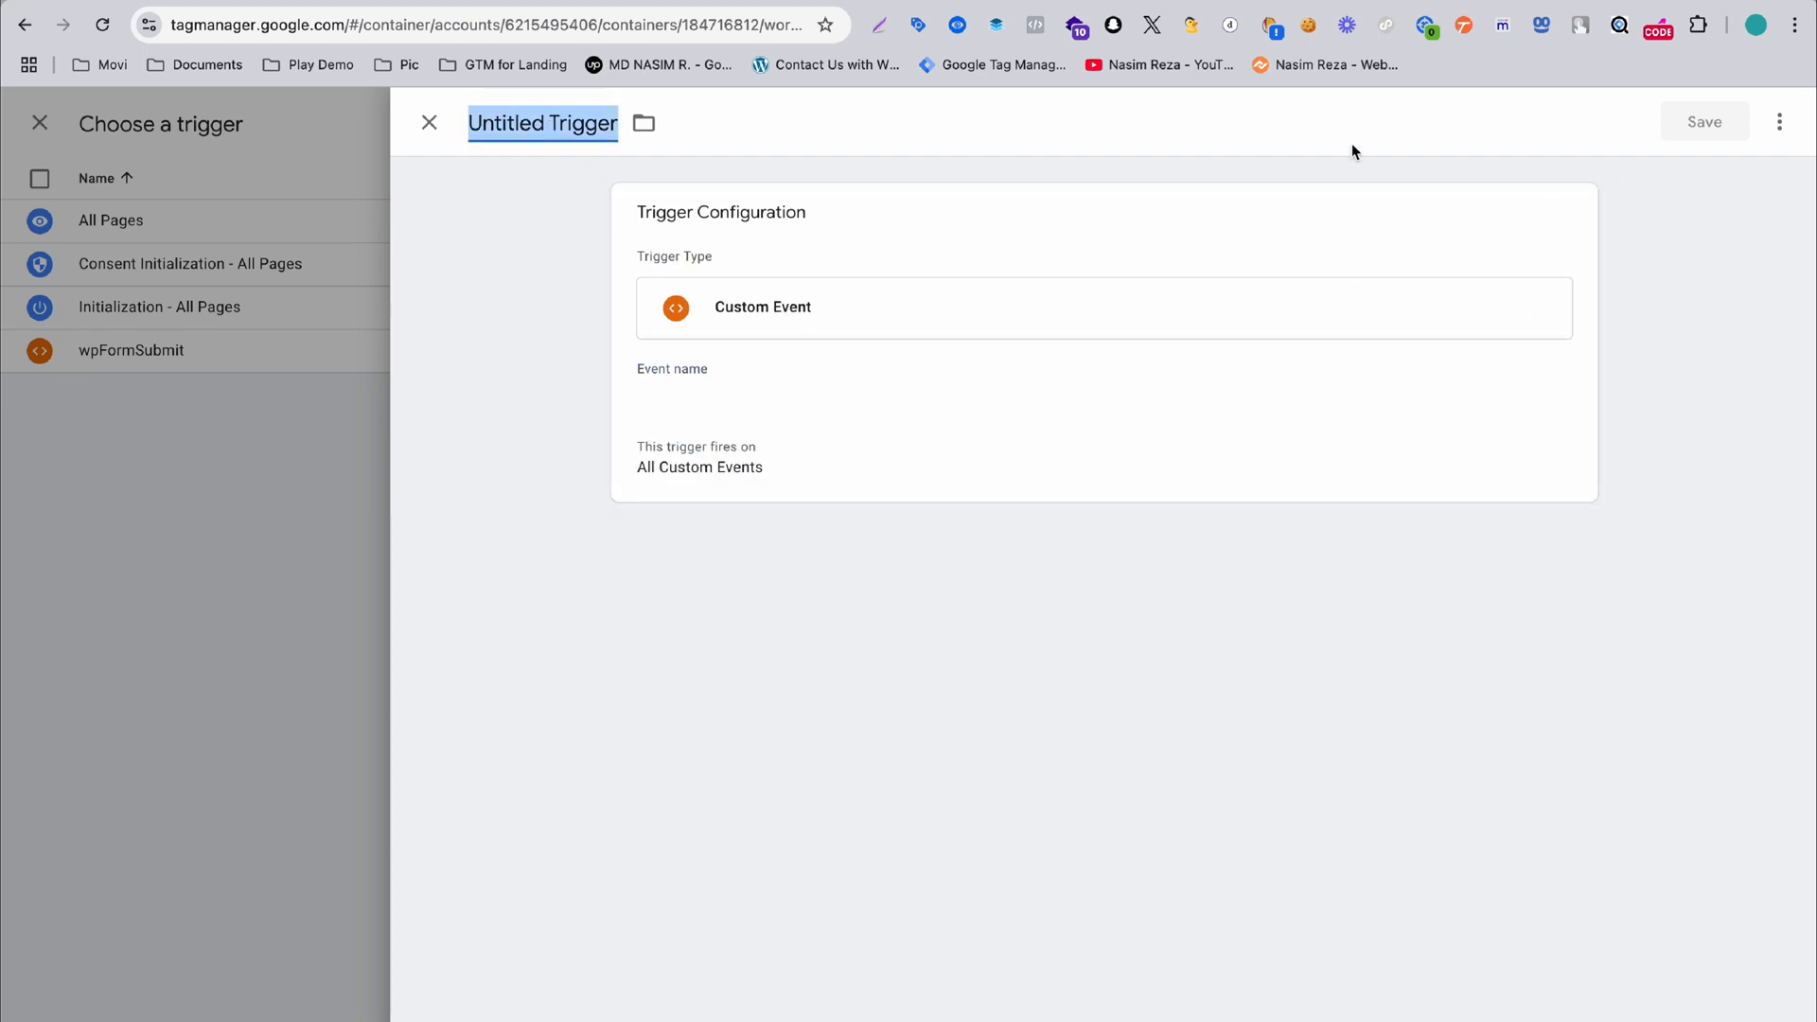
{"action": "left_click", "coordinate": [429, 122]}
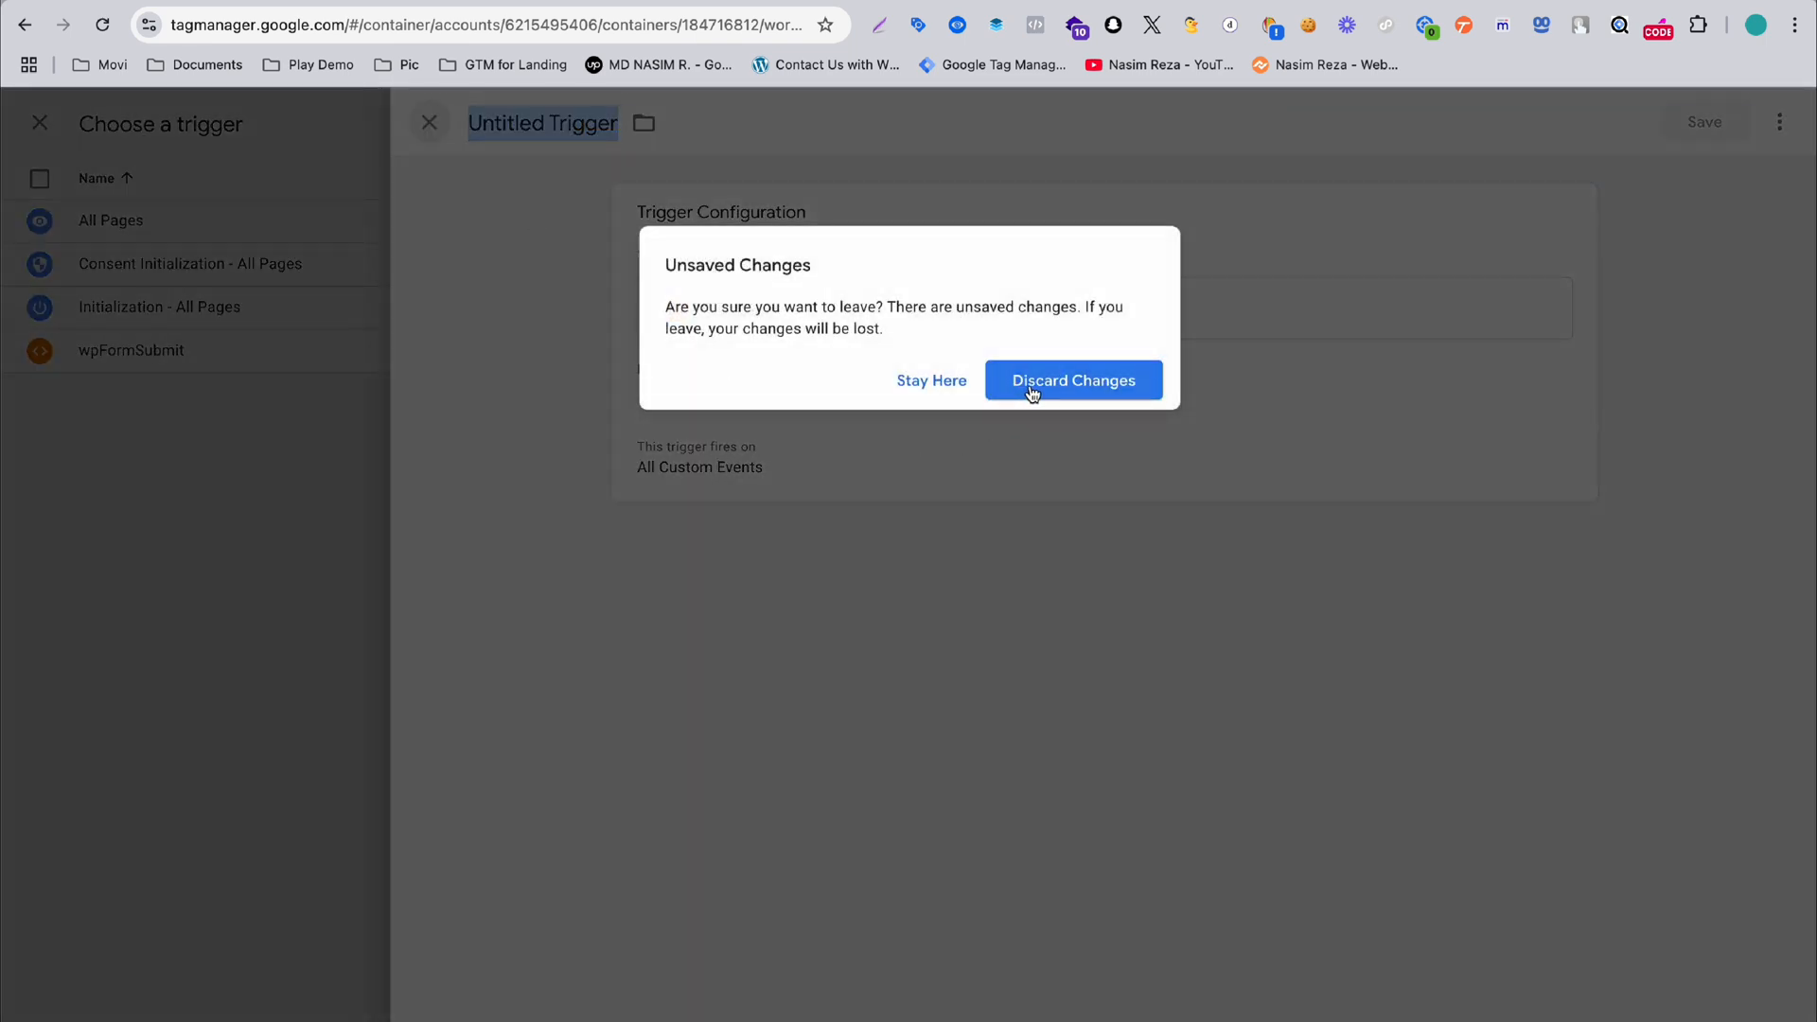
{"action": "left_click", "coordinate": [1073, 381]}
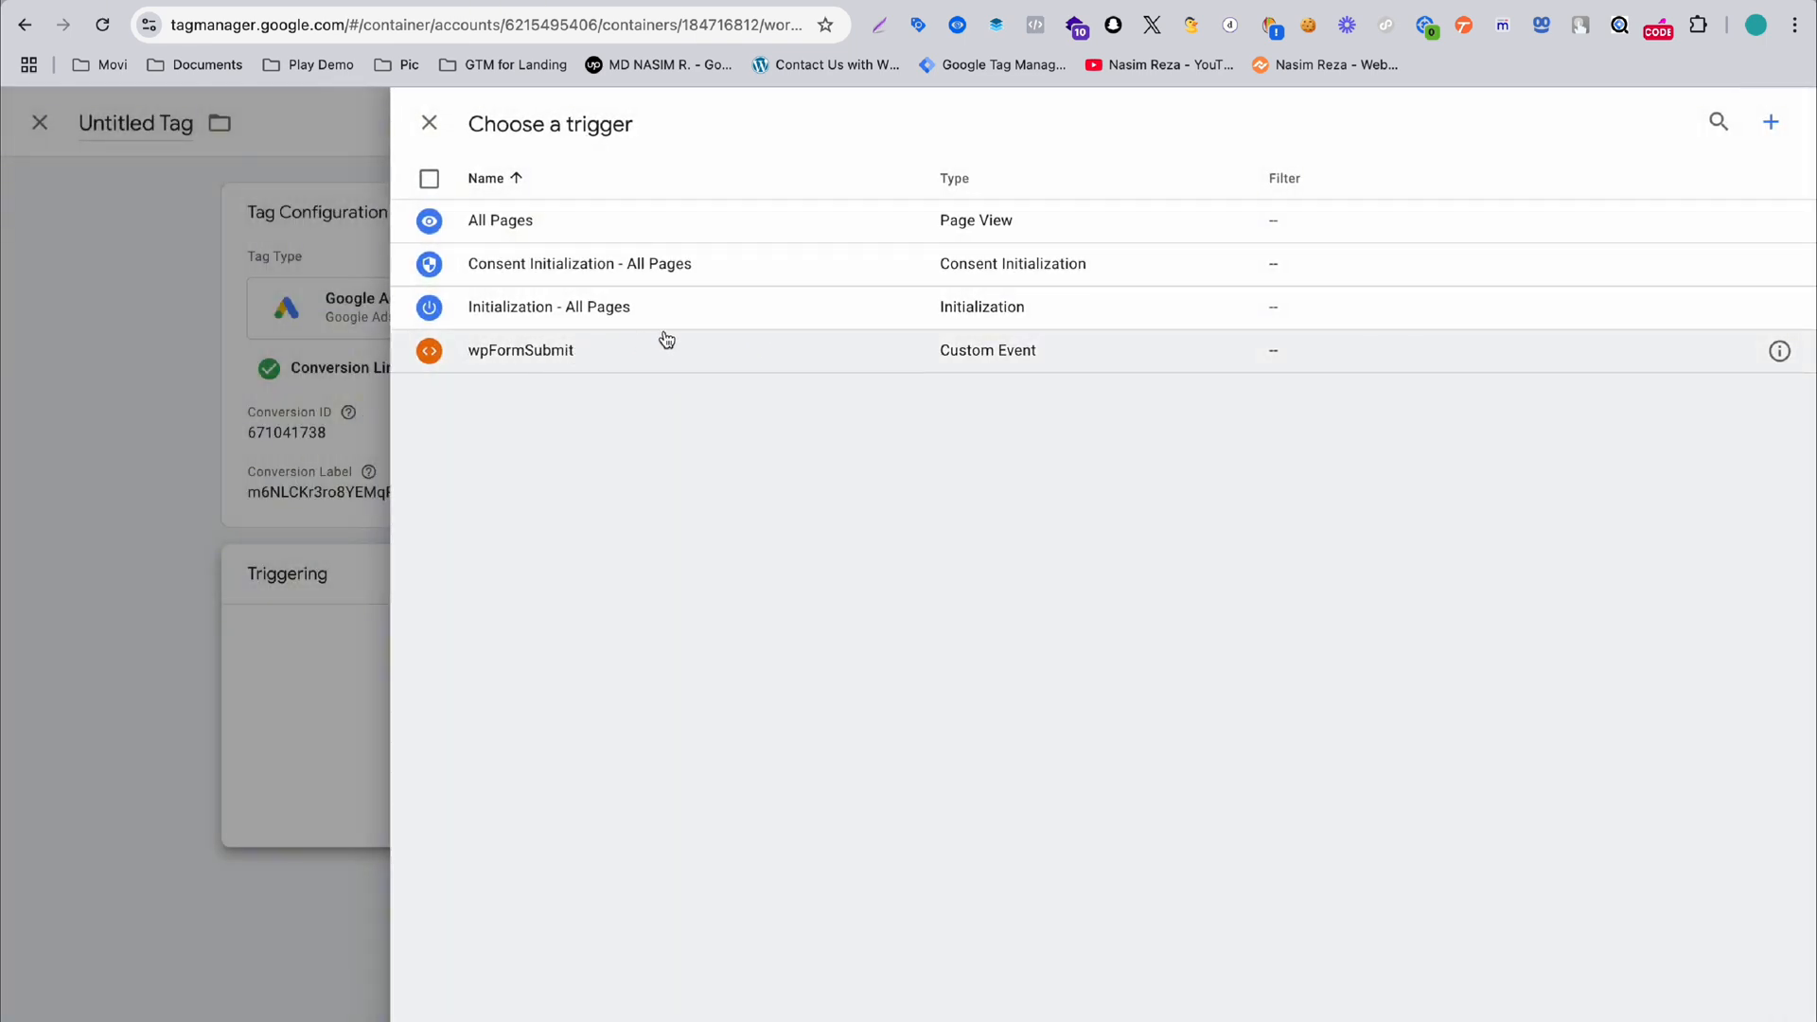
{"action": "left_click", "coordinate": [520, 350]}
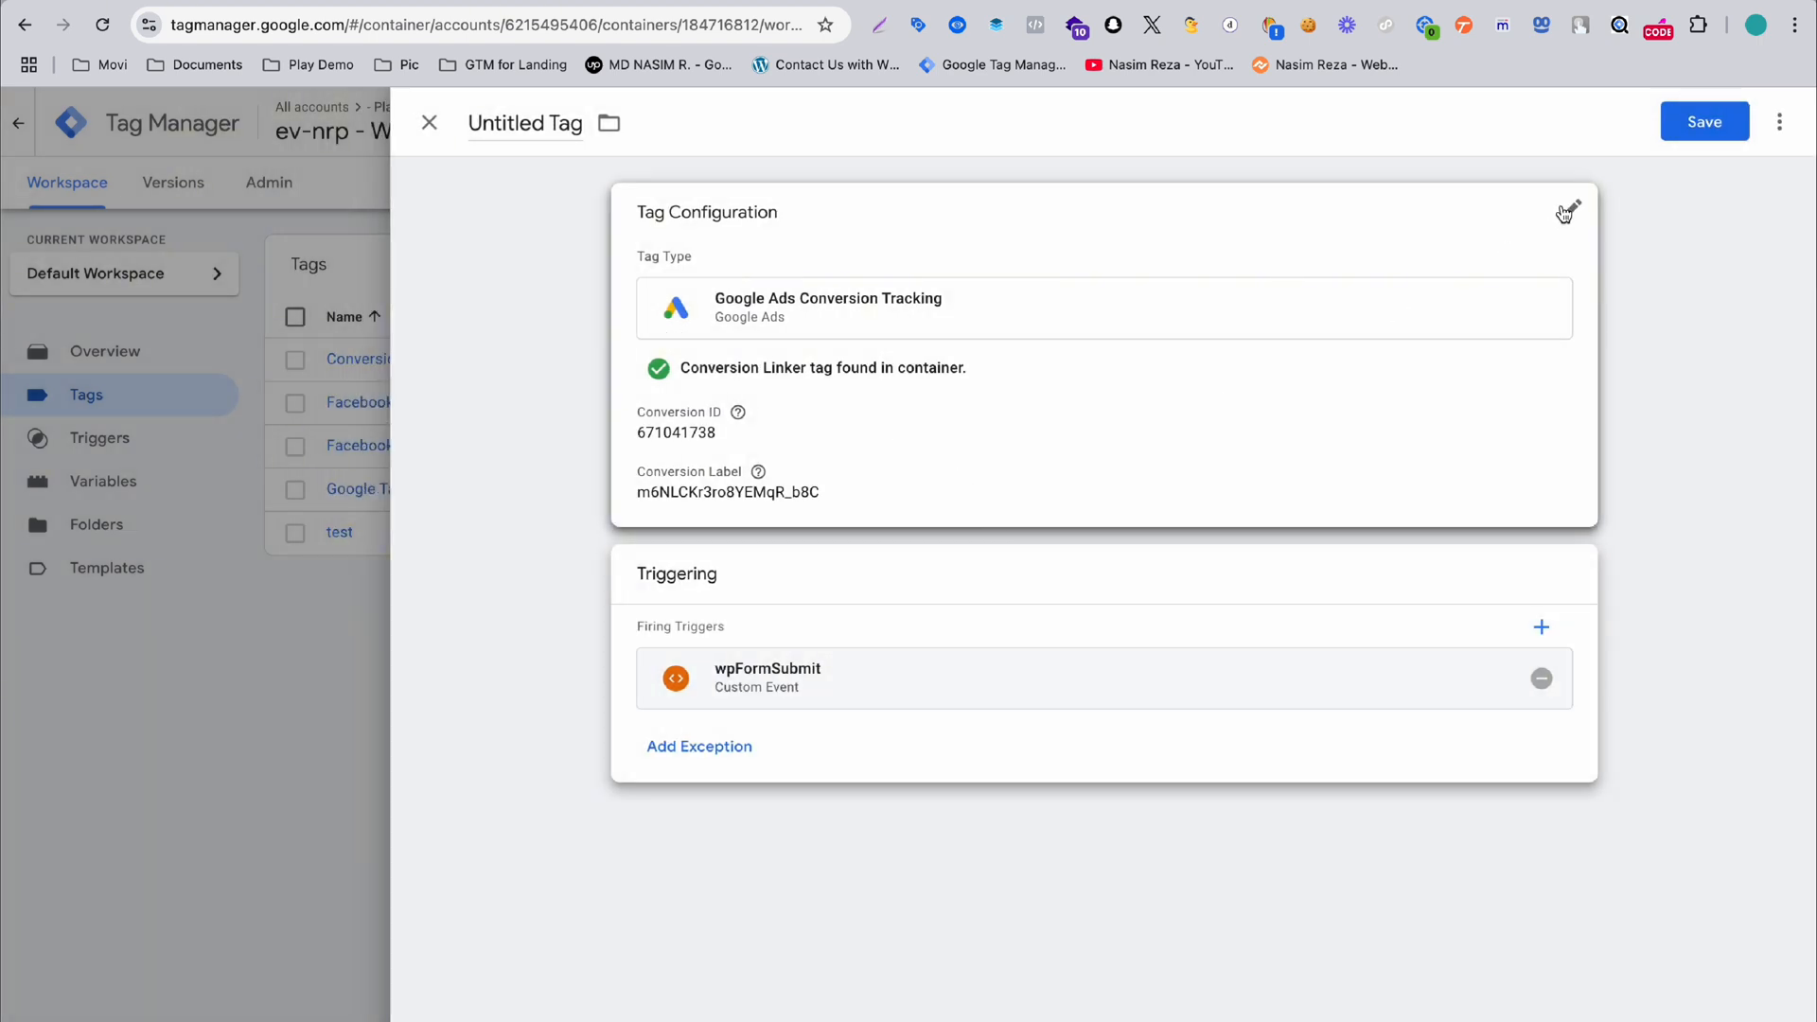
- Save the tag as 'Google Ads Conversion Tracking - wp form submit' and close the editor
{"action": "left_click", "coordinate": [1706, 121]}
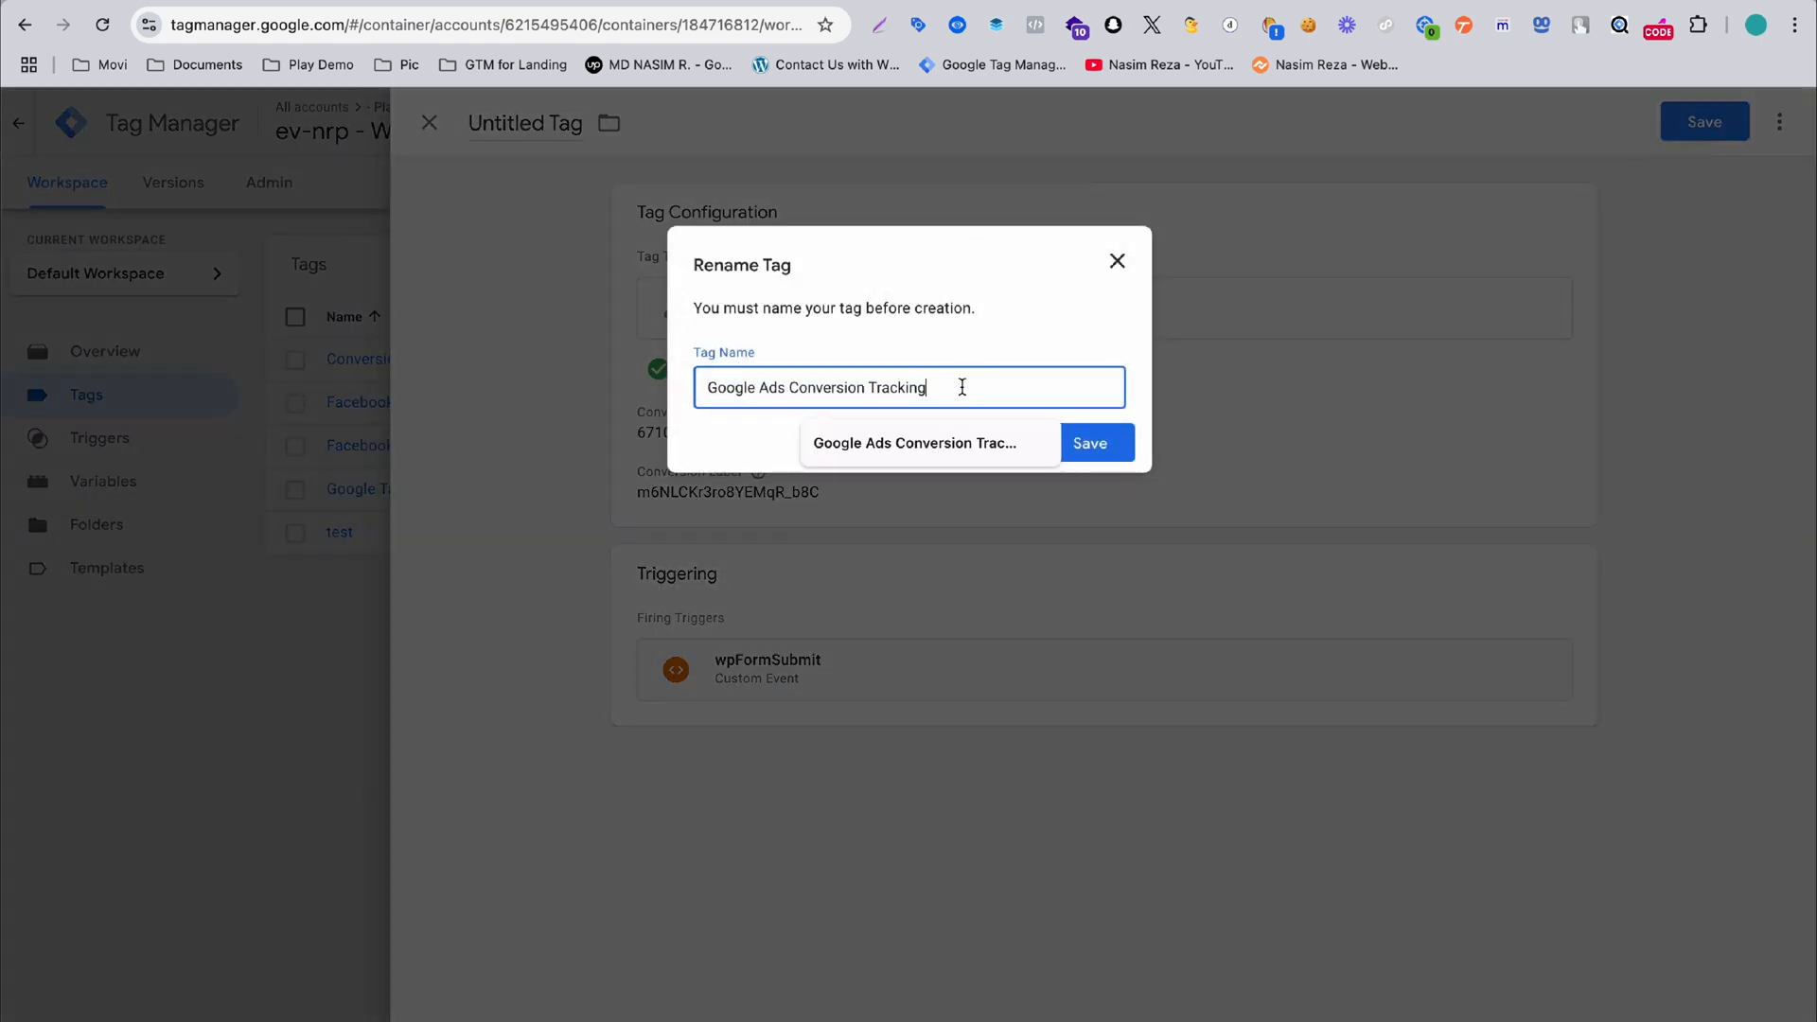
{"action": "type", "text": "- wp"}
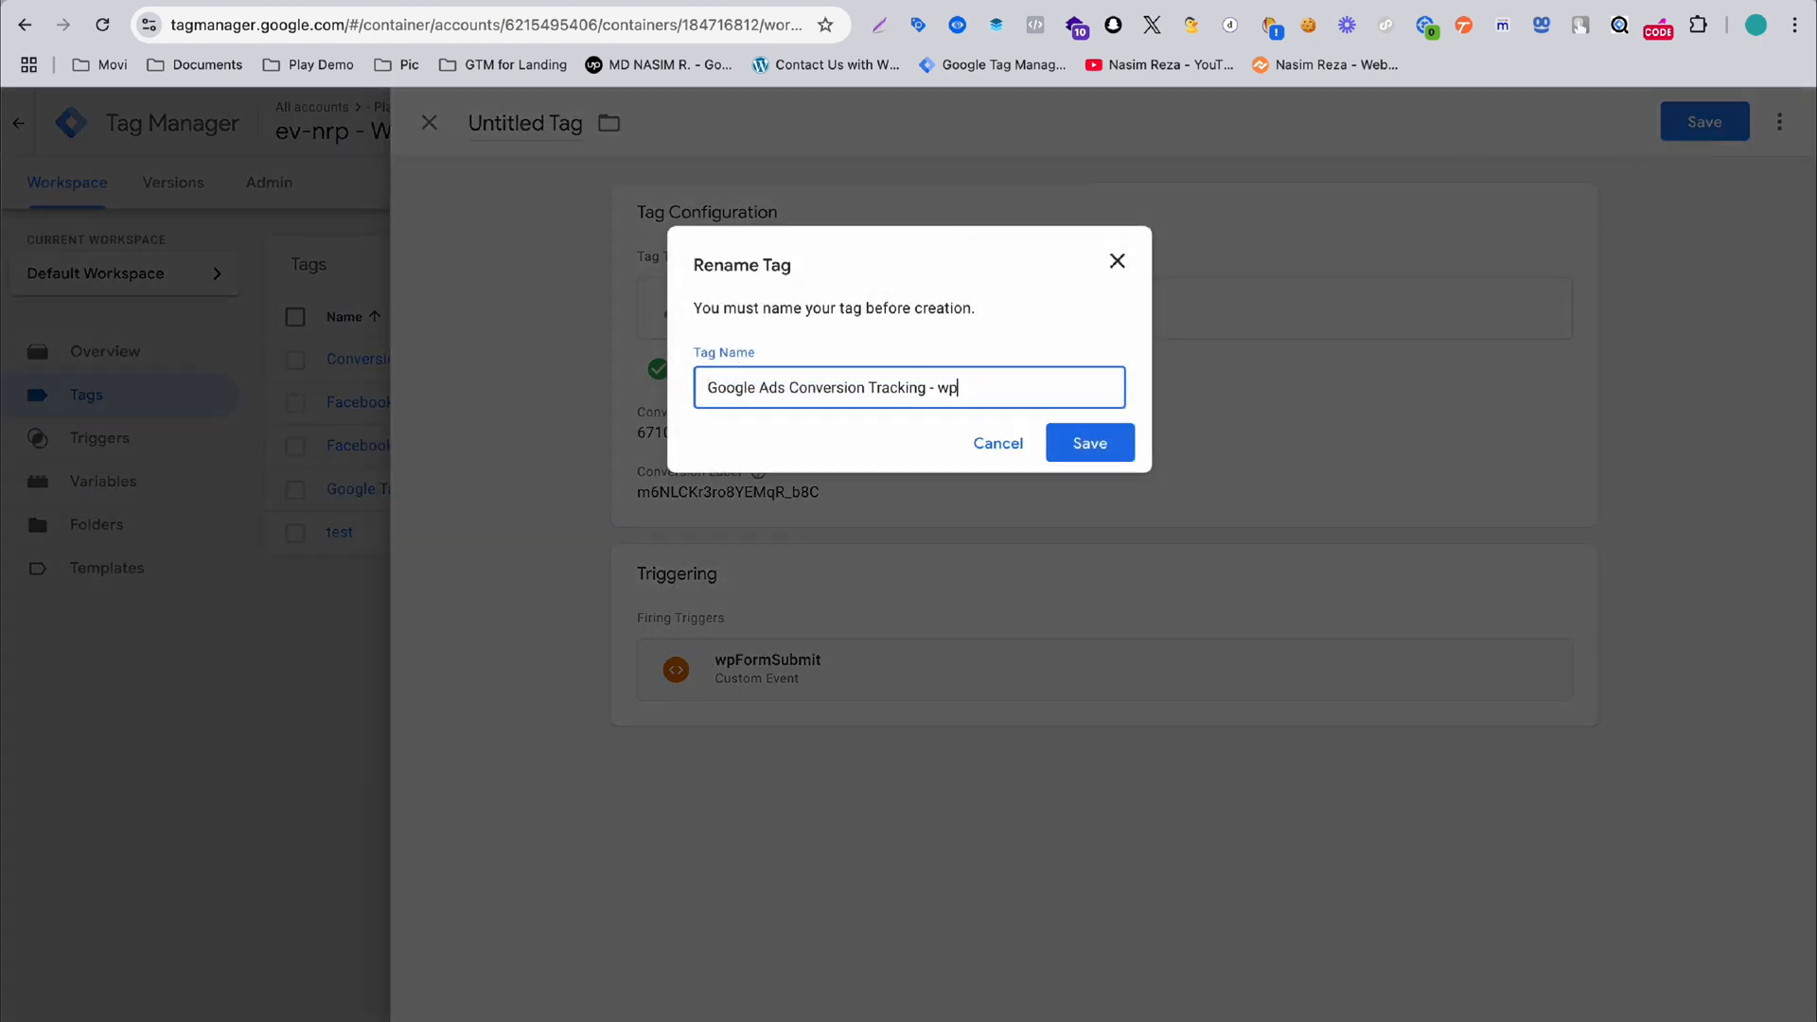
{"action": "type", "text": "form"}
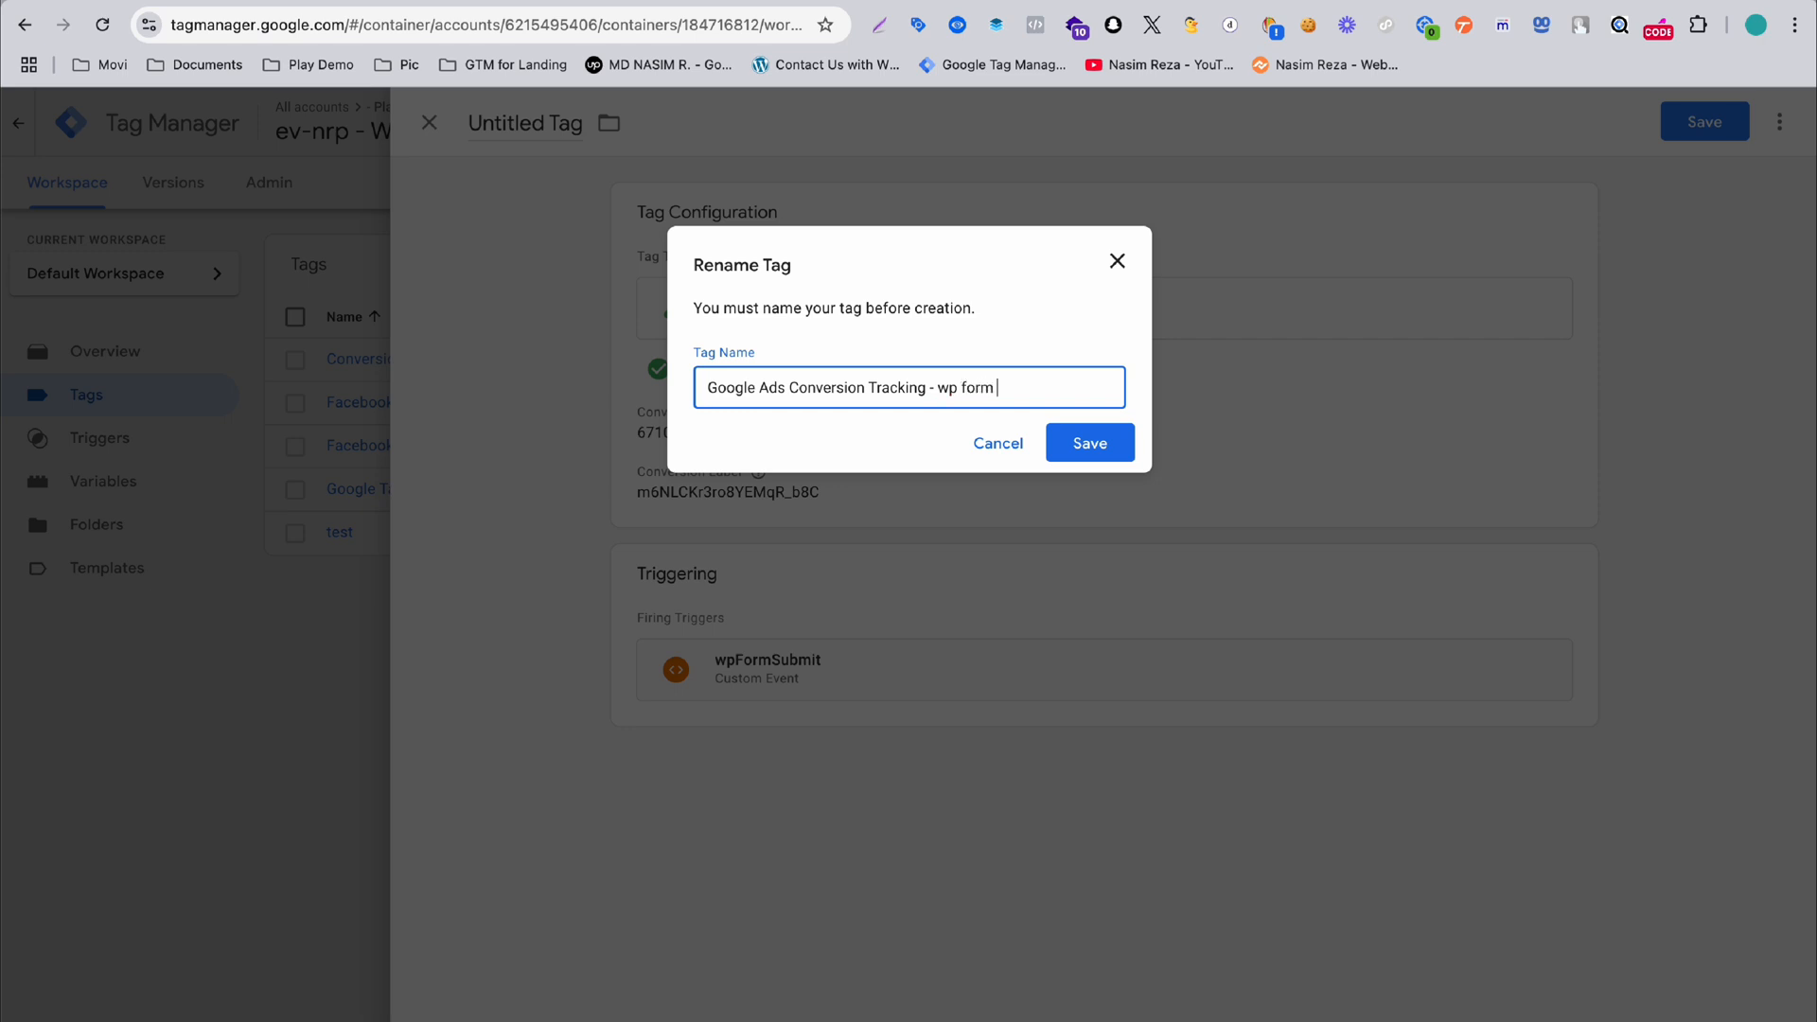
{"action": "type", "text": "submit"}
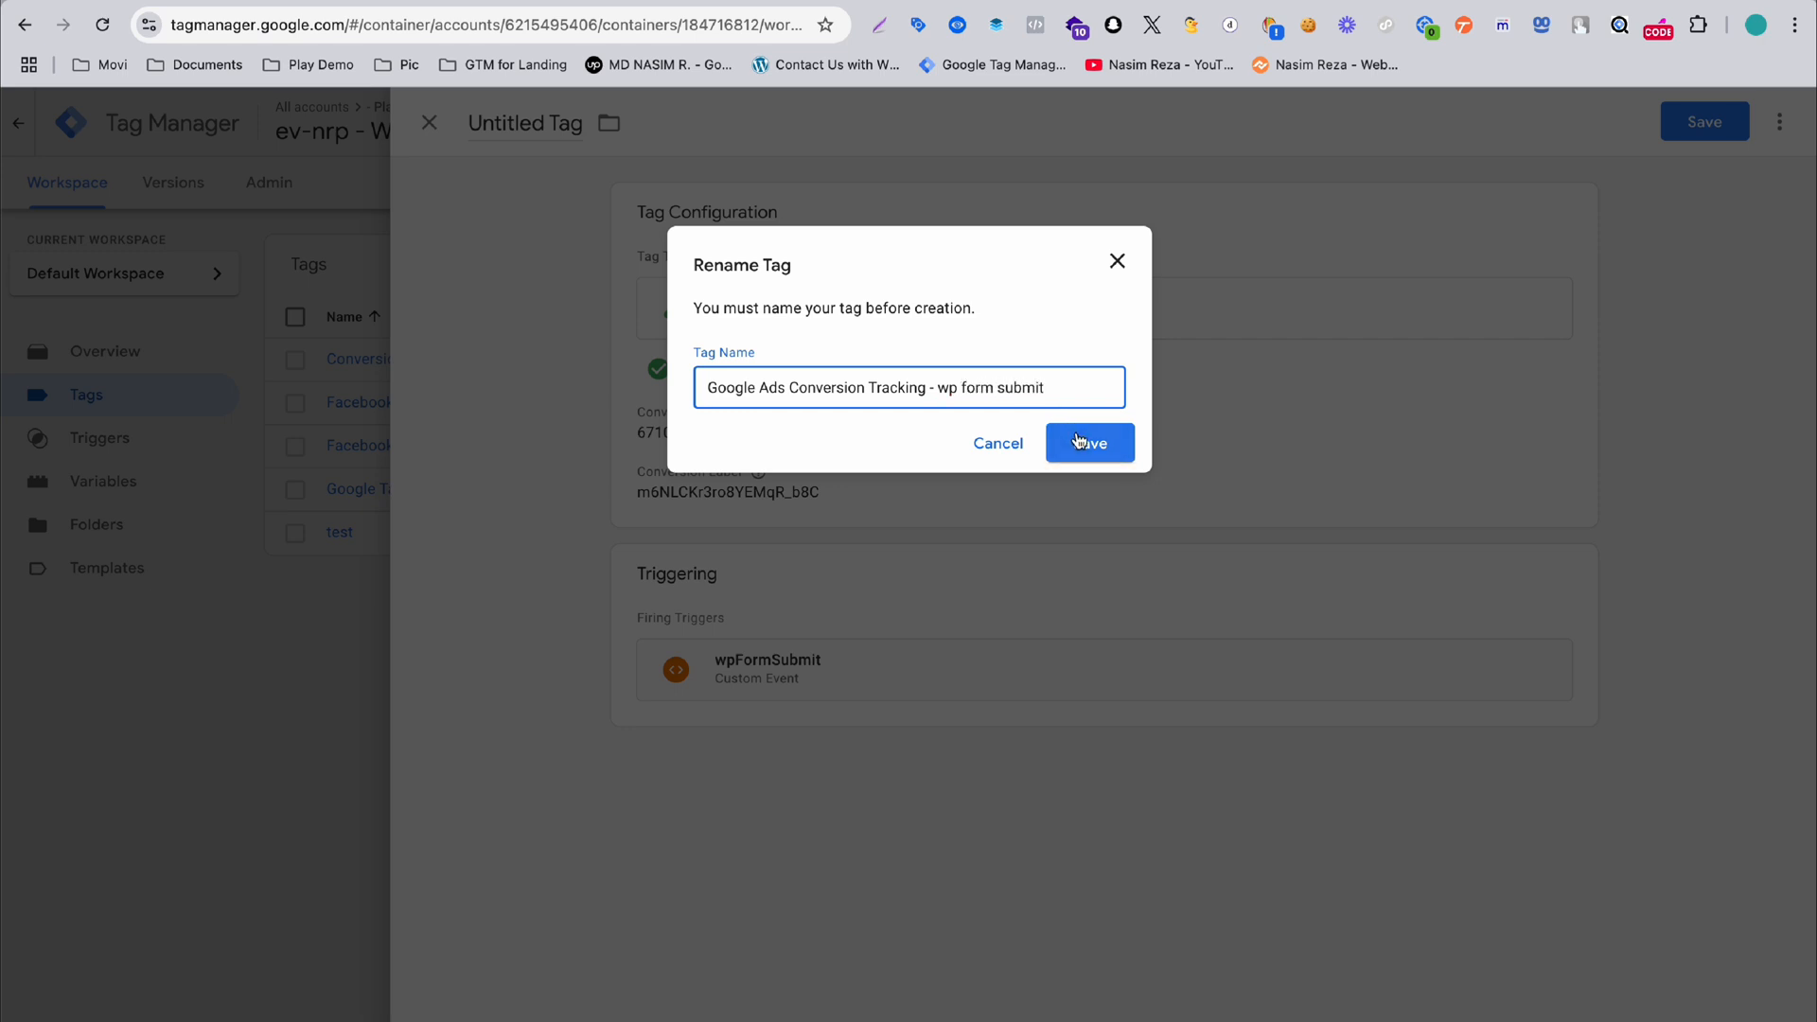
{"action": "left_click", "coordinate": [1091, 442]}
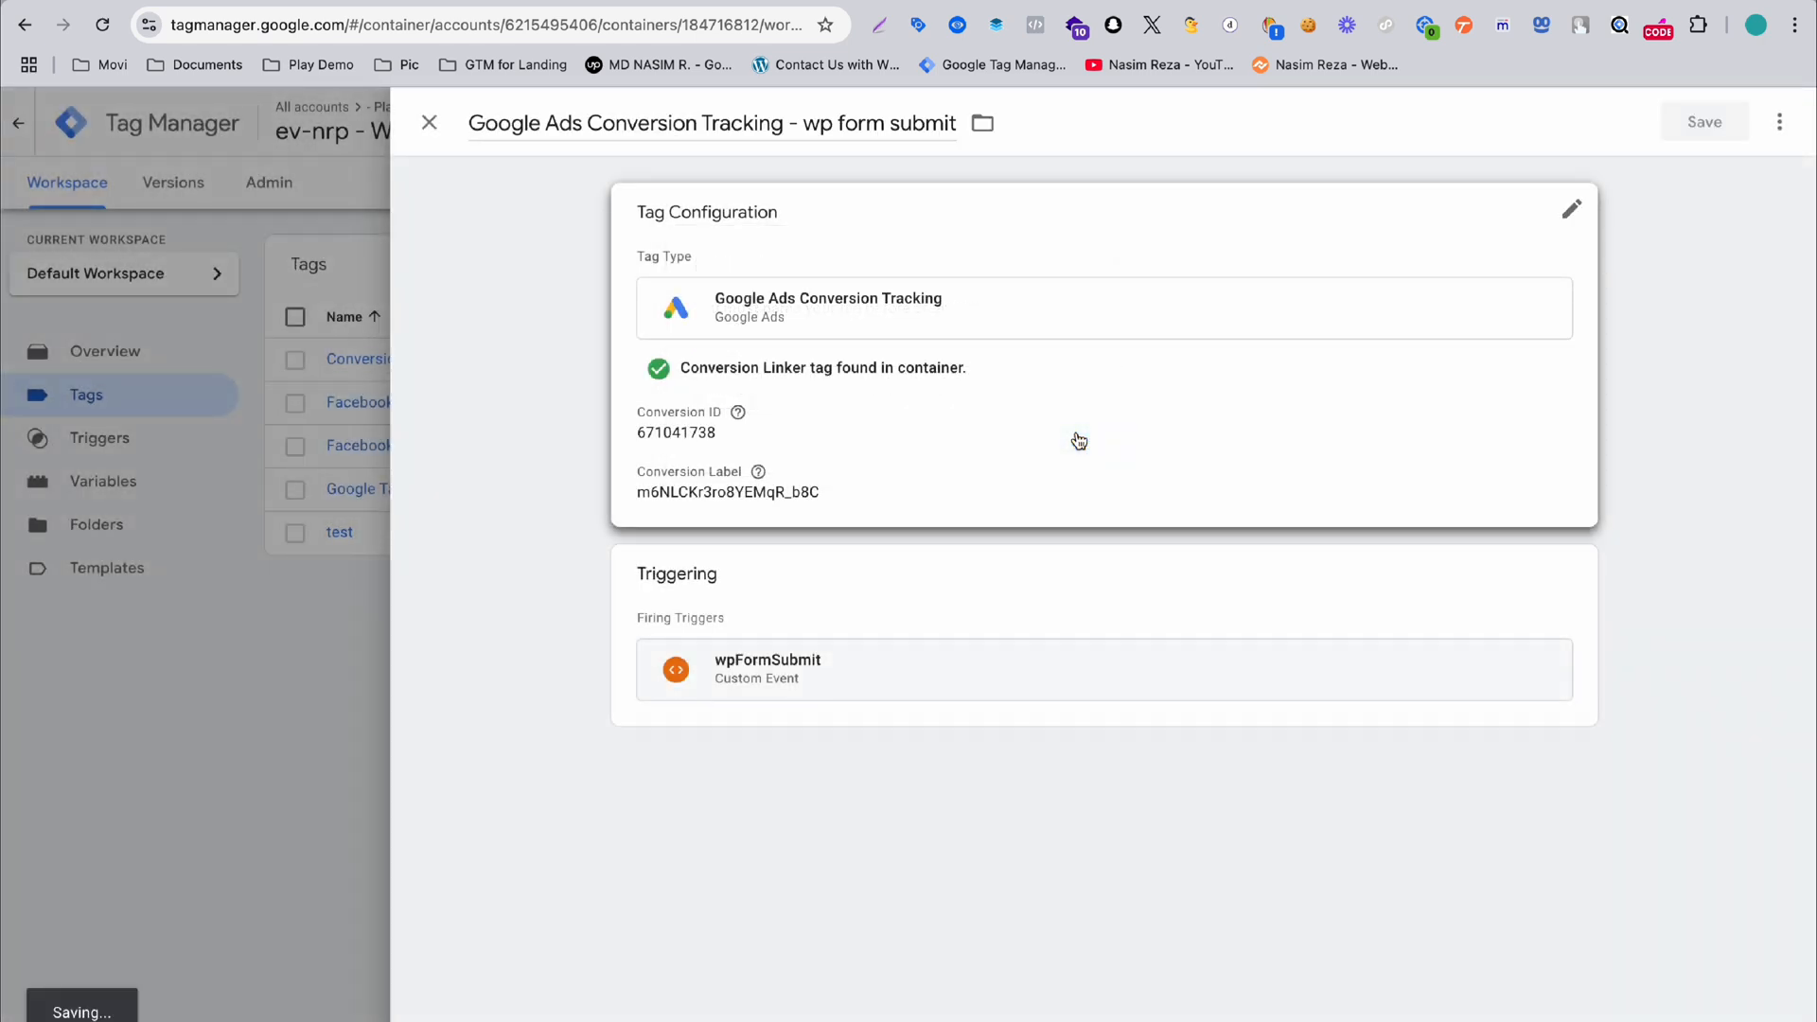
{"action": "left_click", "coordinate": [429, 123]}
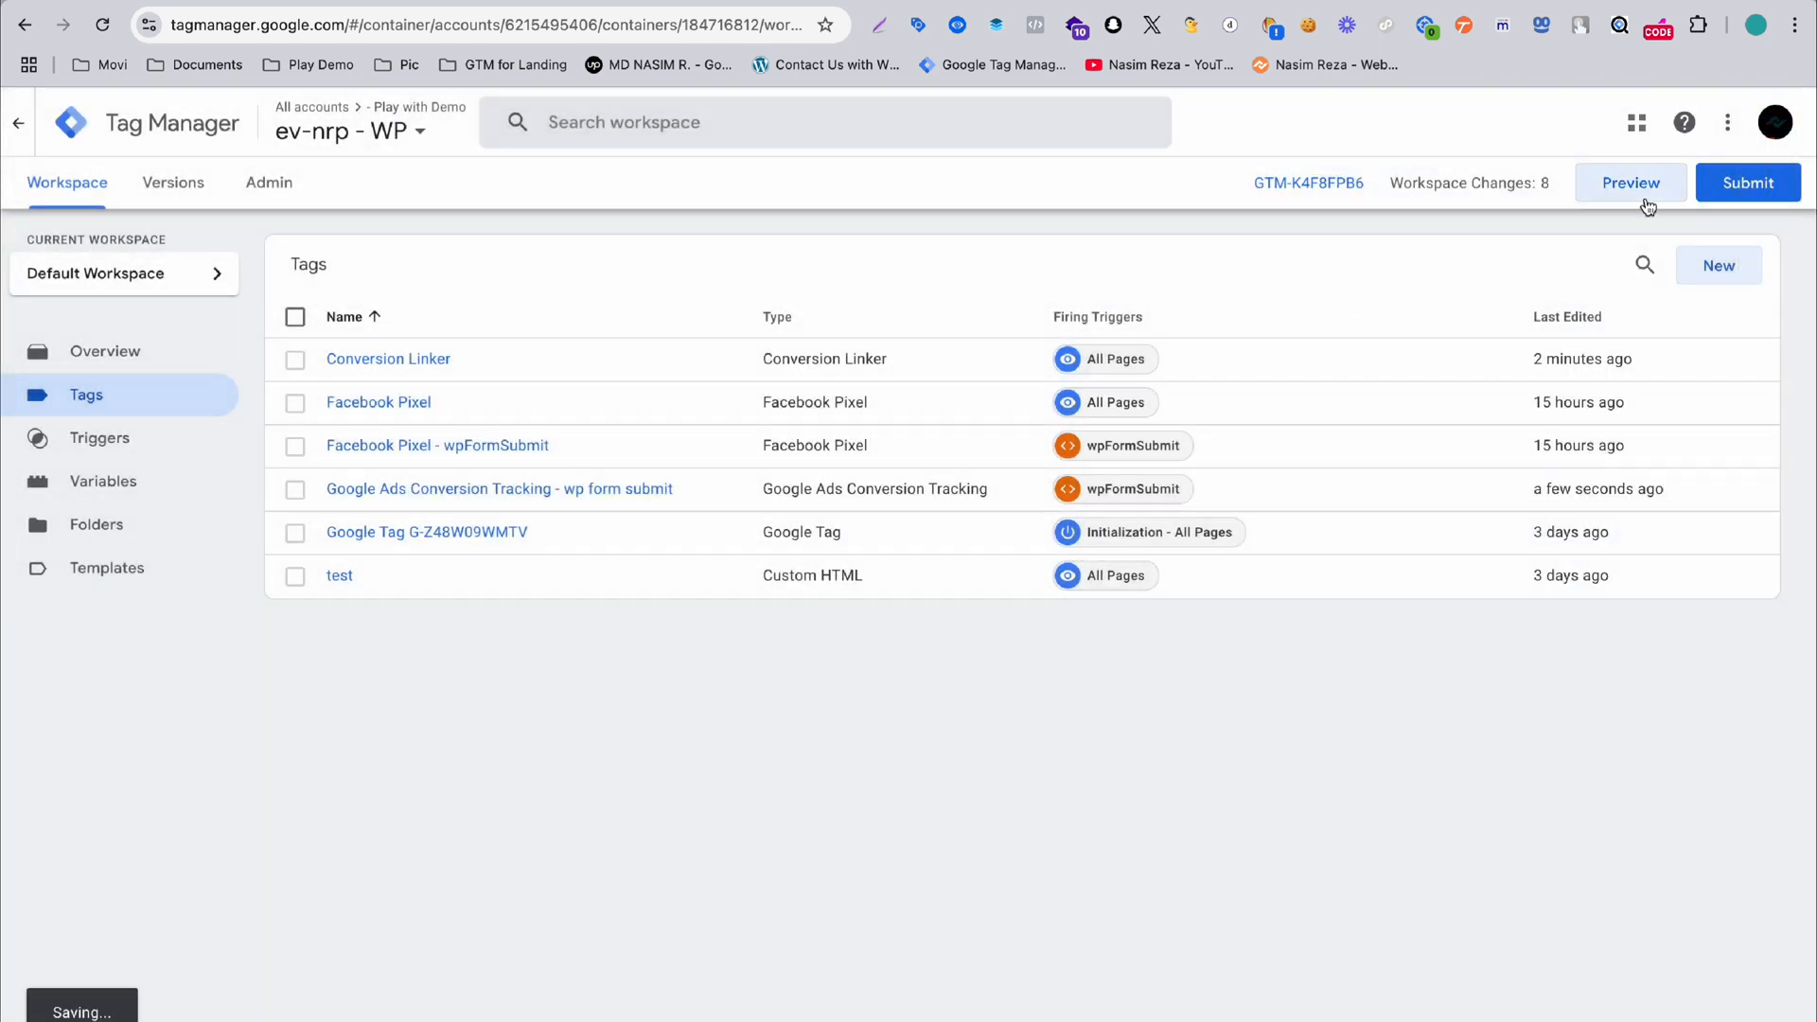
- Start a GTM preview session and submit a test entry through the WPForms contact form
{"action": "left_click", "coordinate": [1631, 182]}
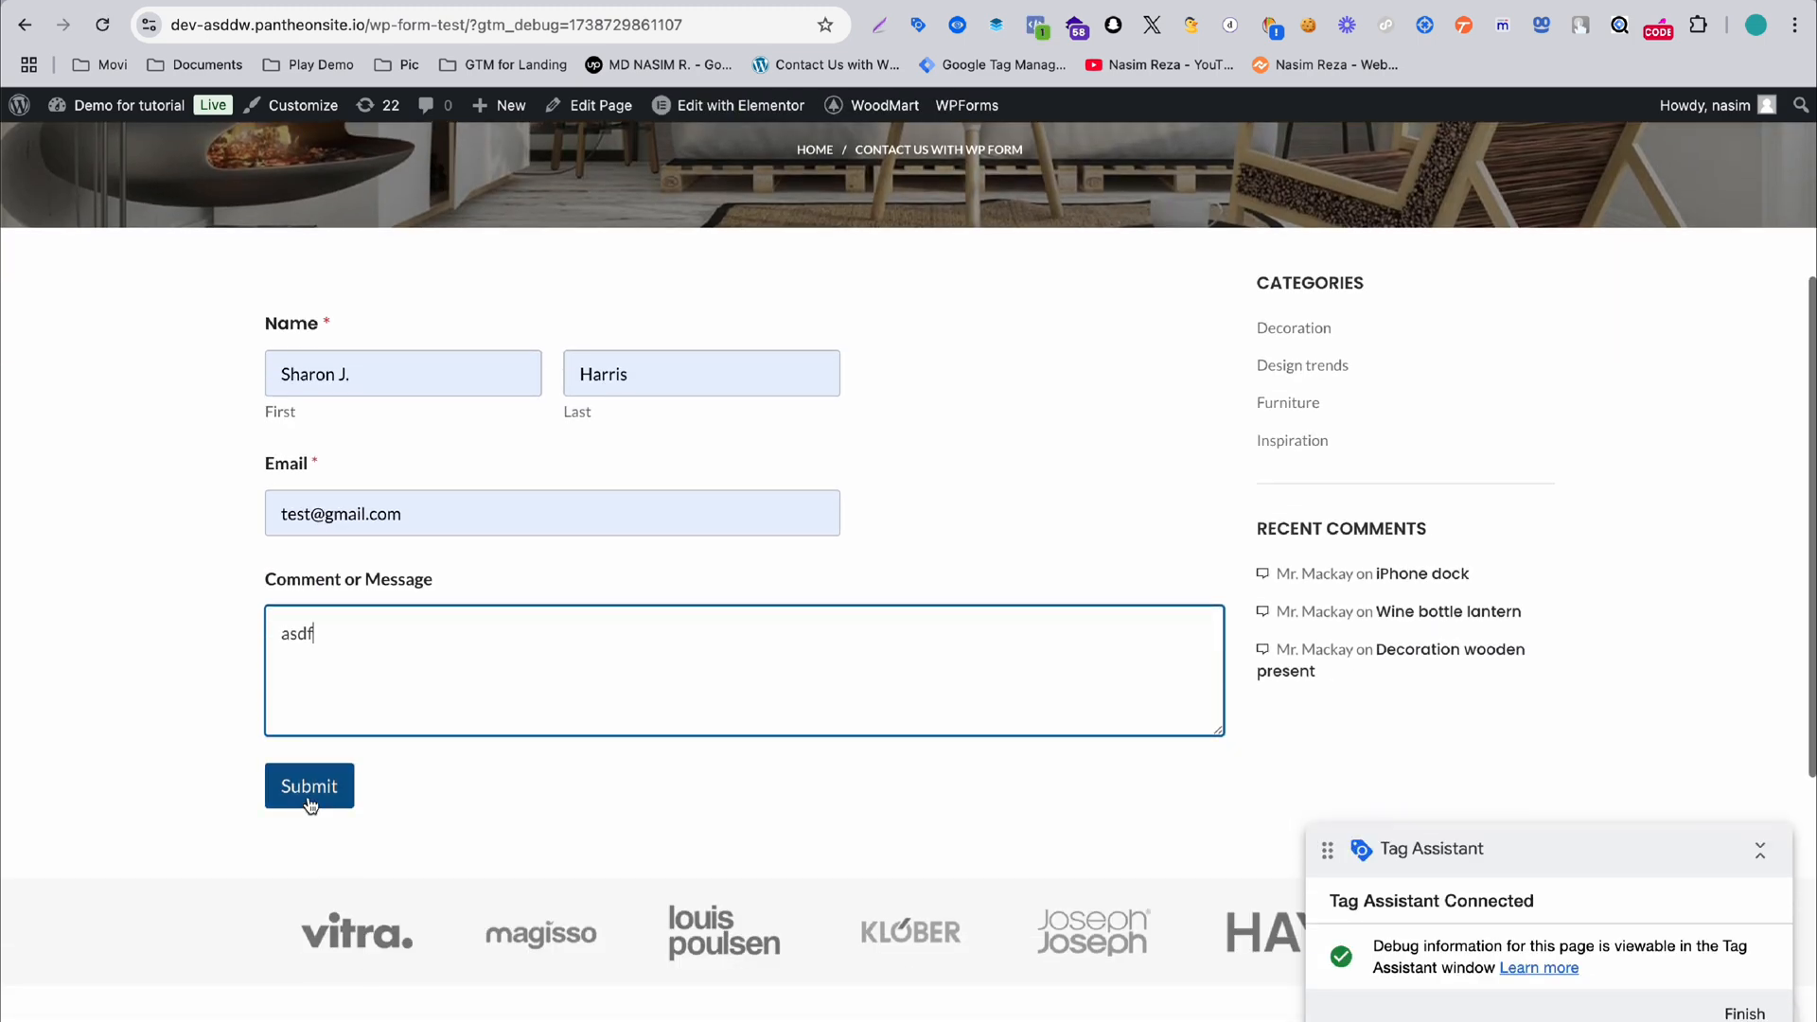
{"action": "left_click", "coordinate": [310, 787]}
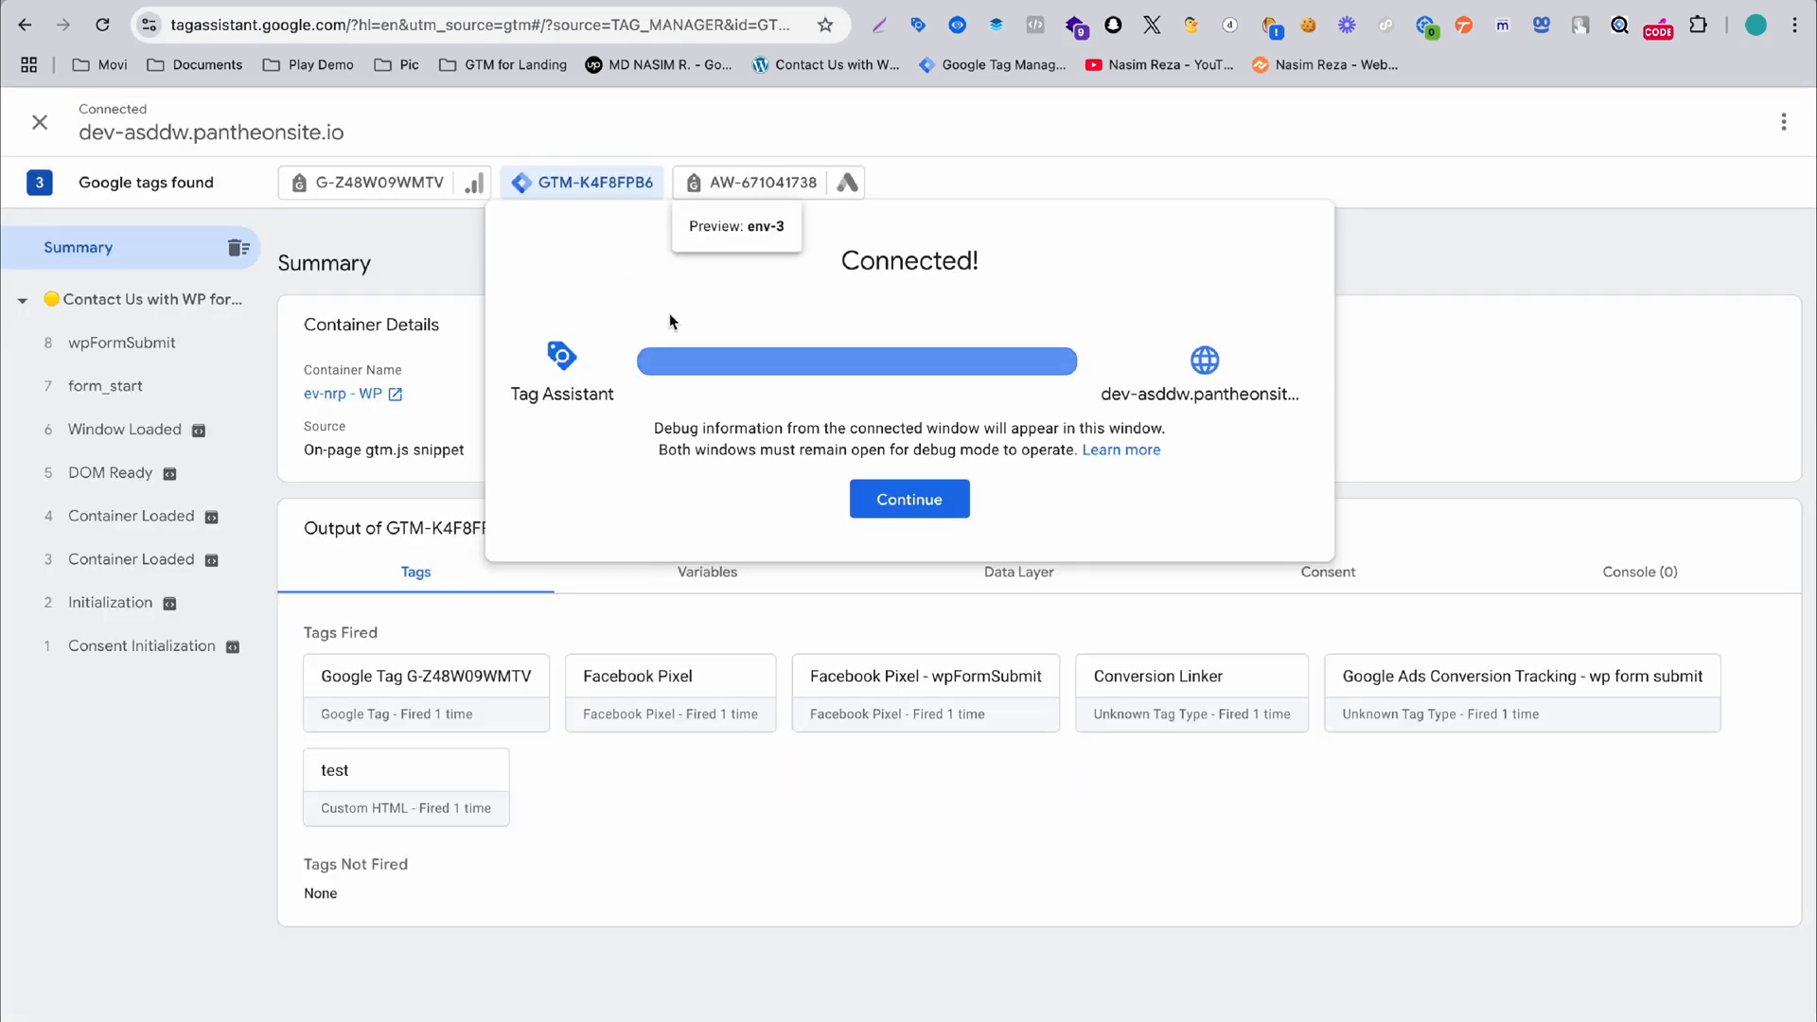
- Check the wpFormSubmit event for the fired Google Ads wp form submit tag
{"action": "left_click", "coordinate": [909, 499]}
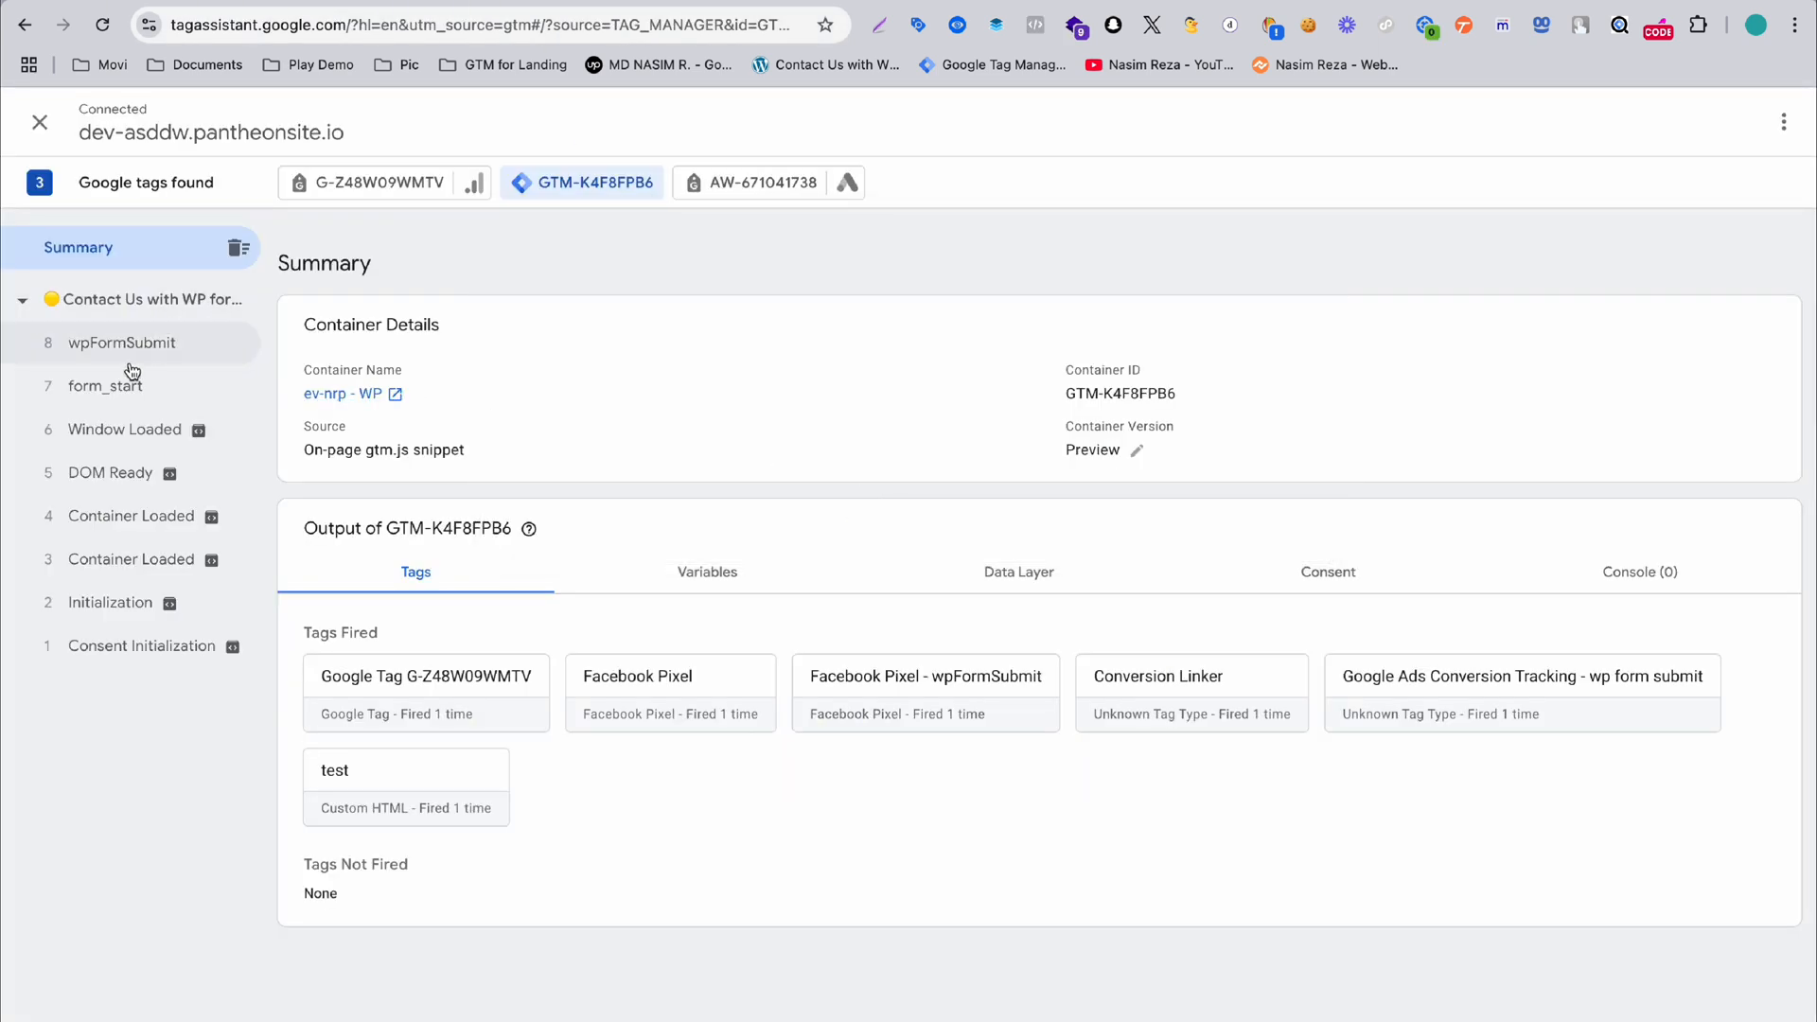
{"action": "left_click", "coordinate": [121, 342]}
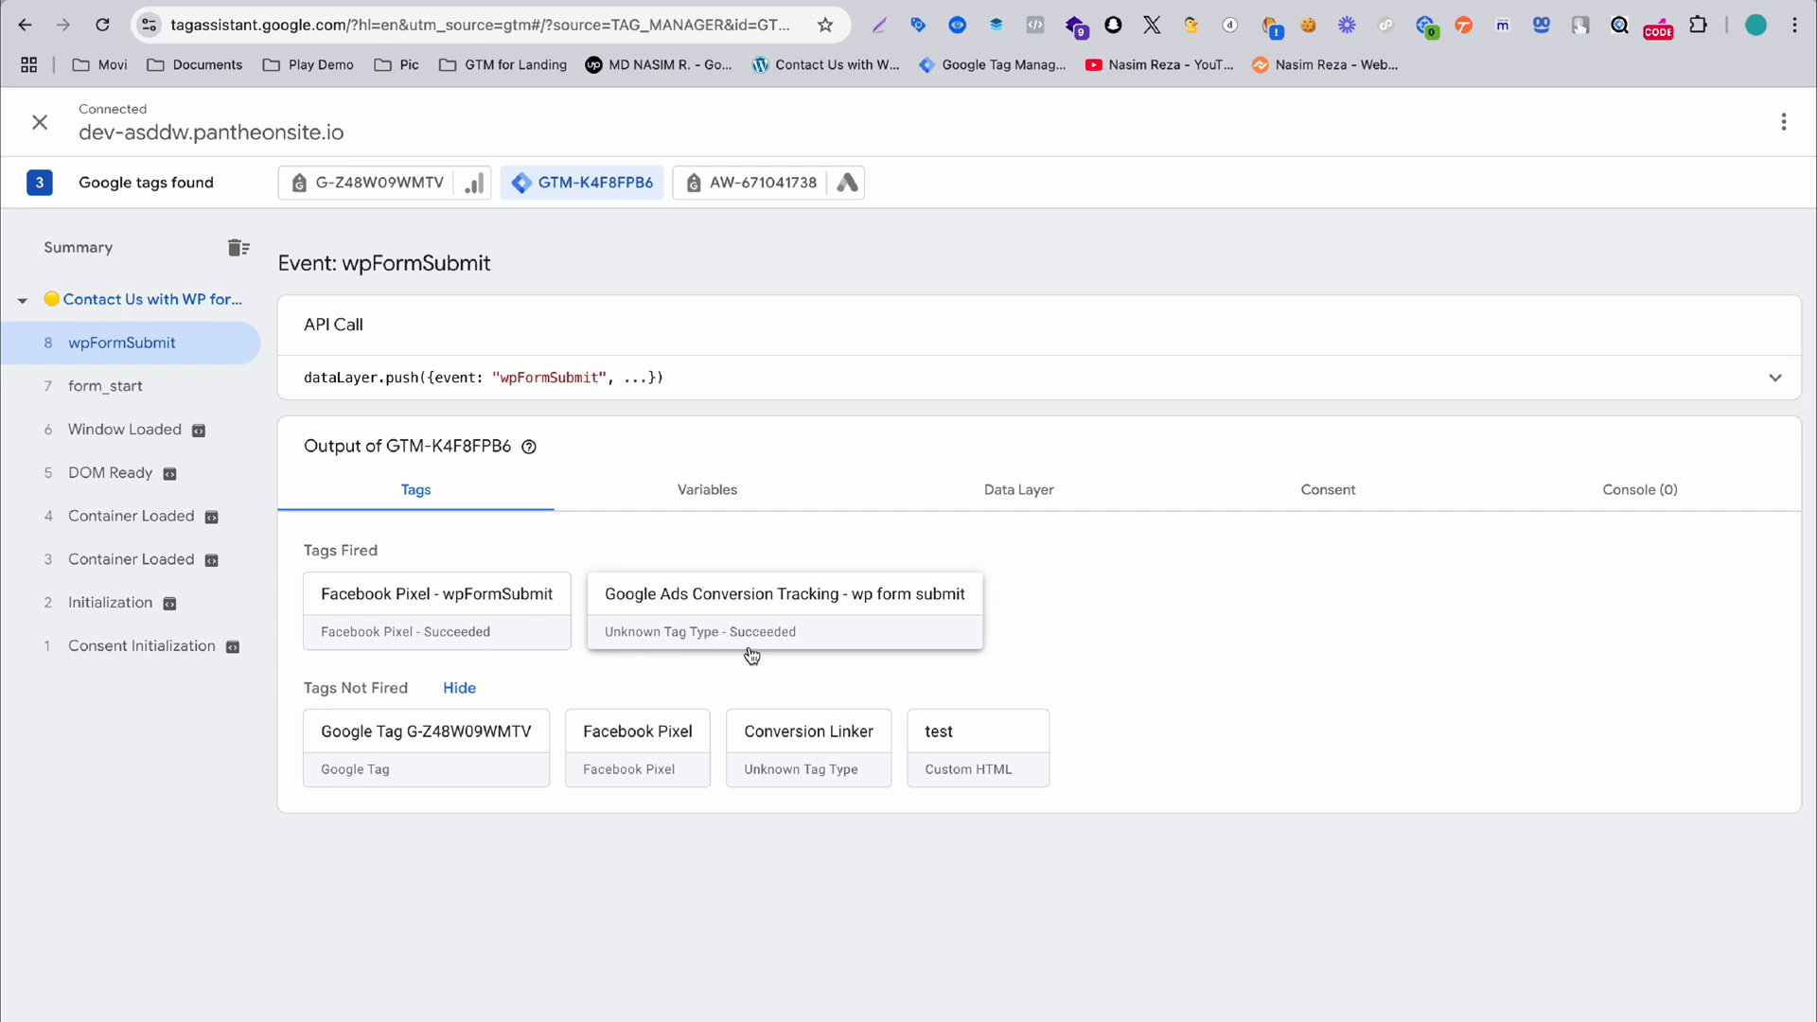
{"action": "mouse_move", "coordinate": [591, 601]}
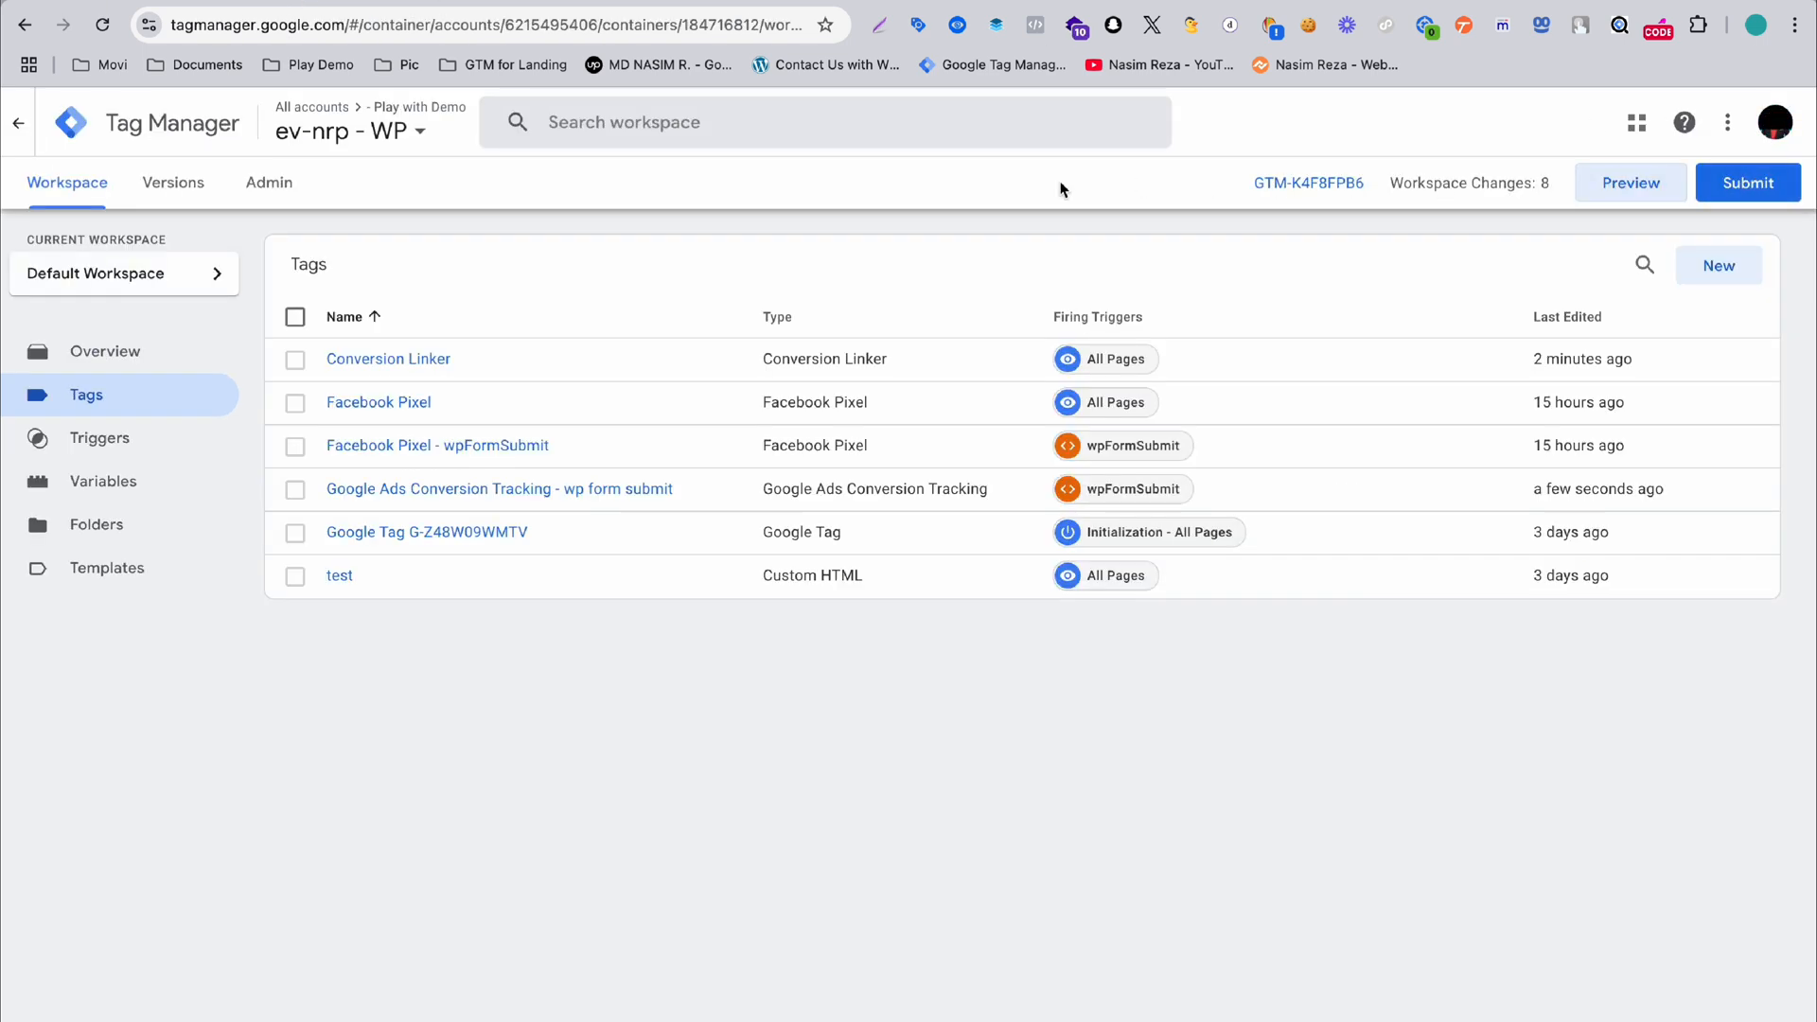
{"action": "mouse_move", "coordinate": [768, 195]}
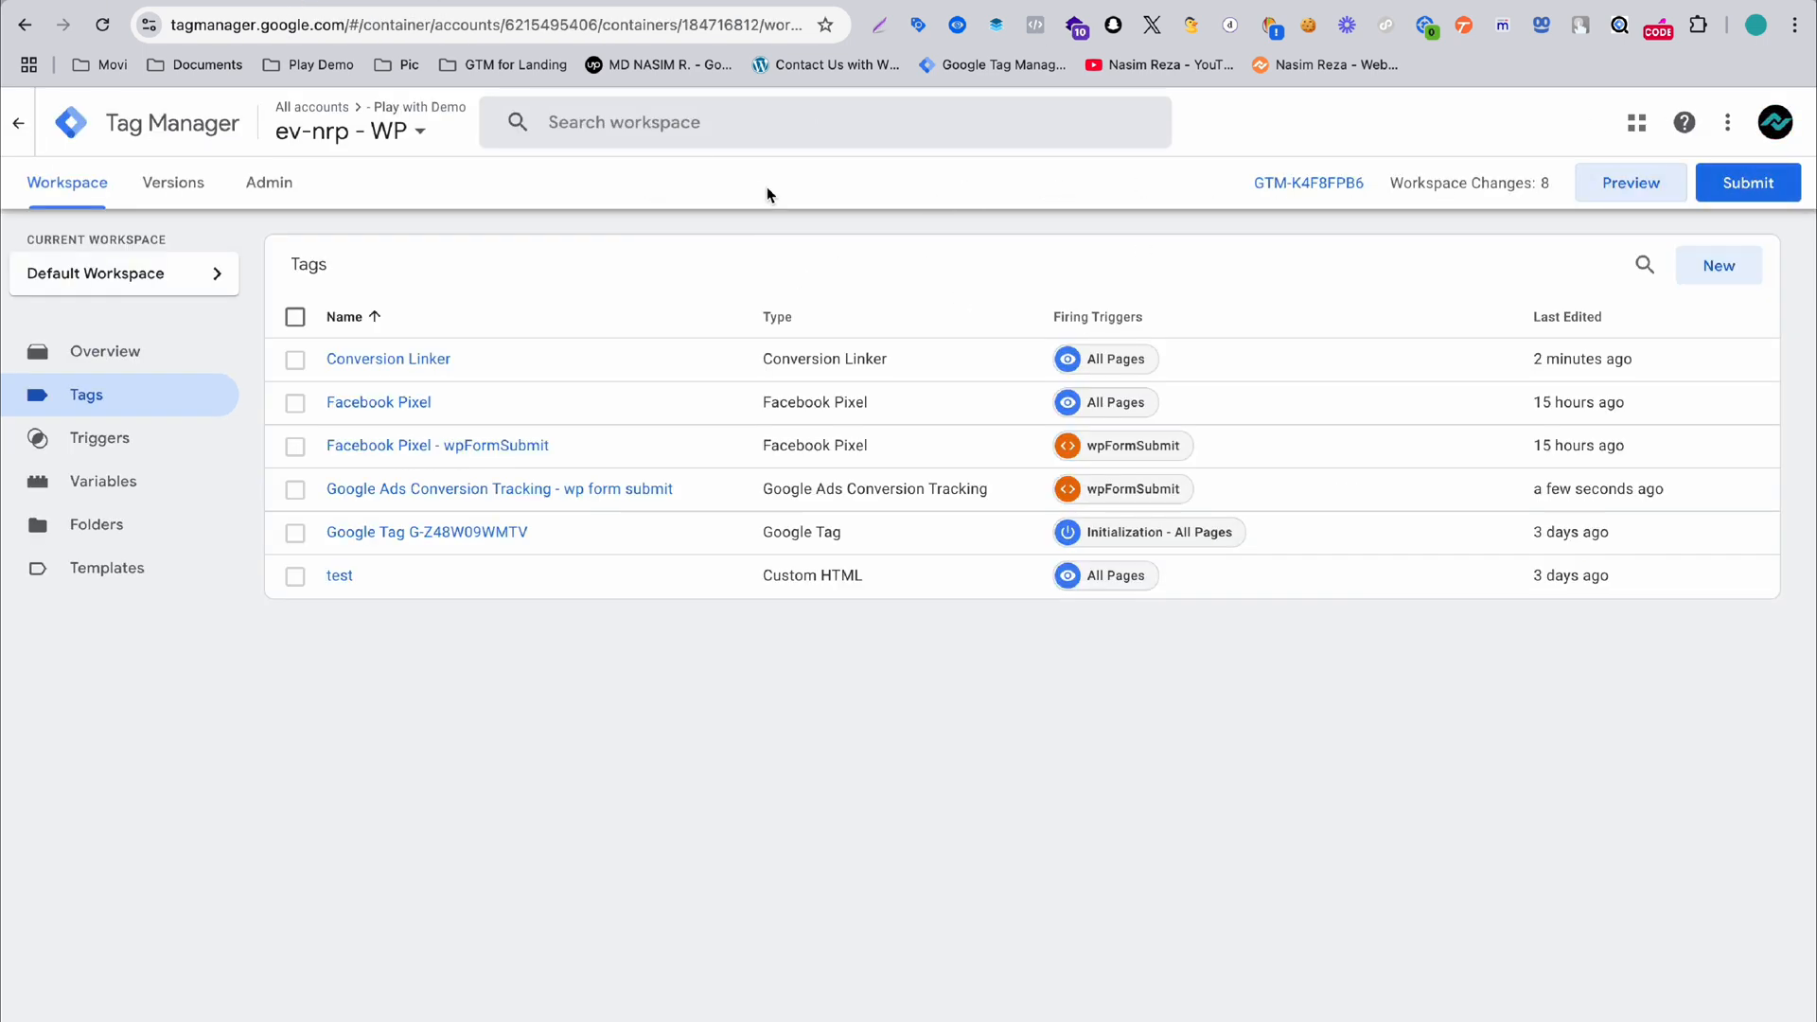